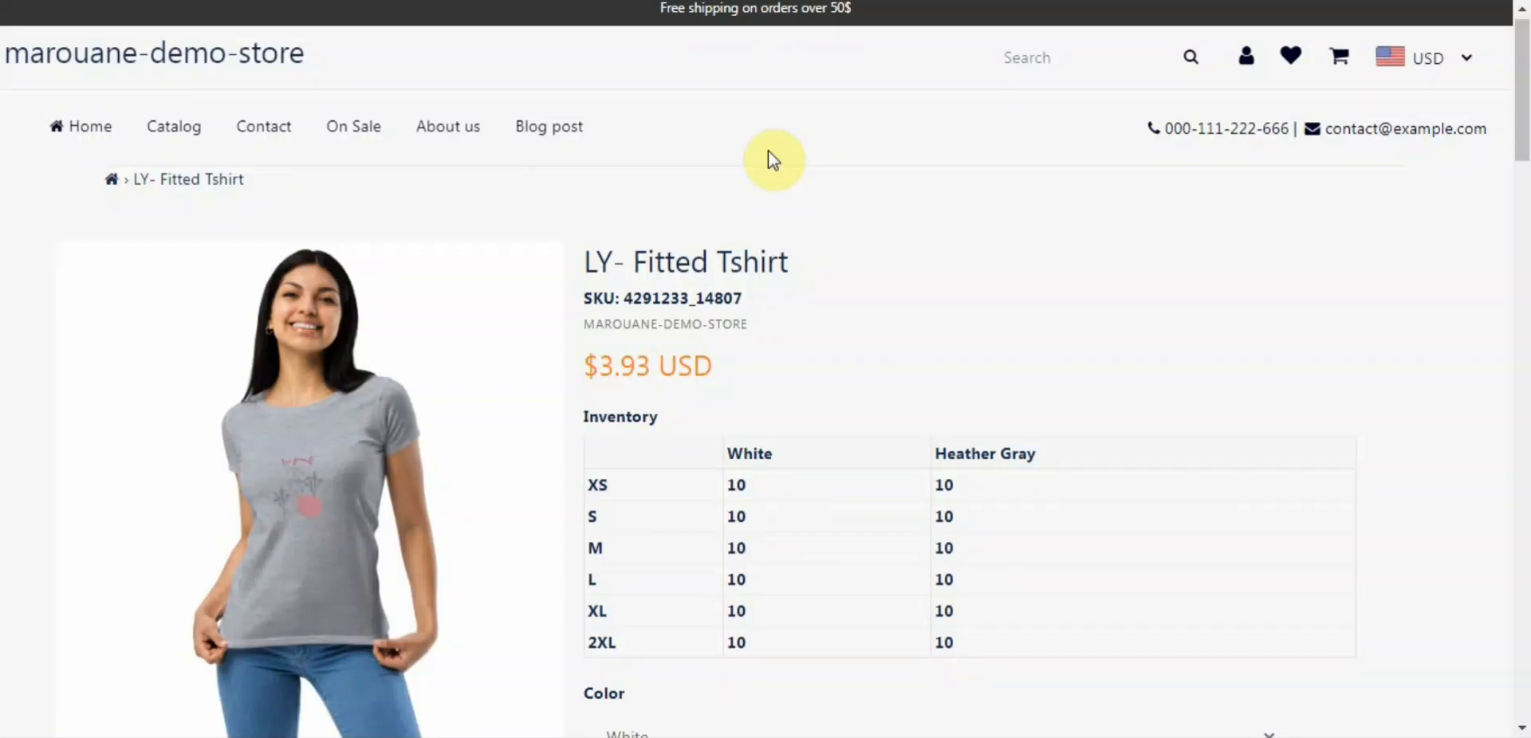
mouse_move(1016, 220)
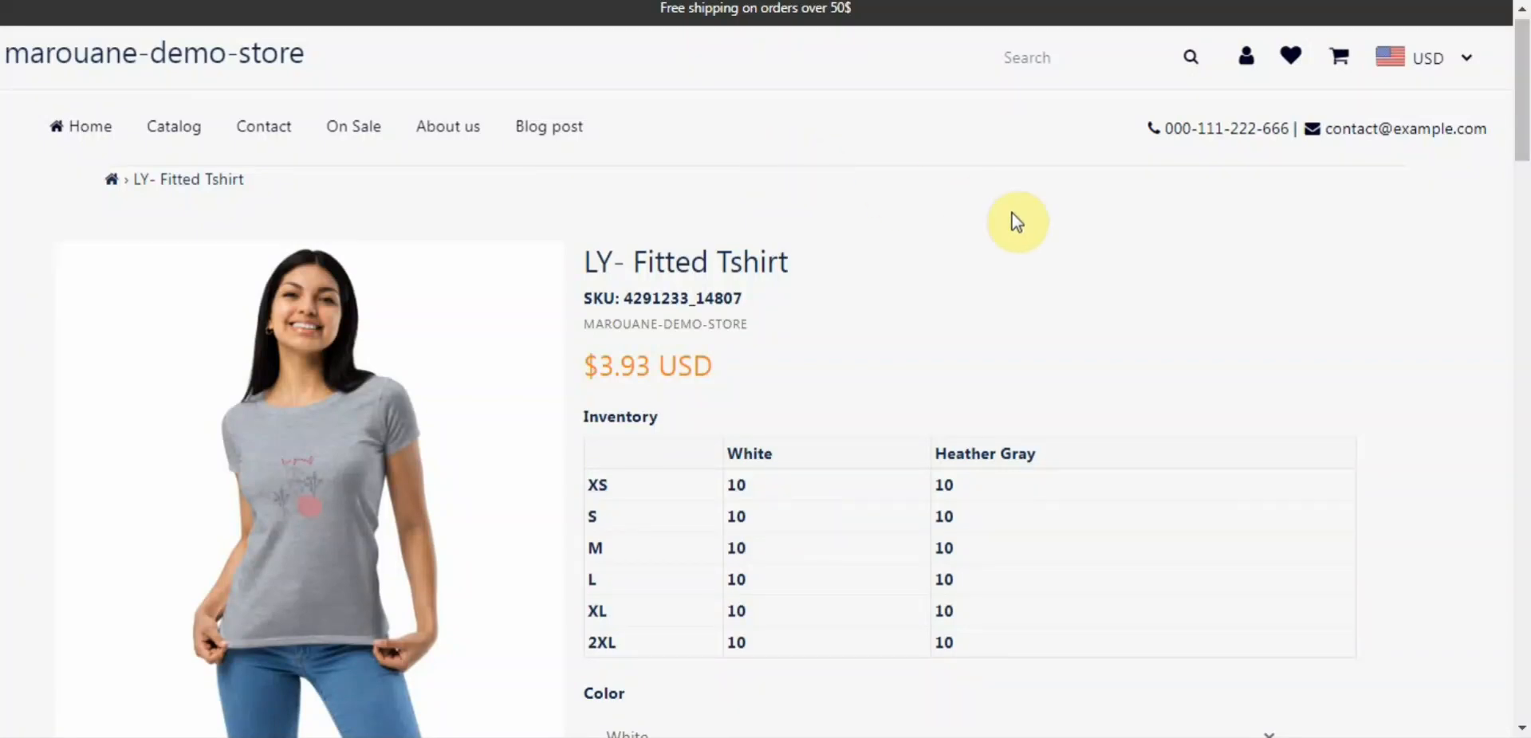
mouse_move(1520, 127)
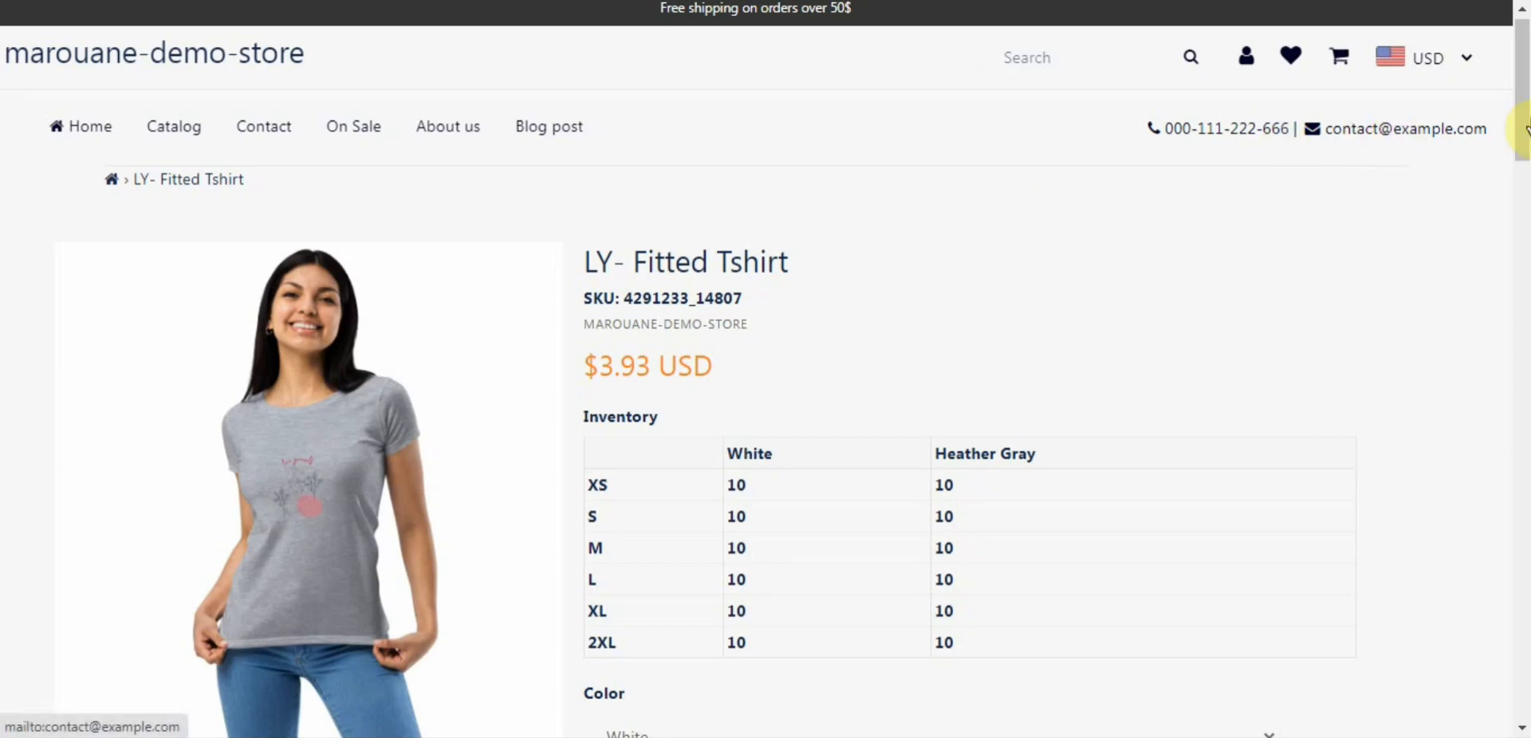
Step: Bring up the store's Locations settings, showing the single default Tangier location
scroll("down", 3)
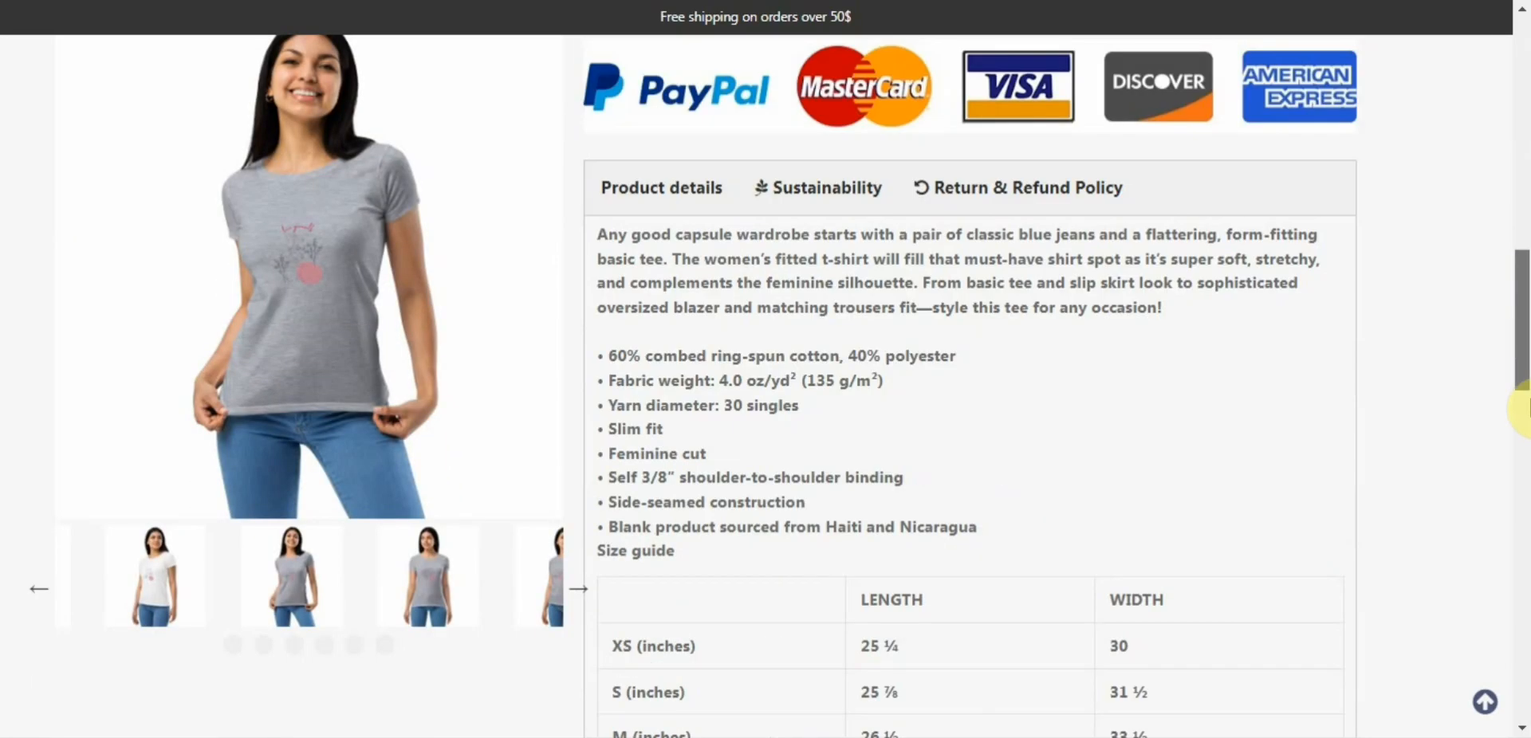
scroll("down", 3)
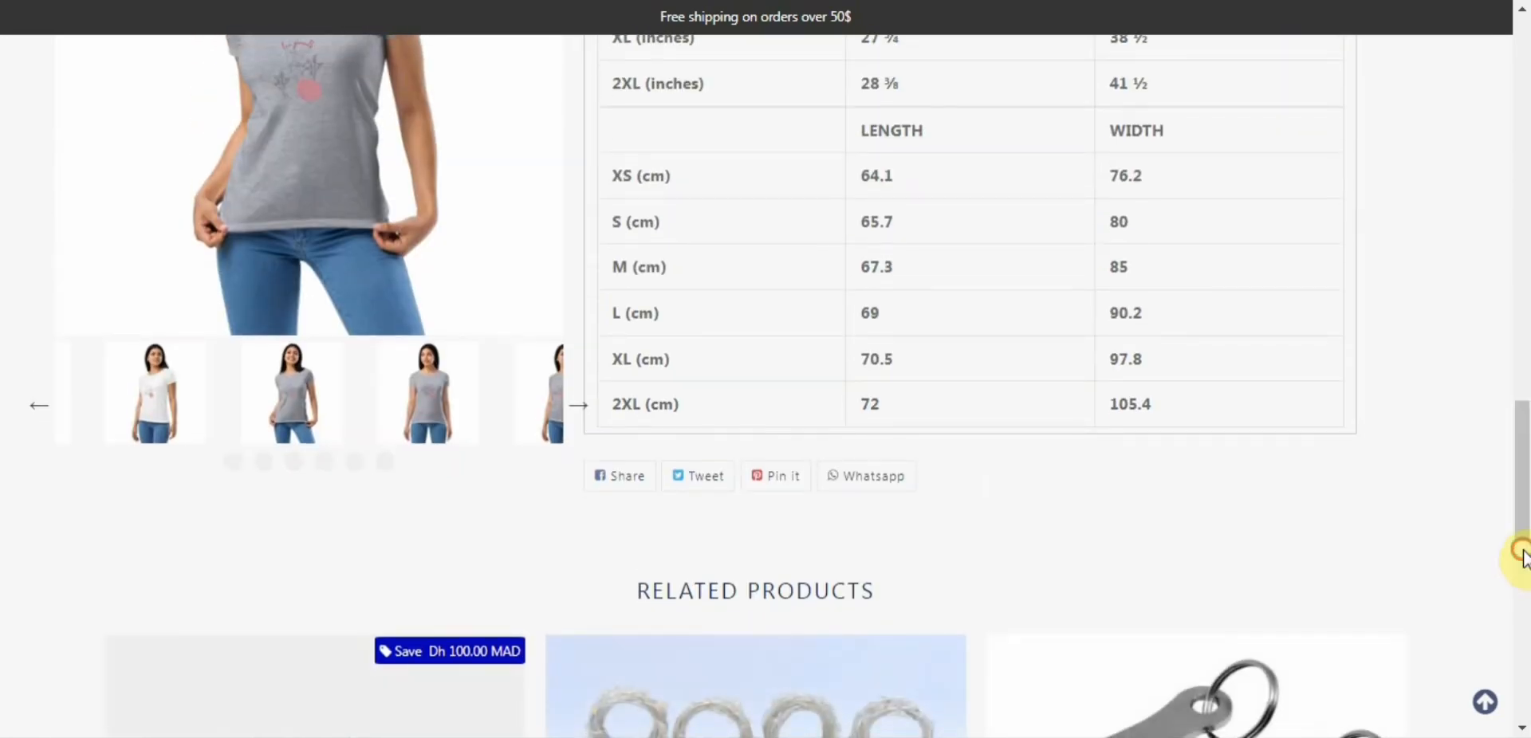
mouse_move(1402, 355)
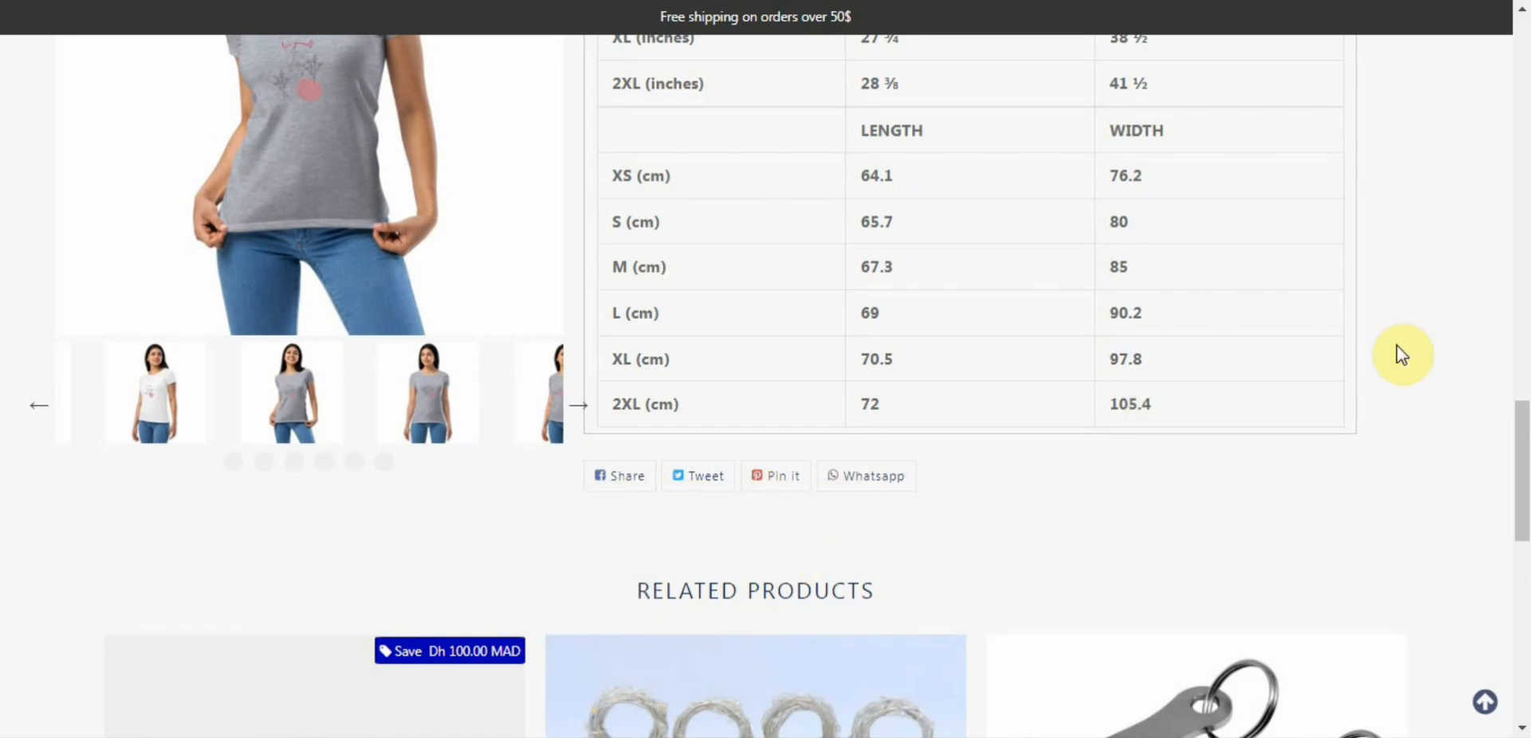
scroll("up", 3)
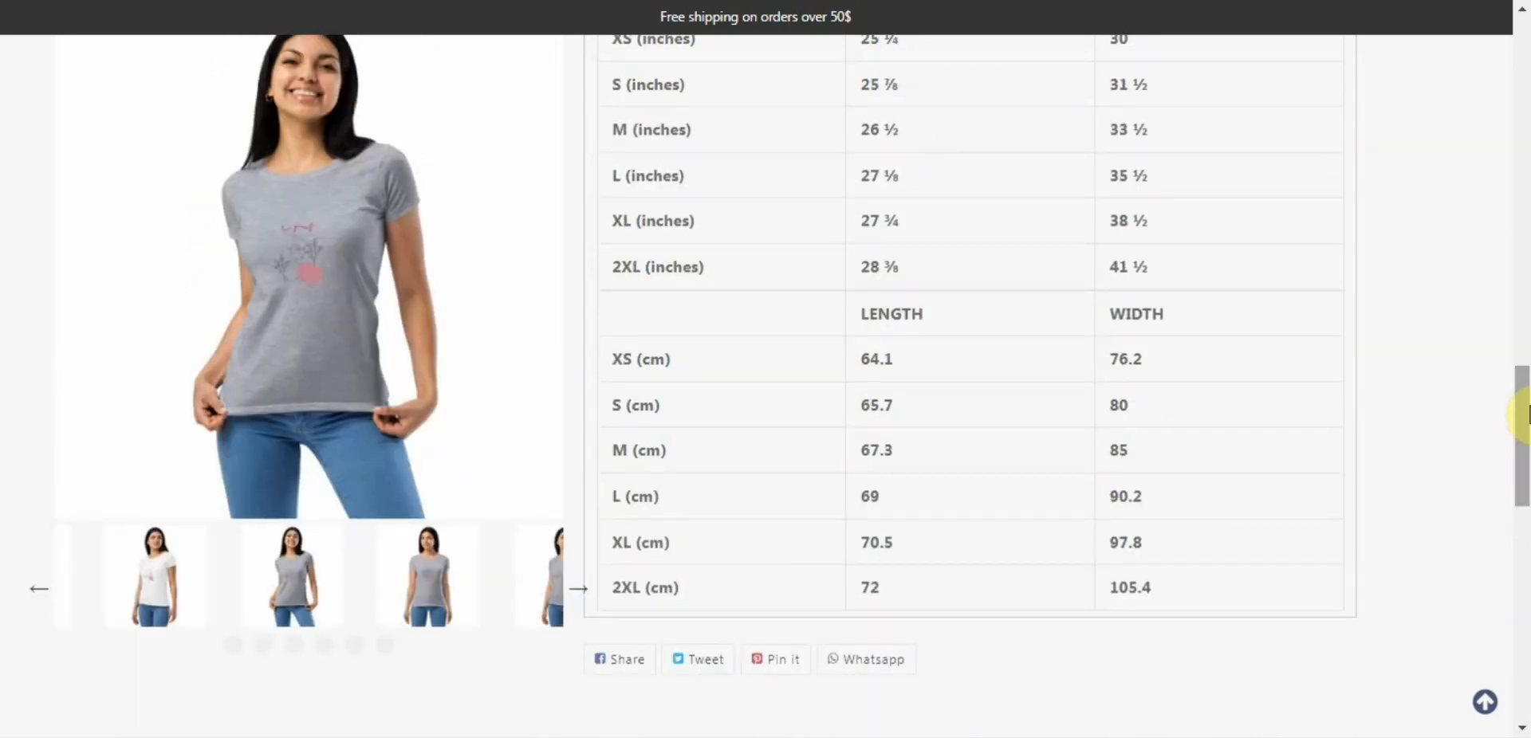
scroll("up", 3)
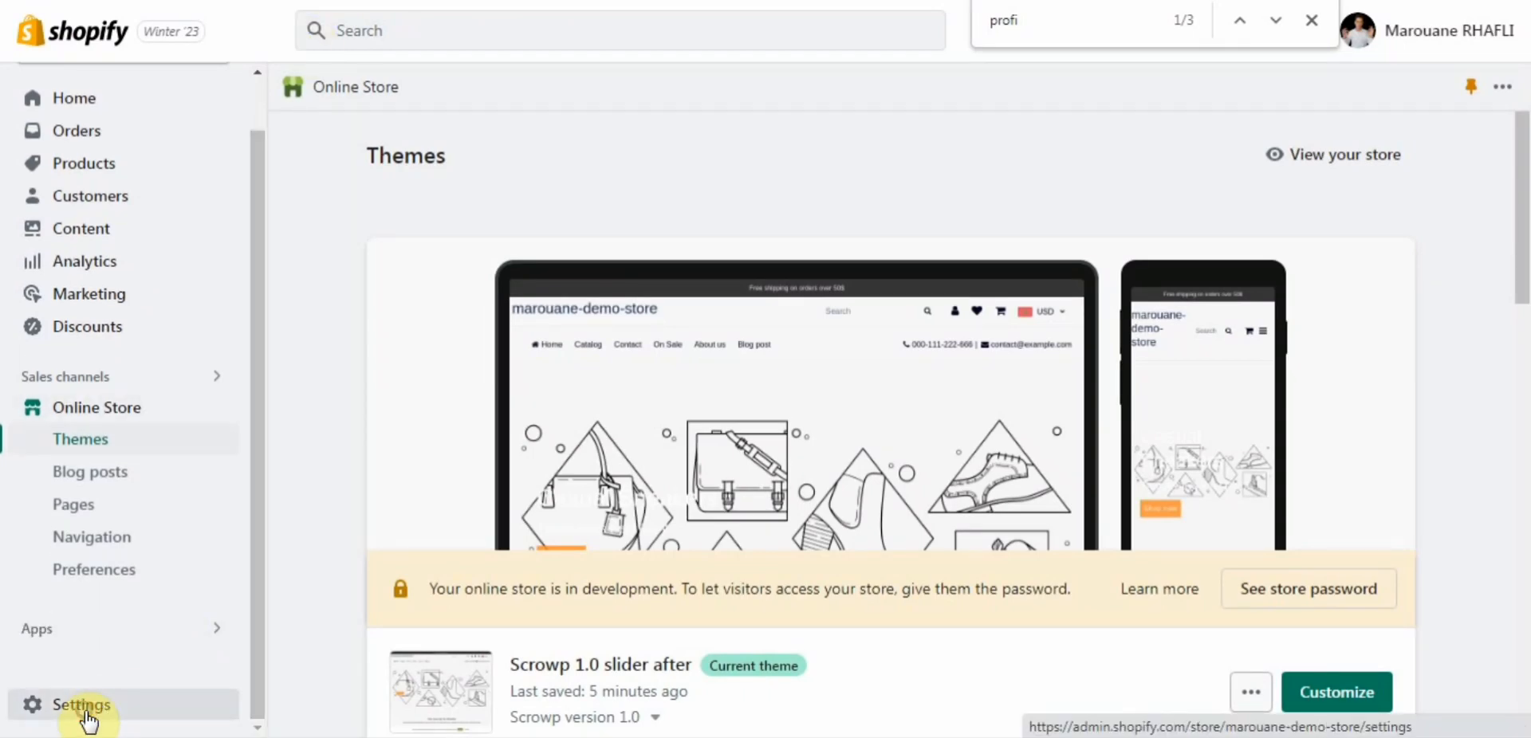
left_click(80, 705)
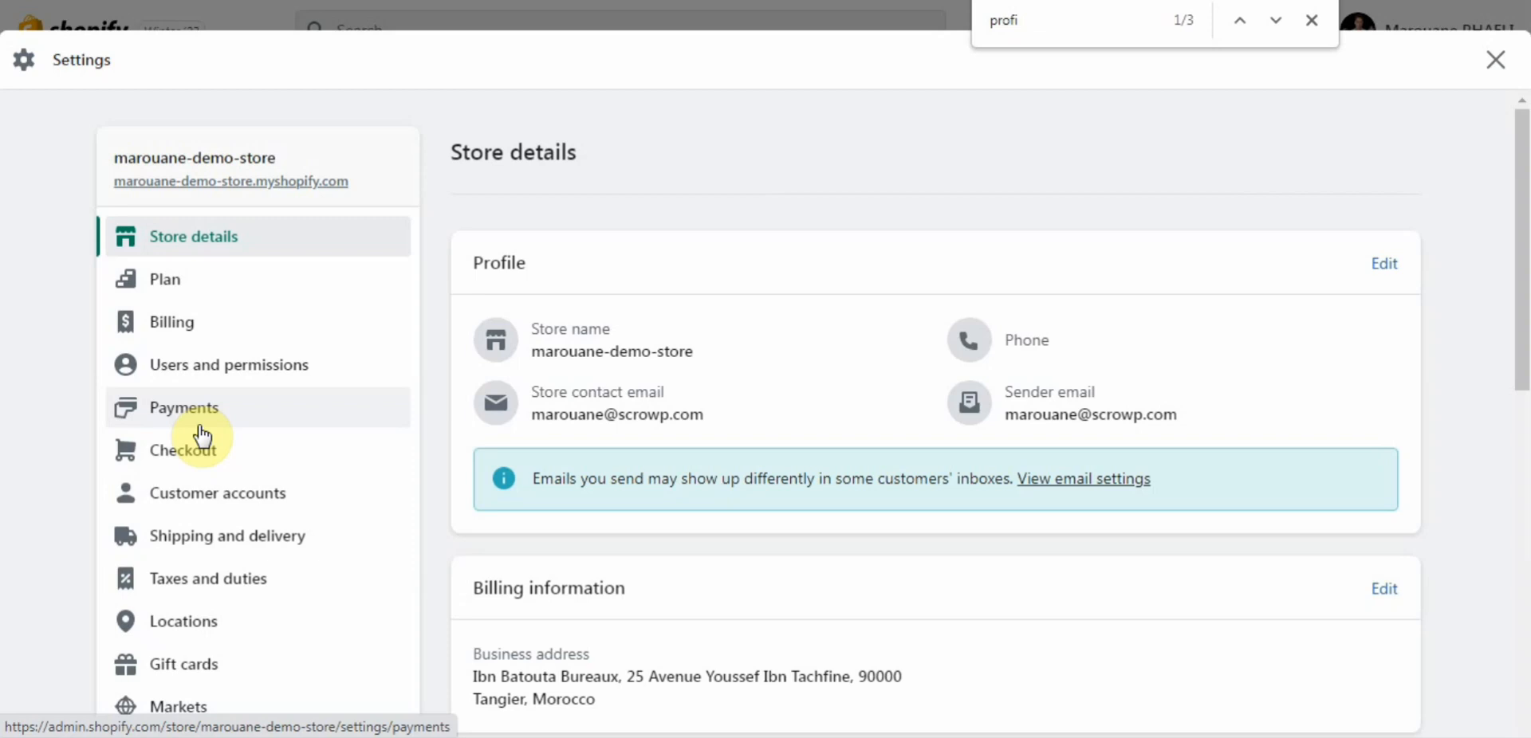
mouse_move(194, 622)
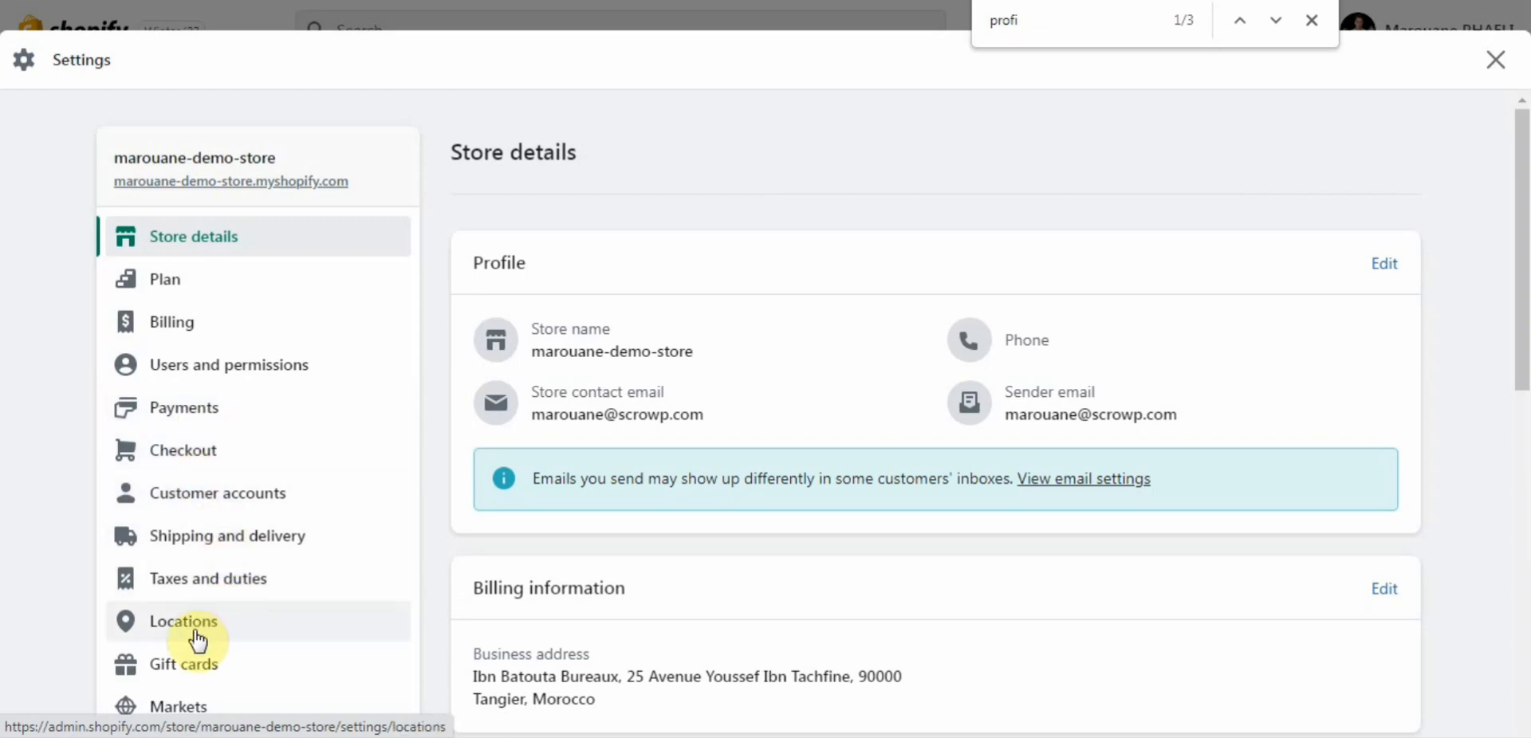
left_click(184, 622)
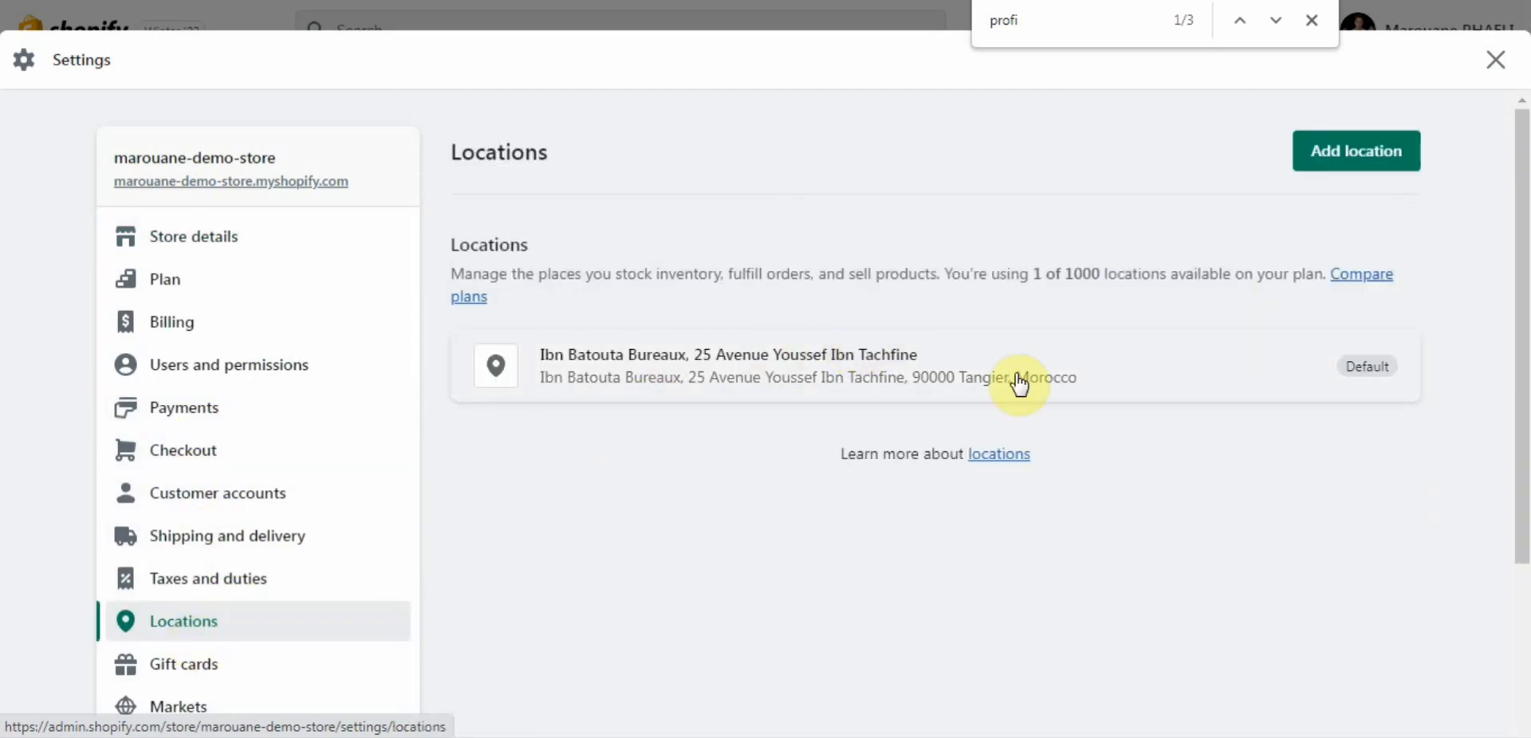
mouse_move(873, 386)
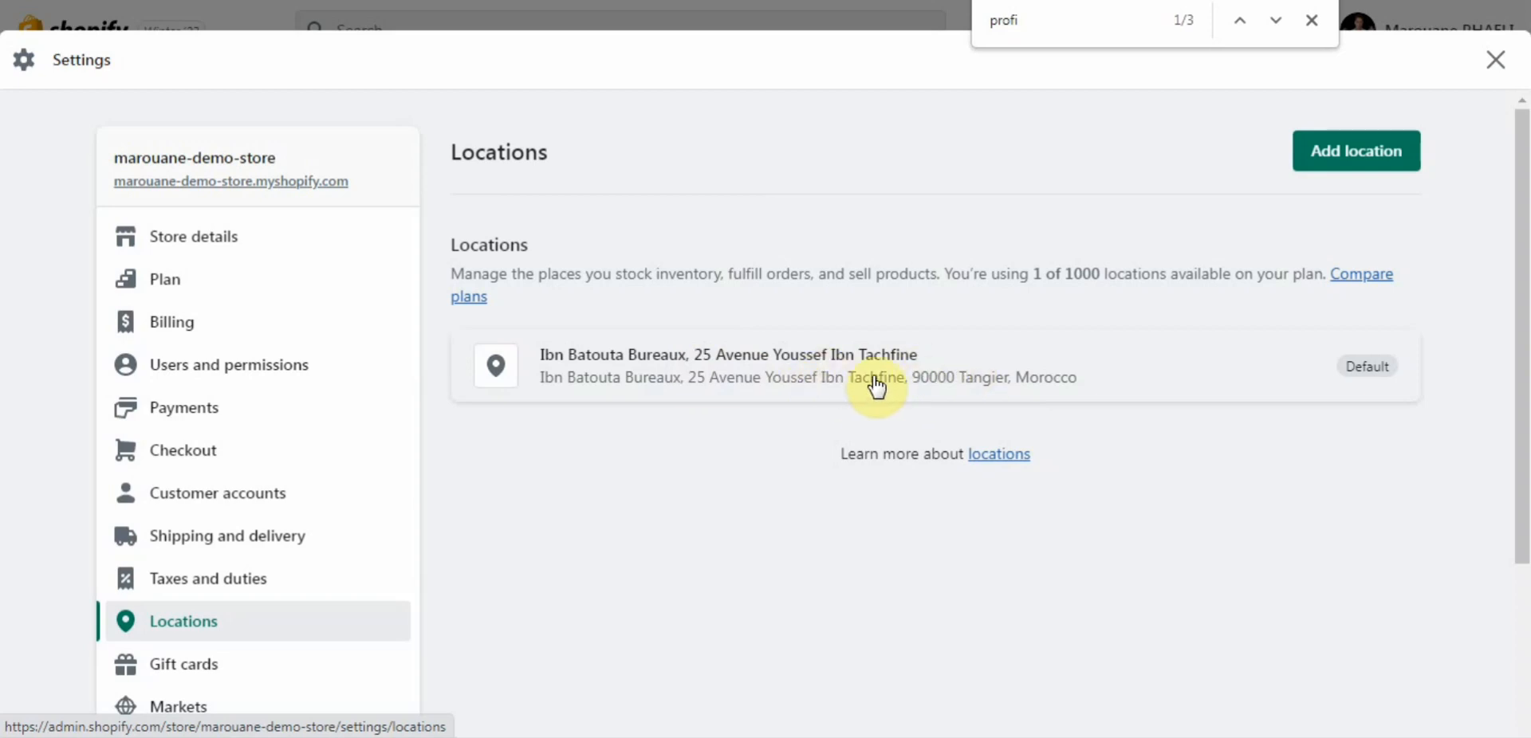
mouse_move(686, 343)
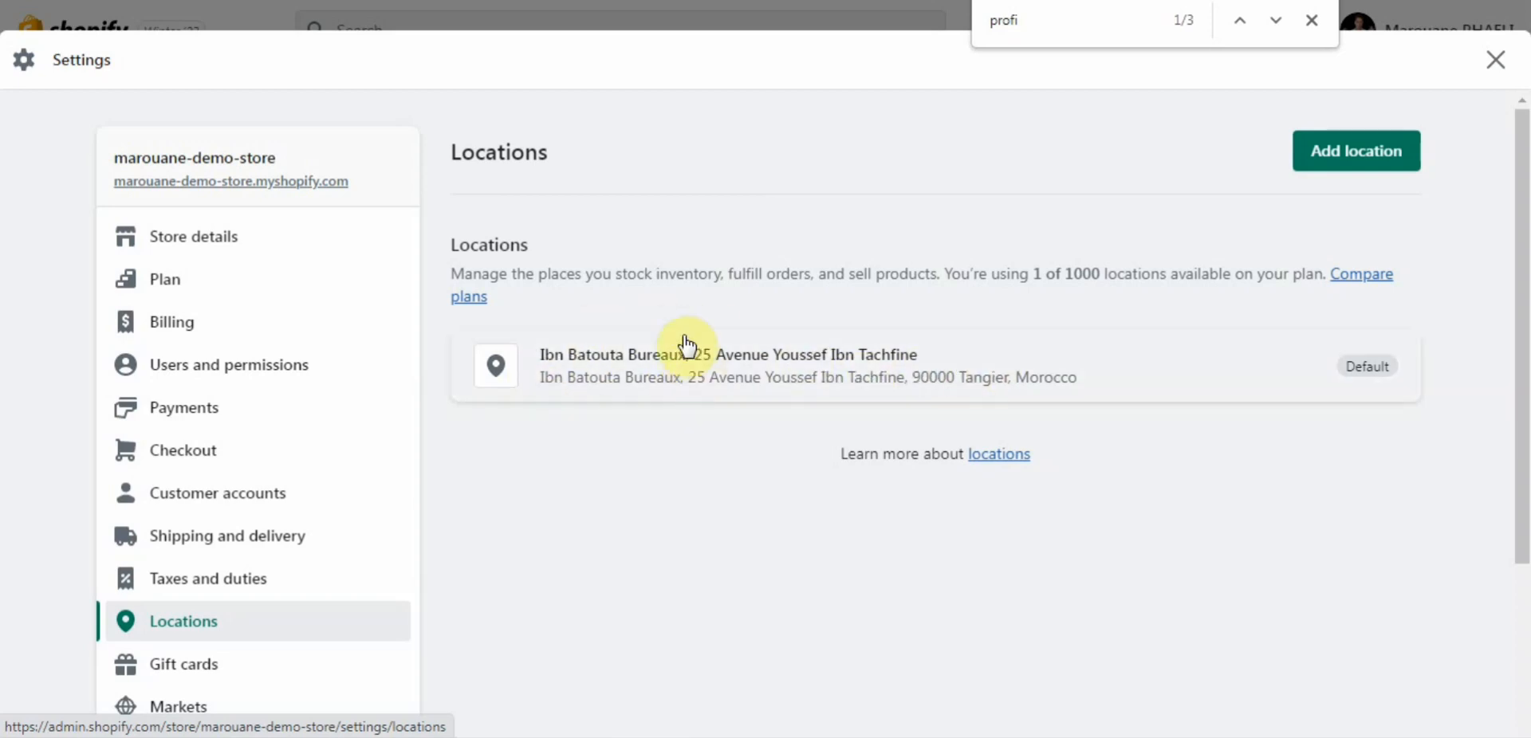
mouse_move(640, 364)
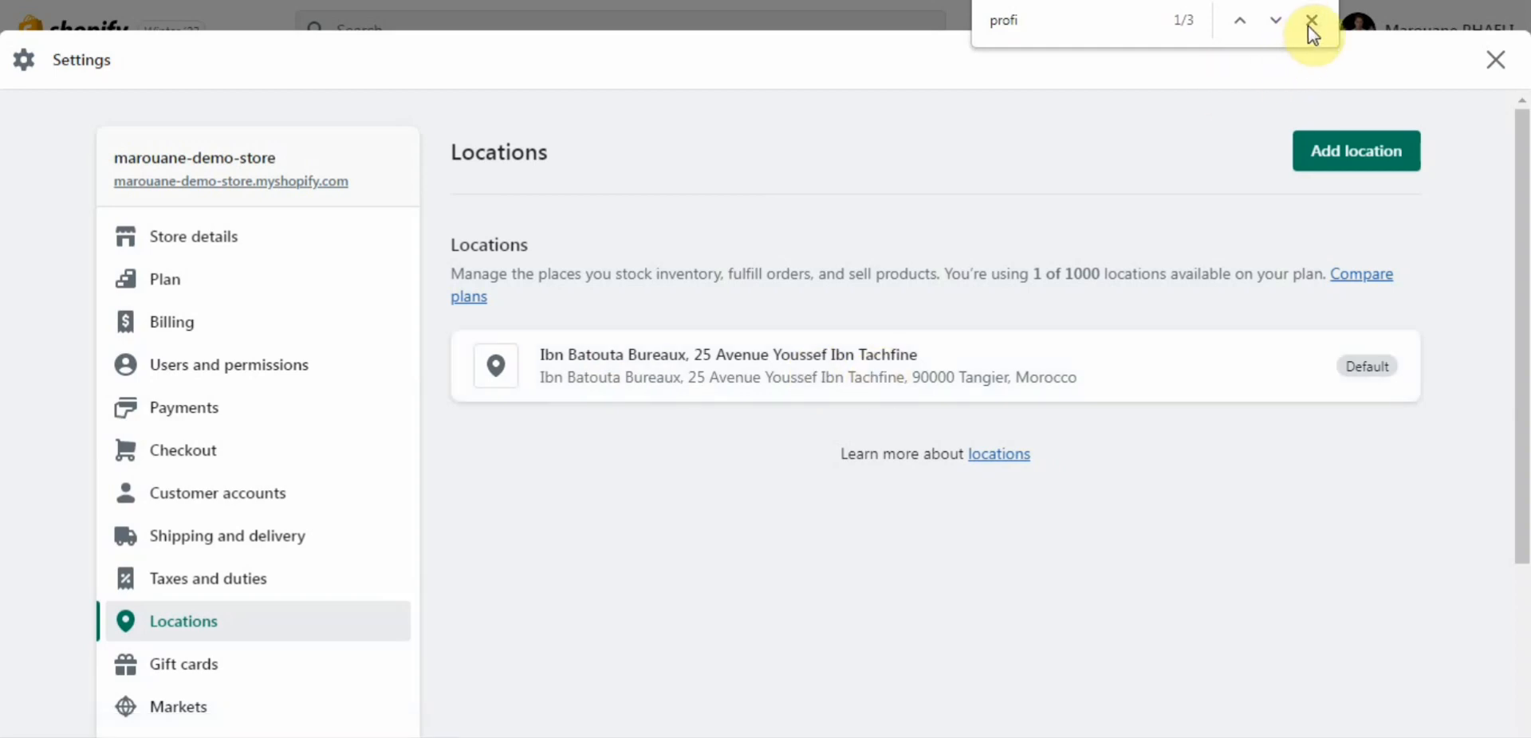
left_click(1356, 150)
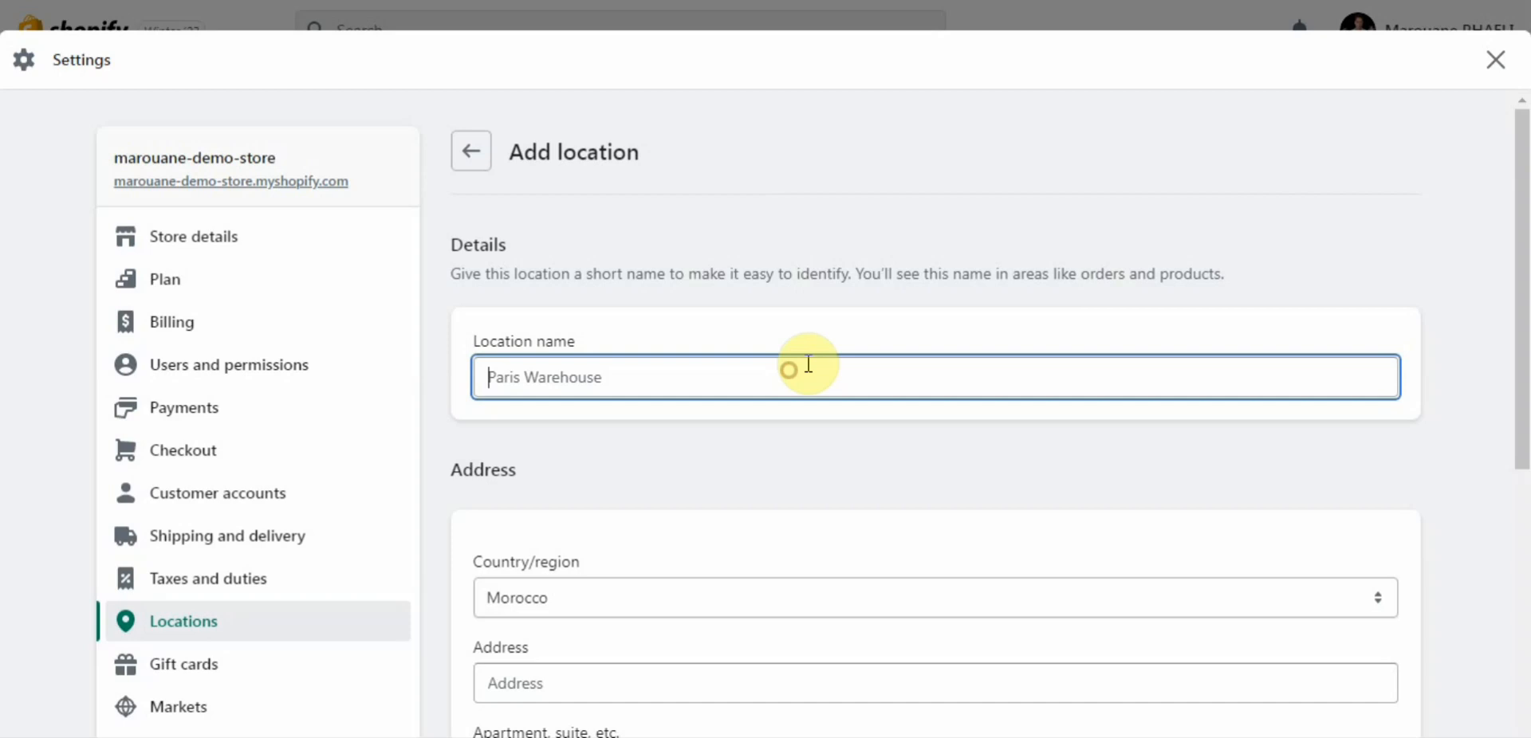
scroll("down", 3)
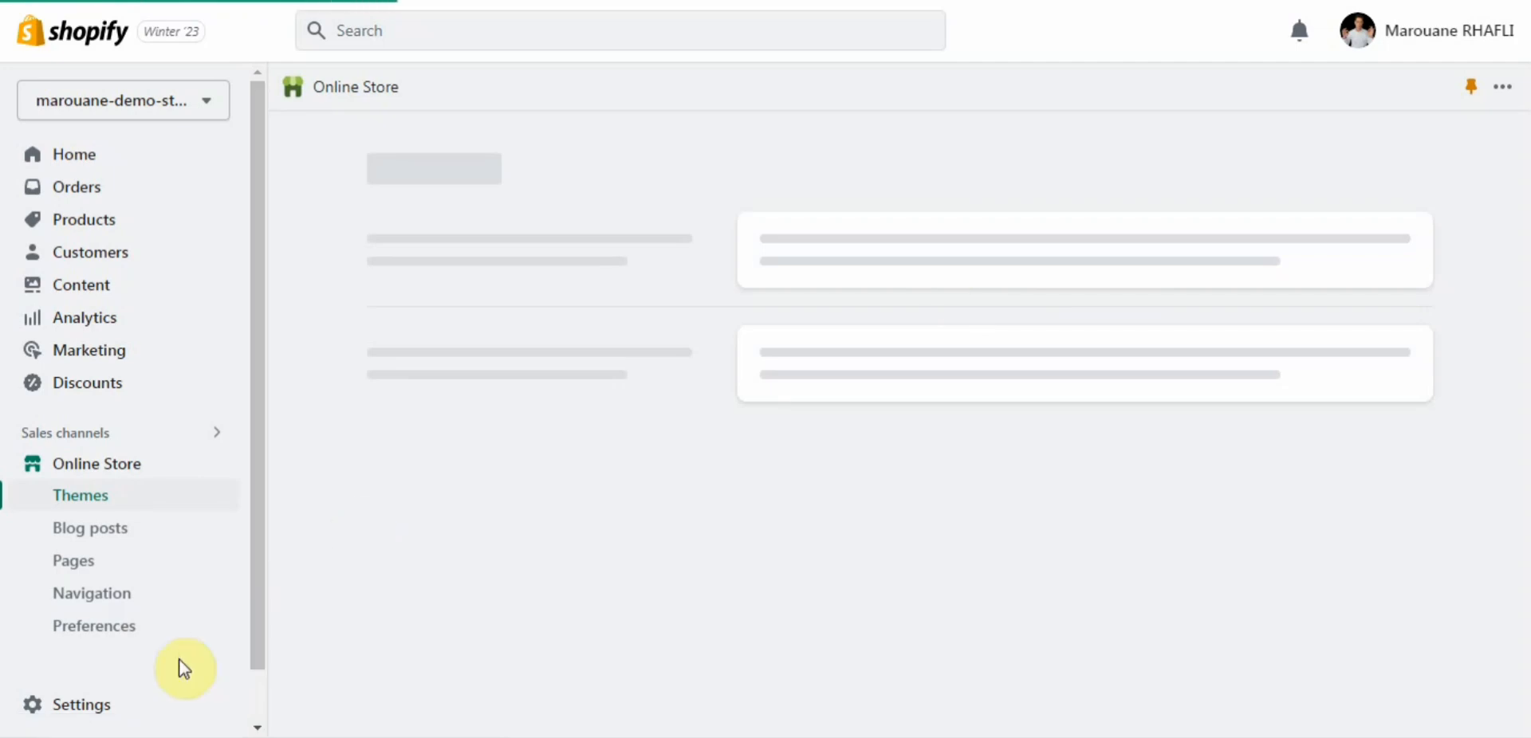
Step: Revisit the Locations settings and begin adding a new store location
left_click(81, 705)
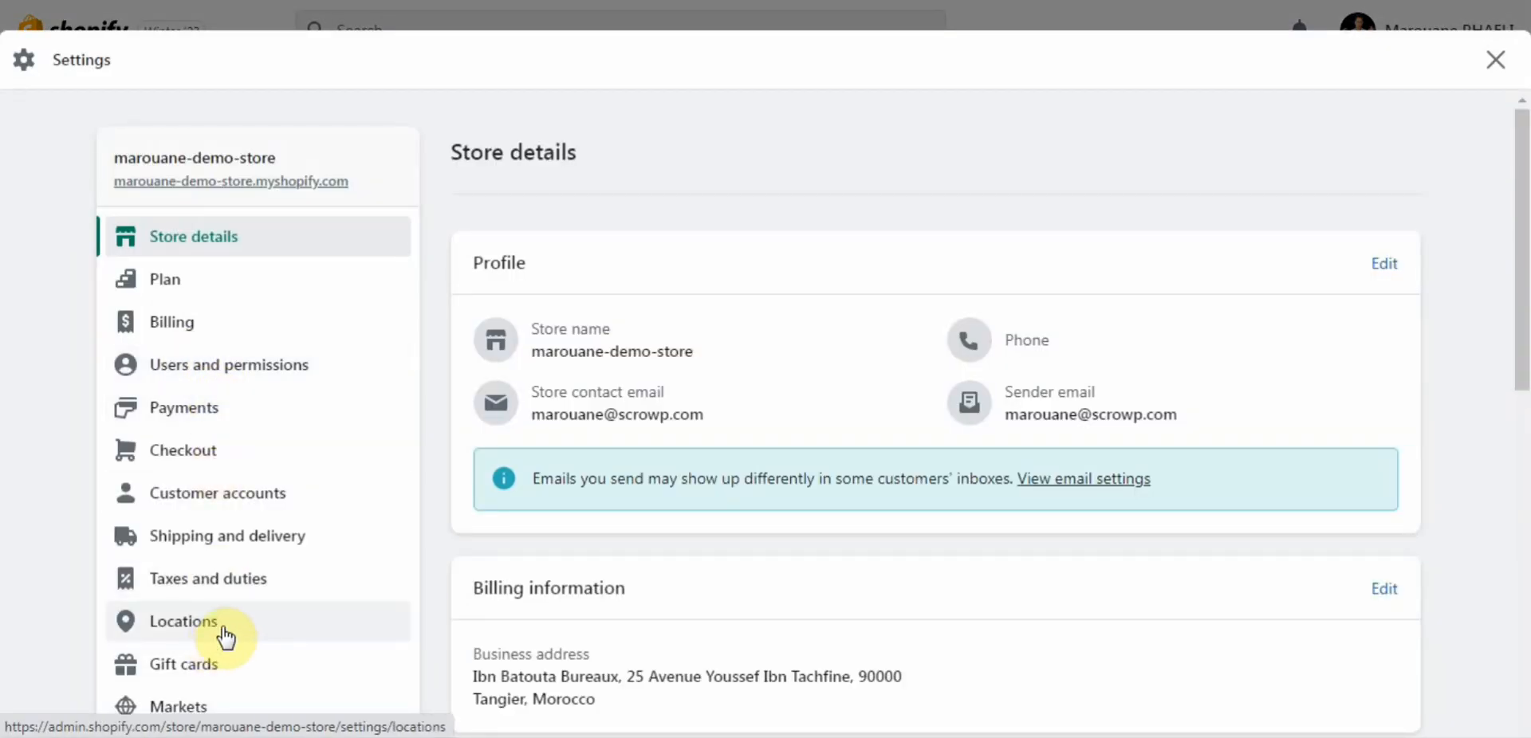
left_click(181, 622)
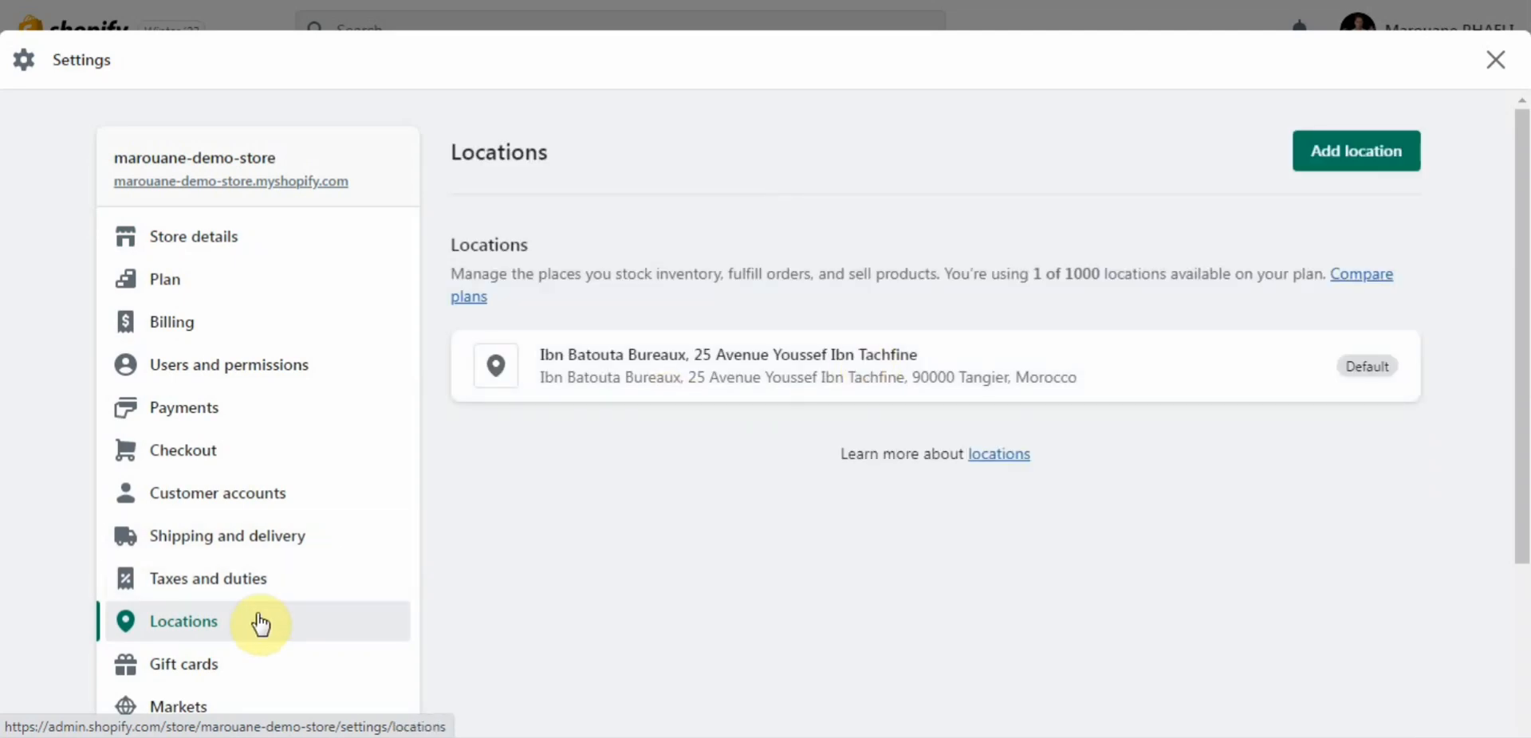
left_click(1356, 149)
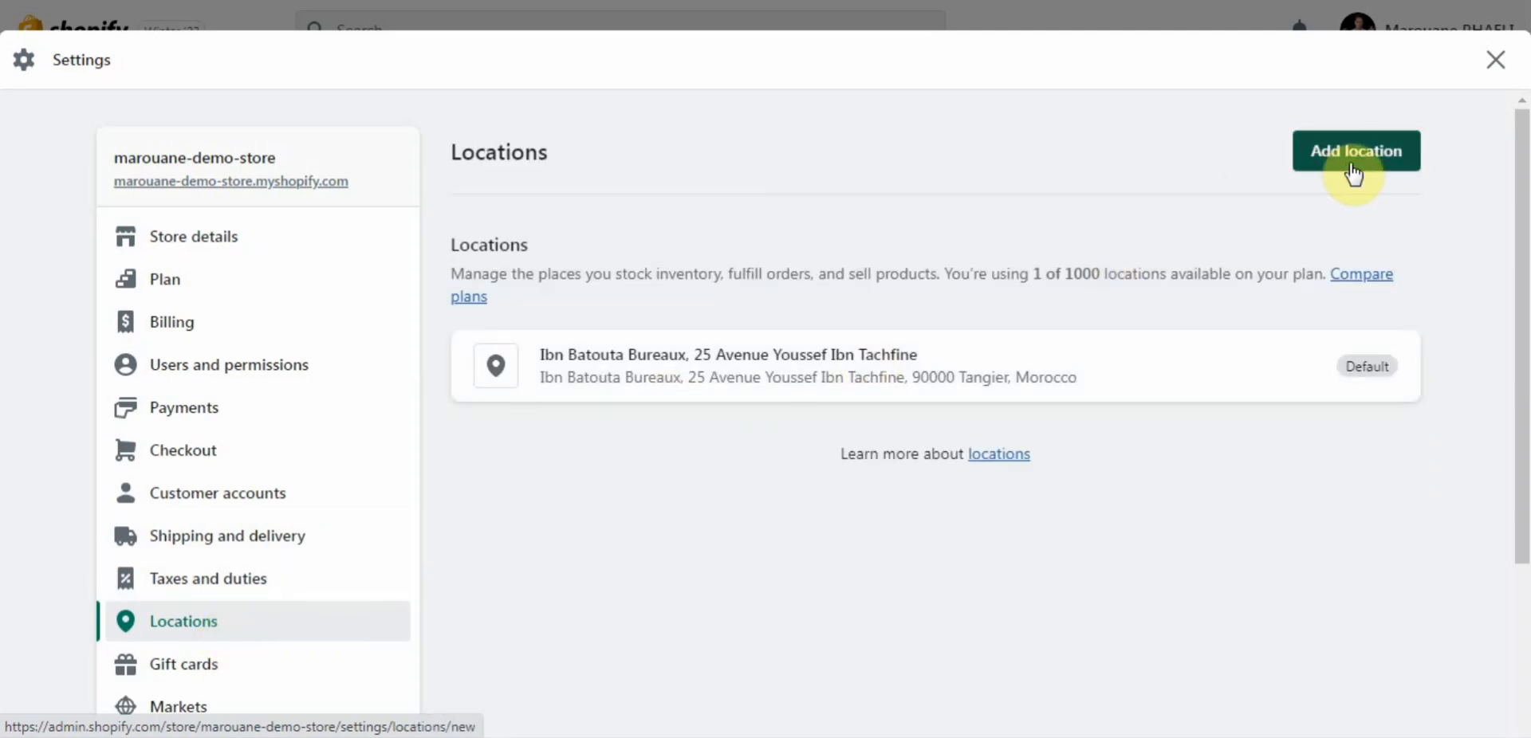
mouse_move(845, 367)
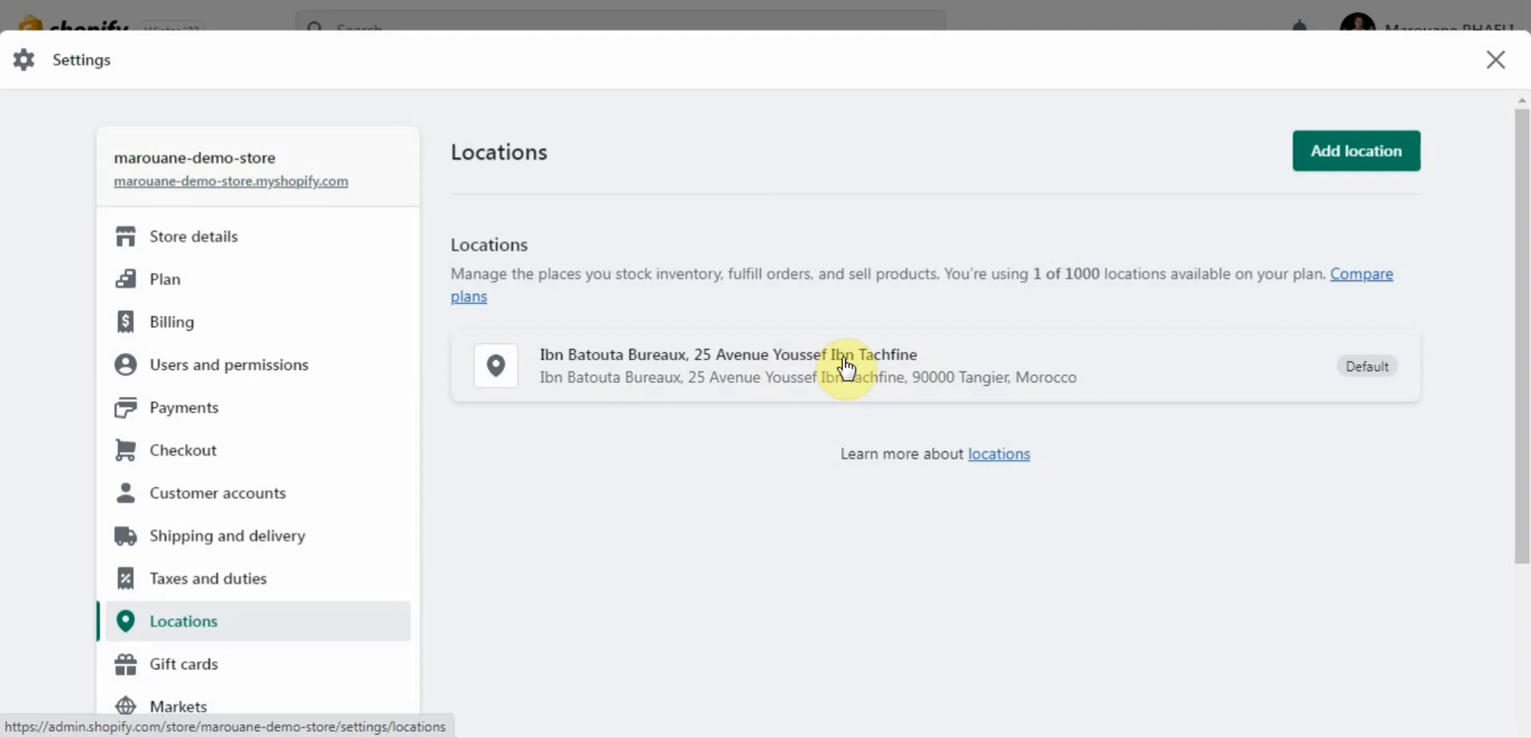
mouse_move(754, 388)
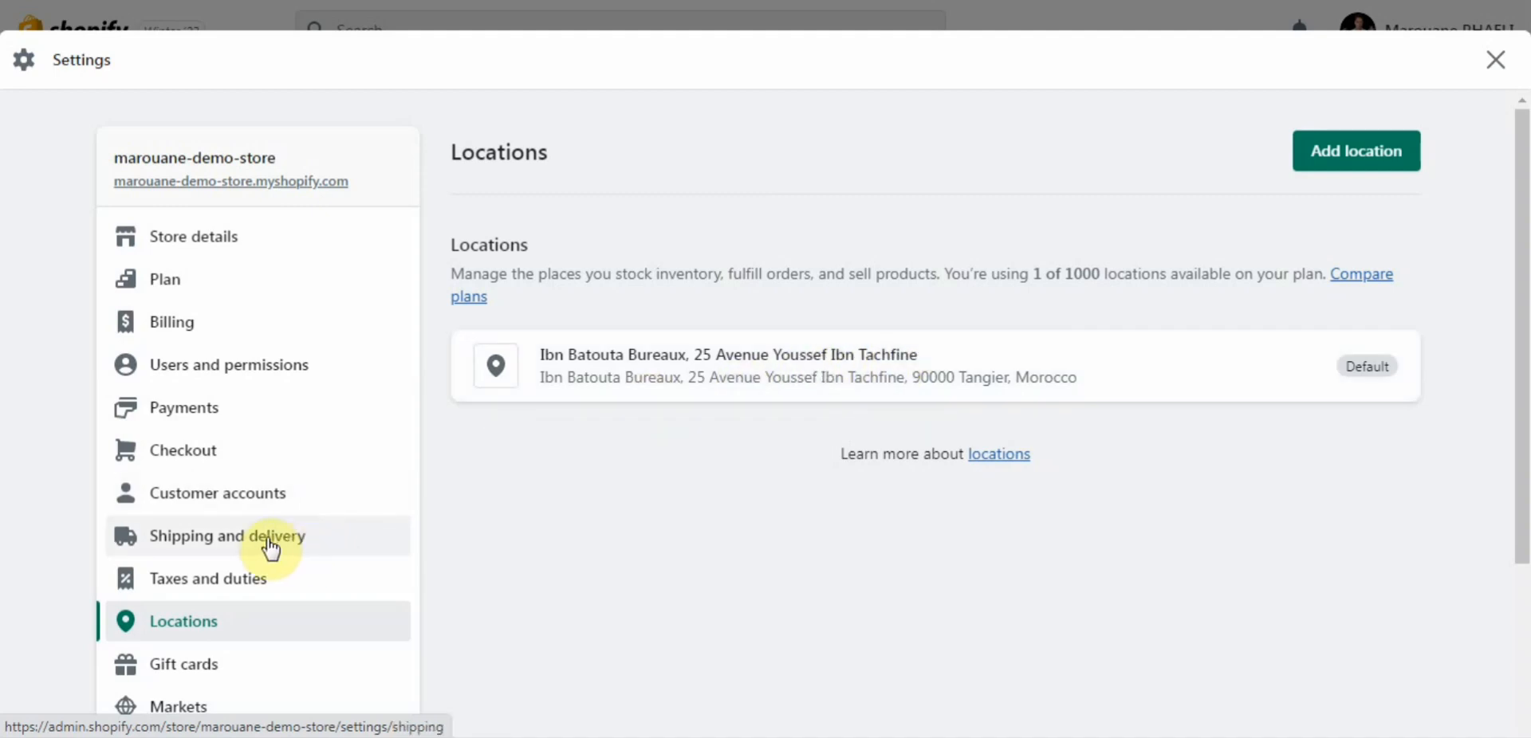
Step: Review Shipping and delivery settings, including Local Delivery and Pickup, and start a new custom shipping profile
left_click(227, 536)
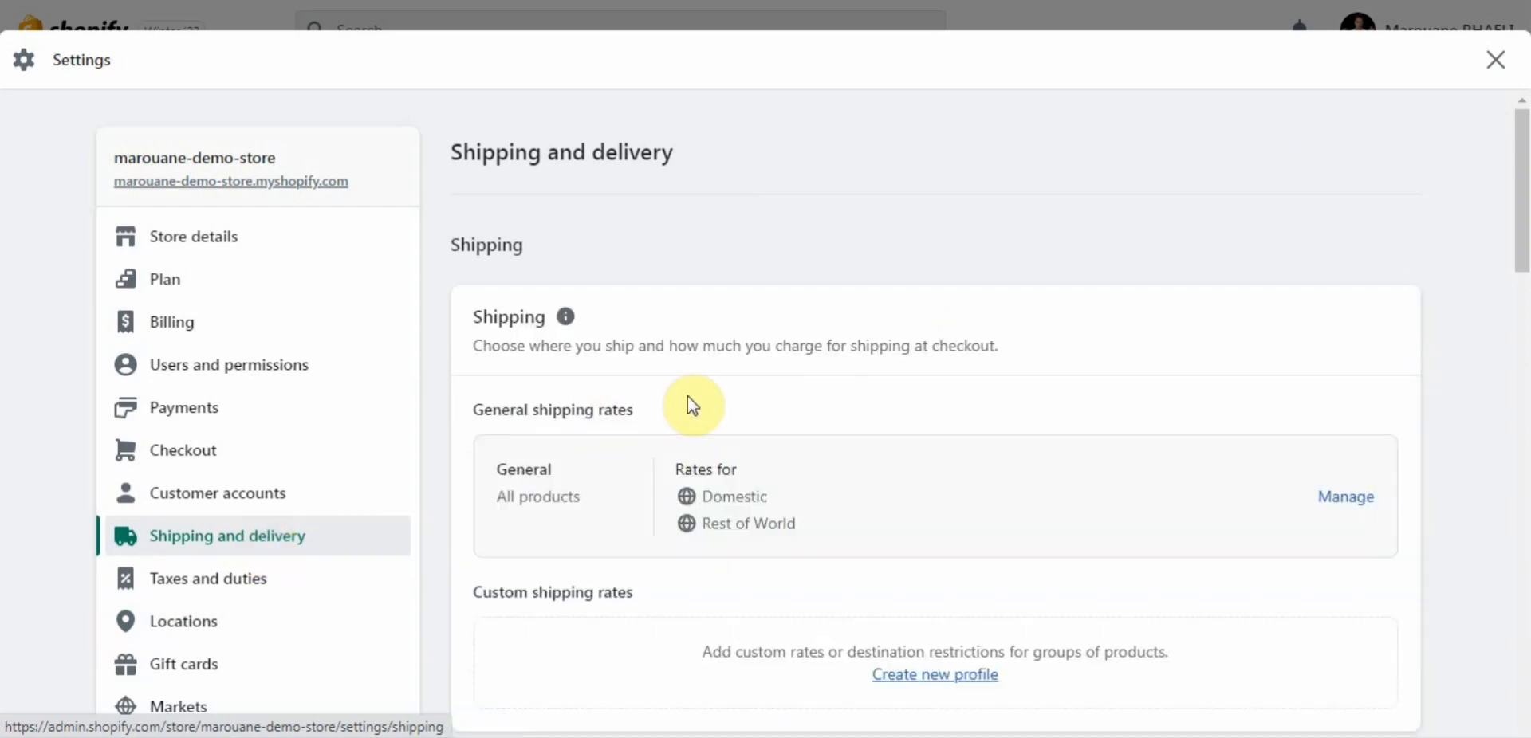
scroll("down", 3)
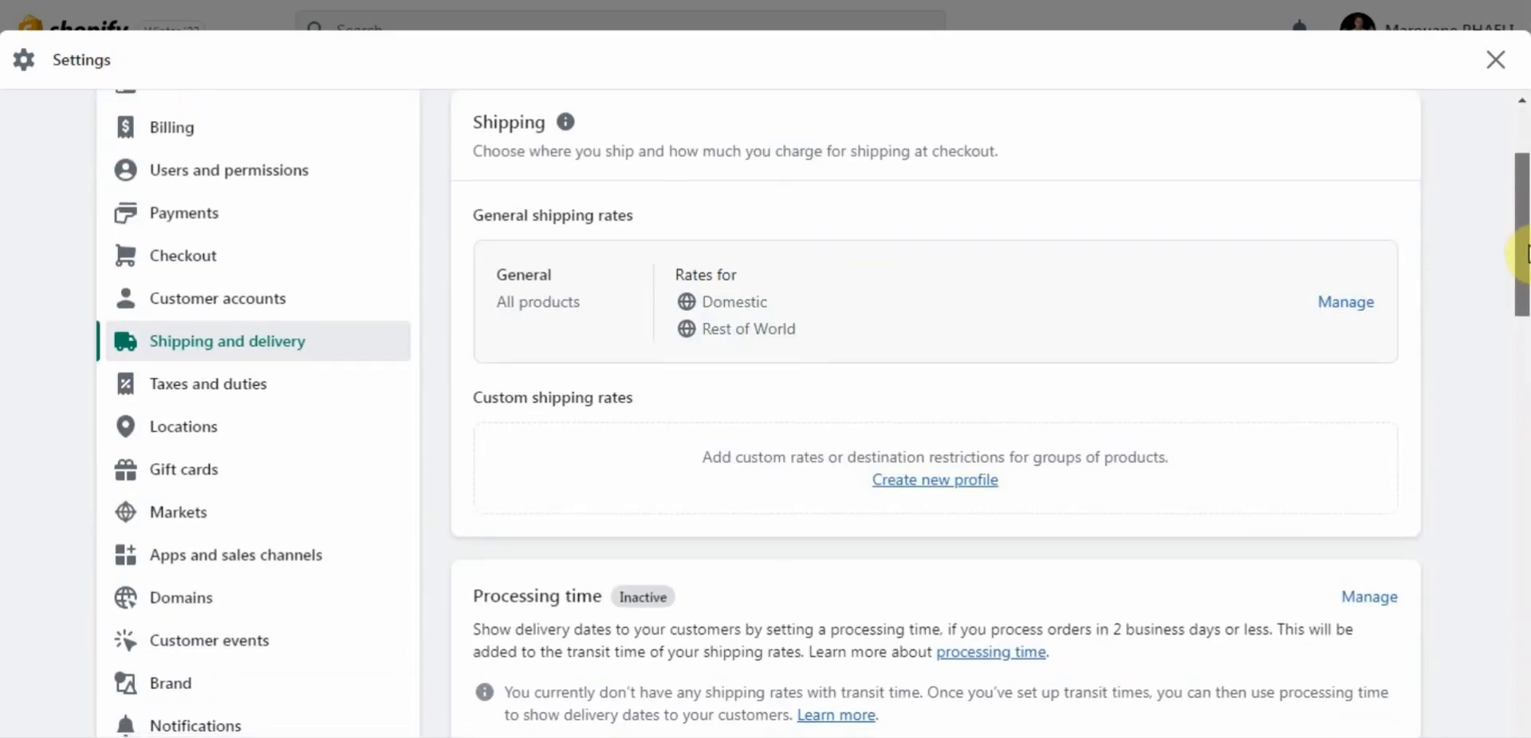
scroll("down", 3)
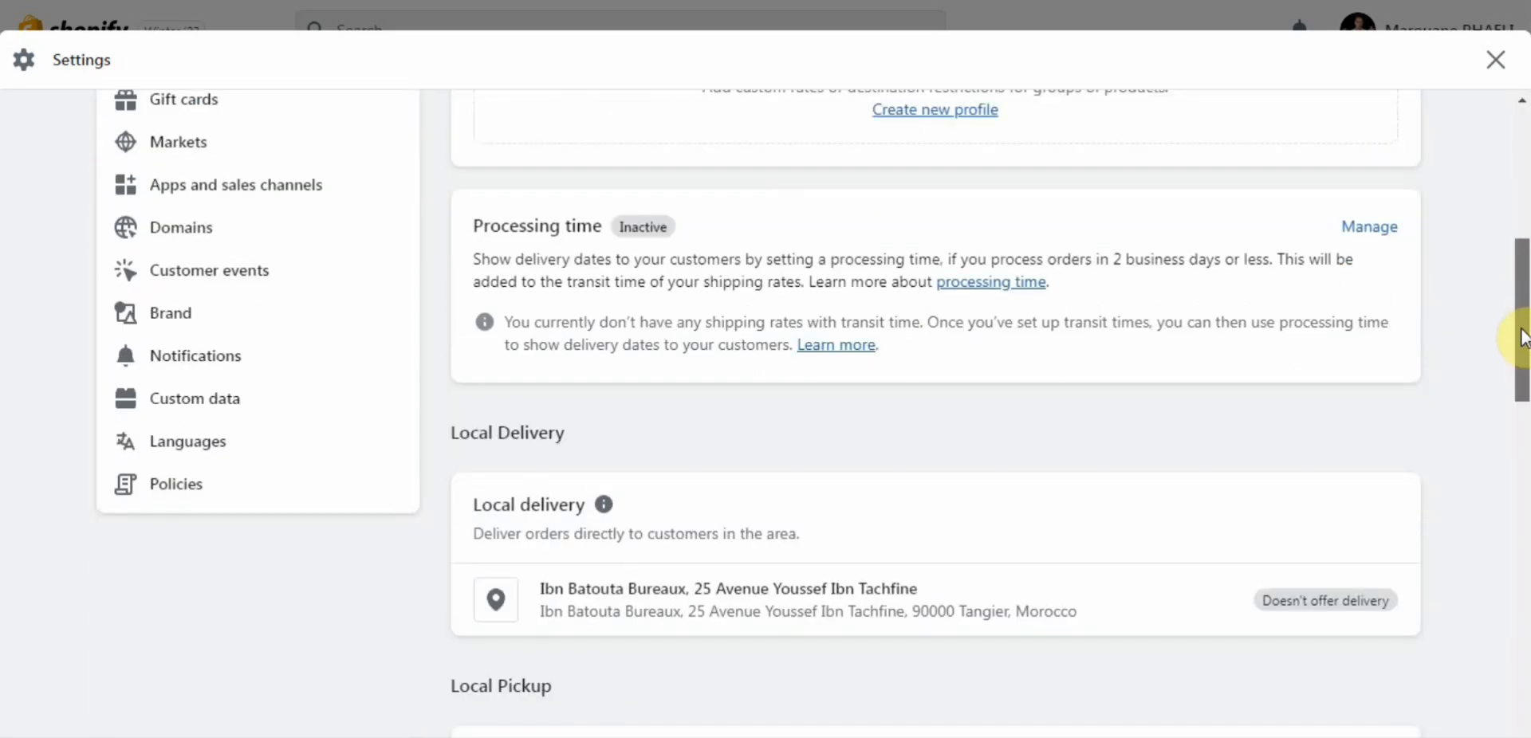
scroll("down", 3)
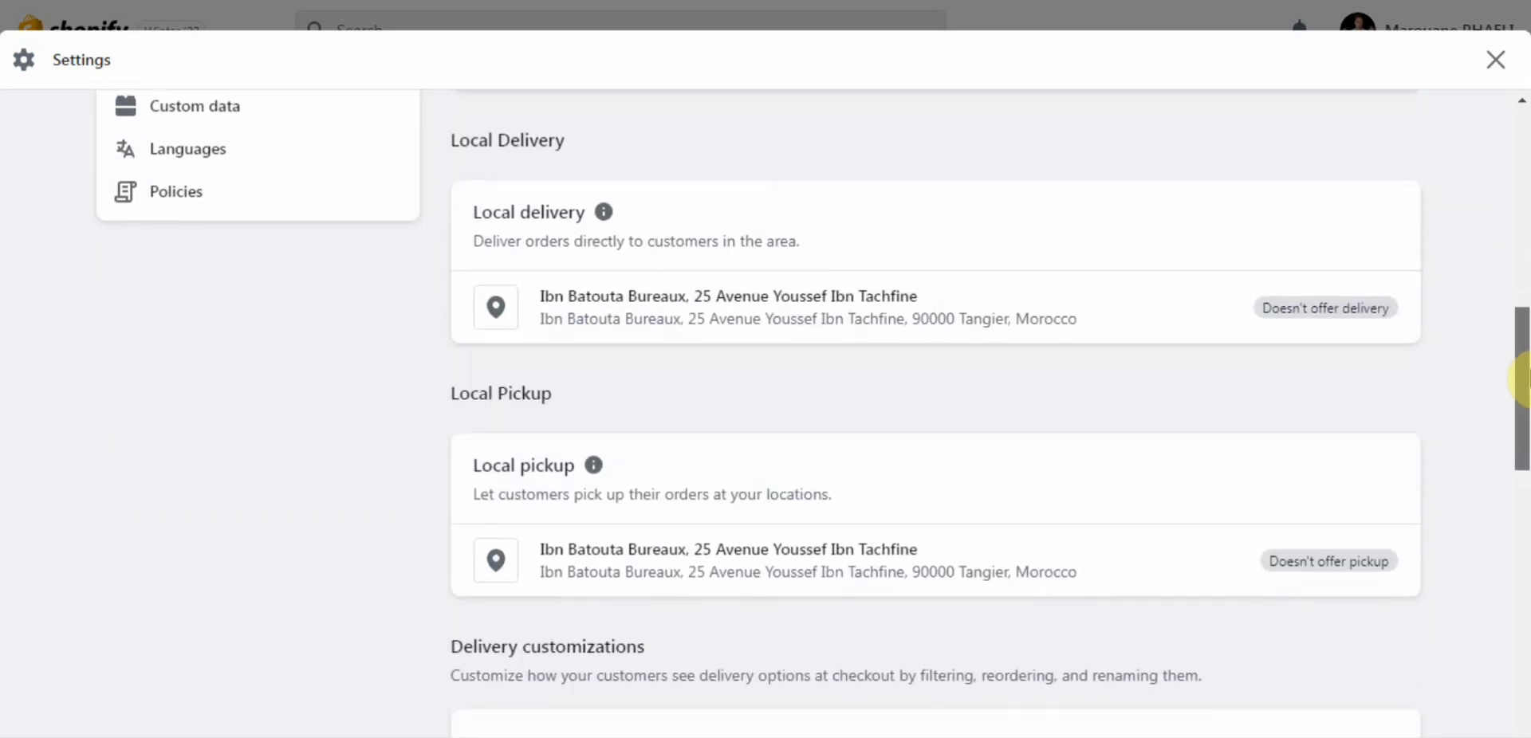
scroll("down", 3)
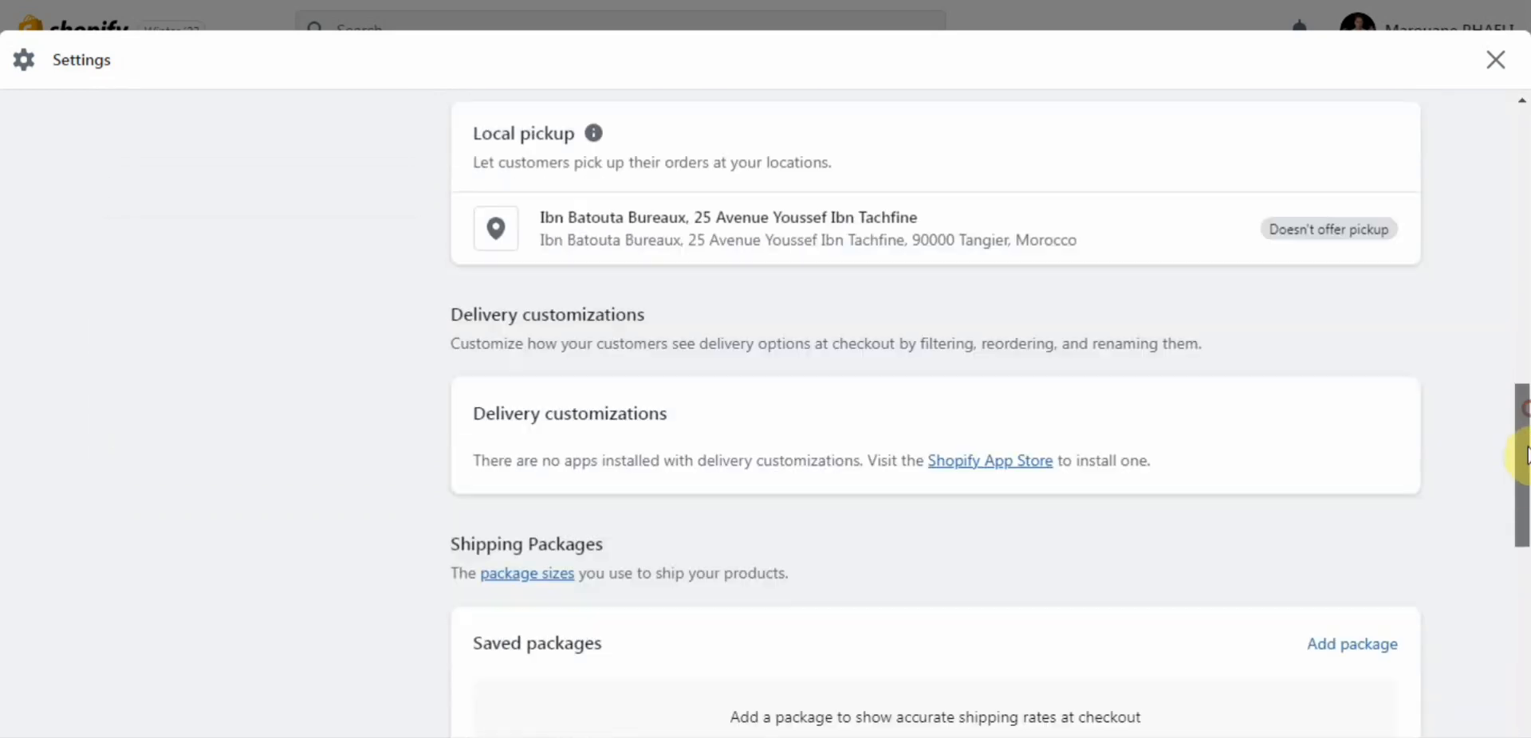
scroll("up", 3)
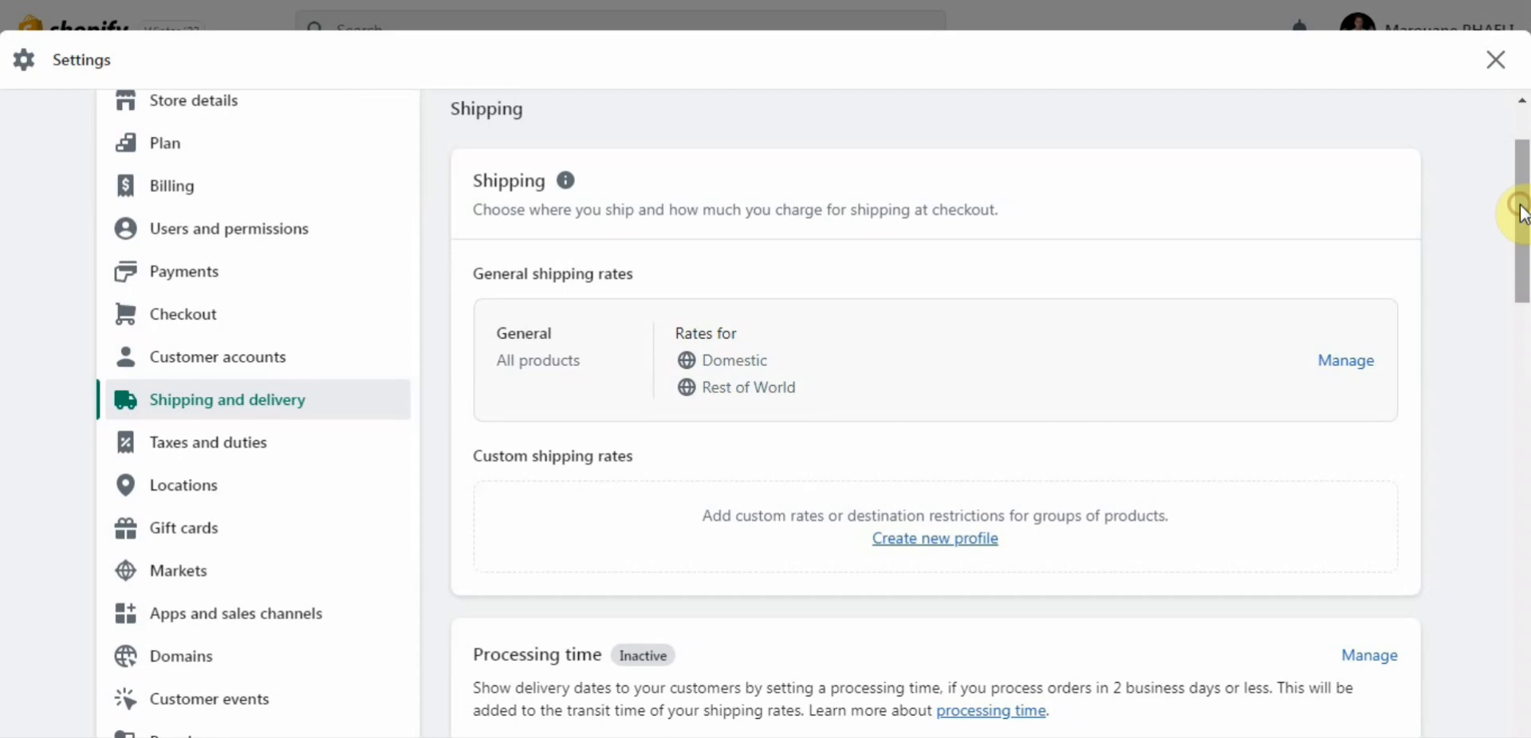
mouse_move(1260, 306)
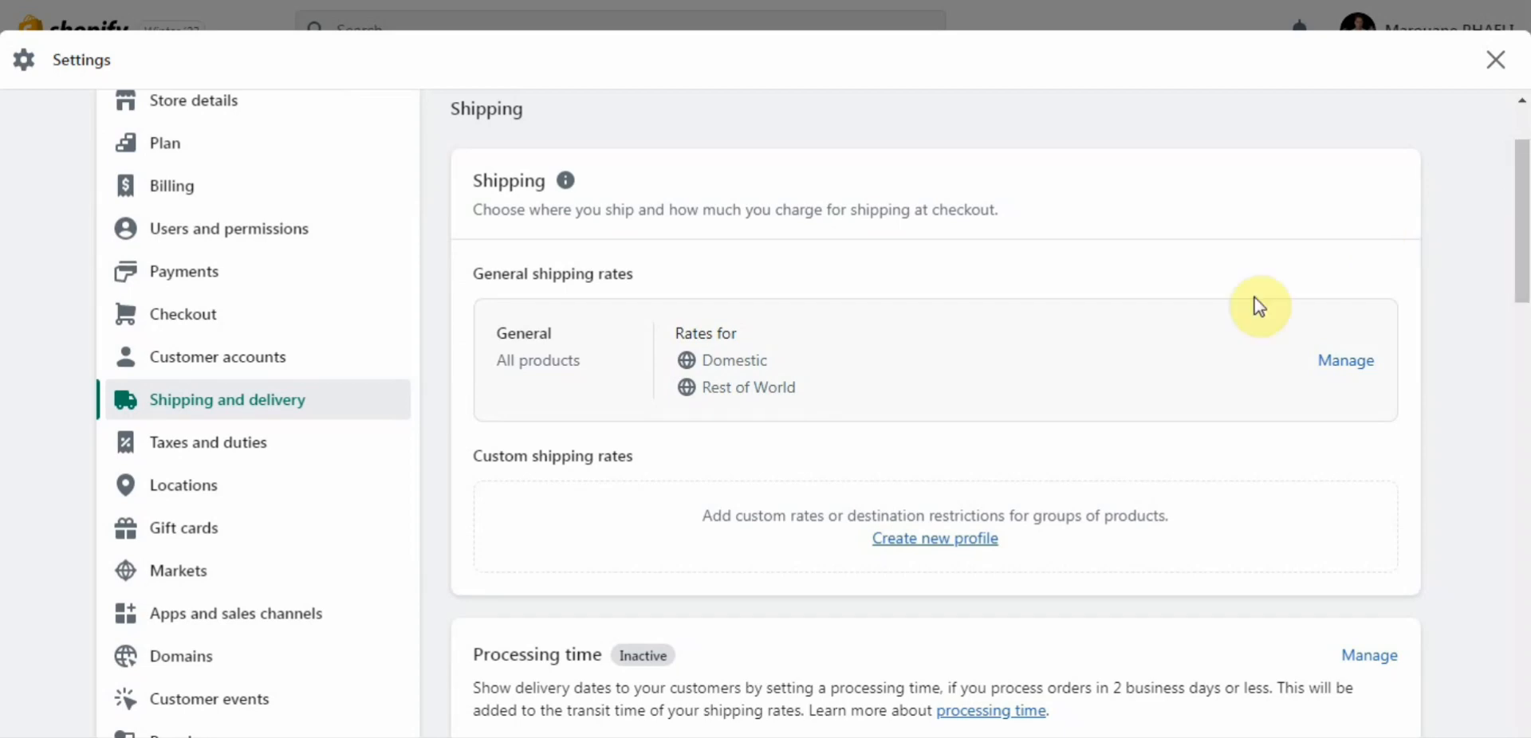
mouse_move(533, 461)
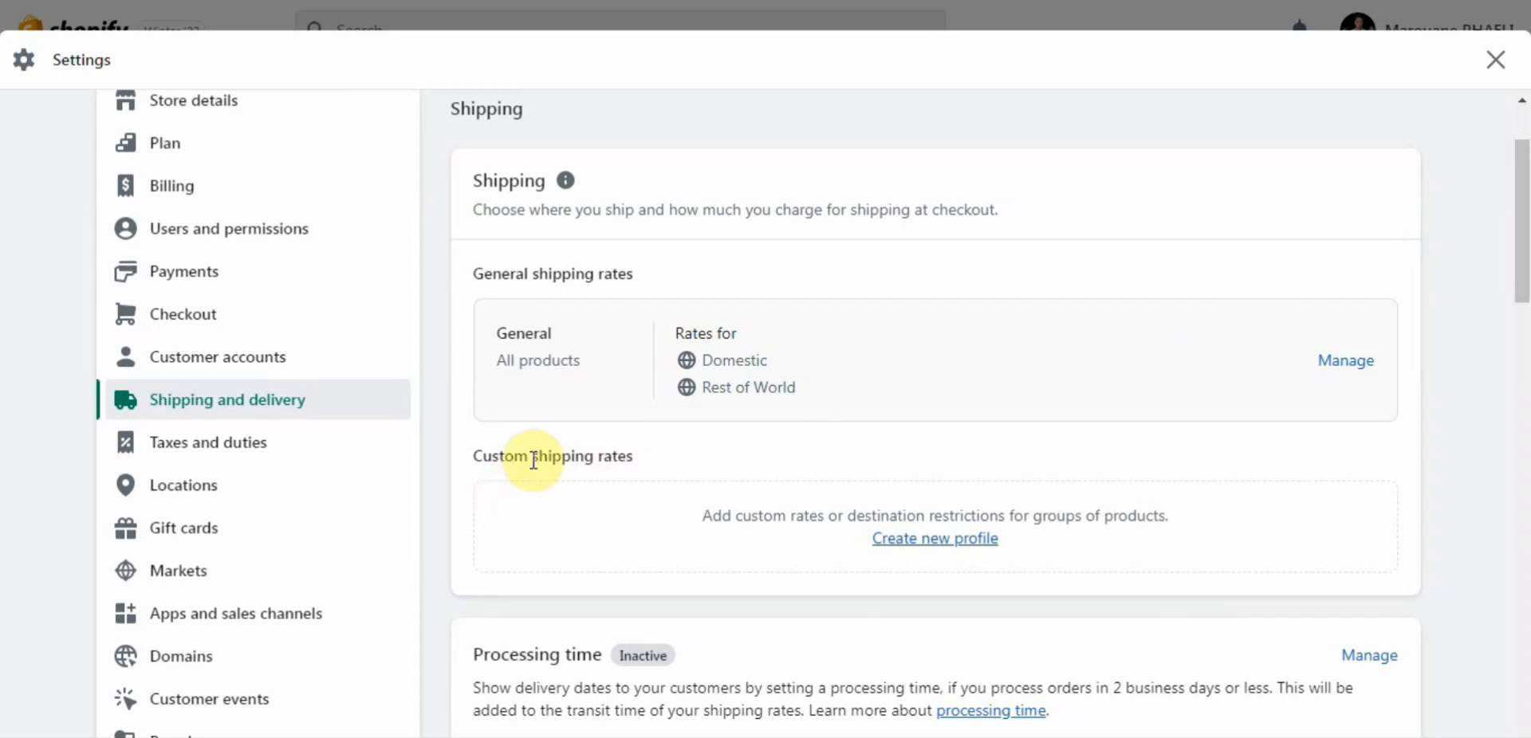
left_click(934, 538)
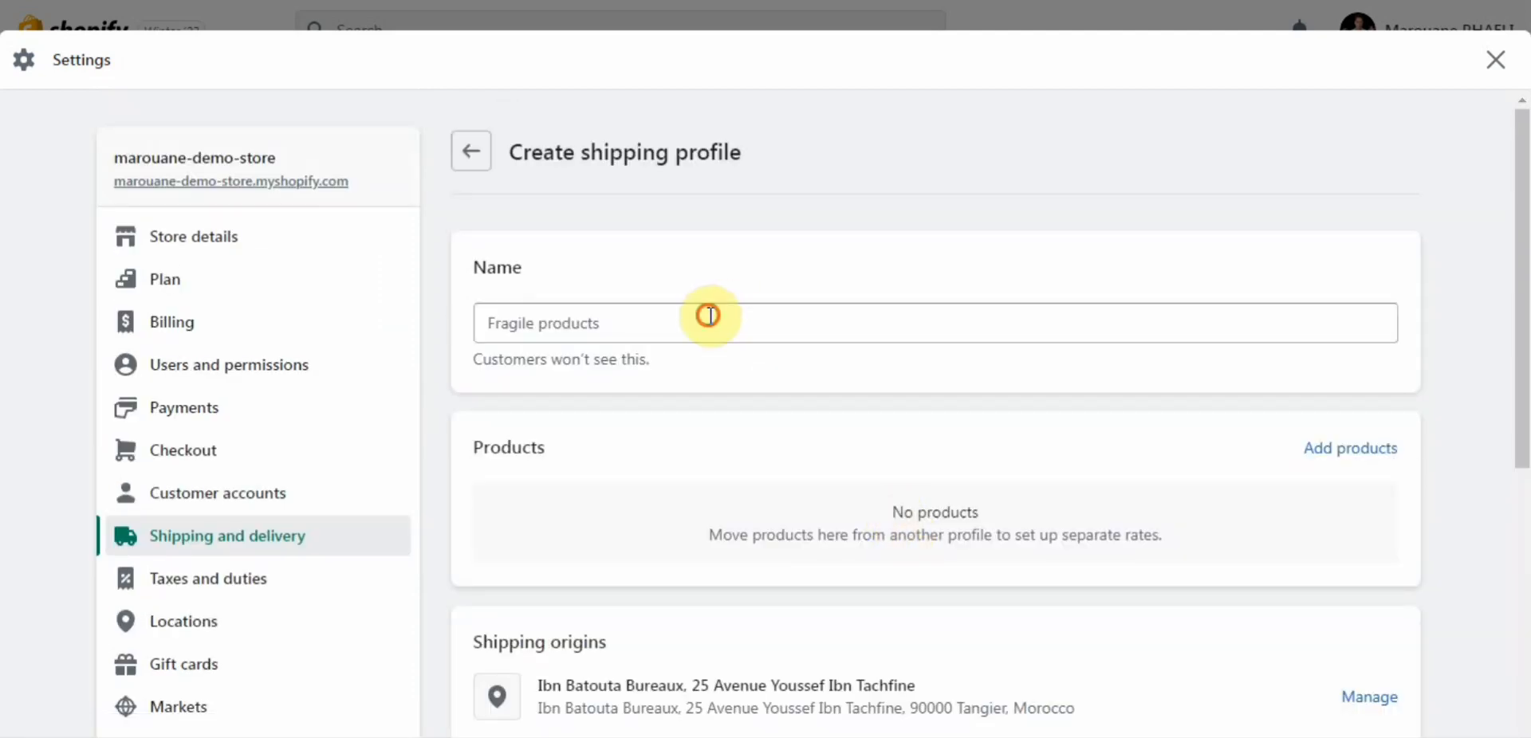
Step: Name the new shipping profile 'local pickup'
left_click(711, 324)
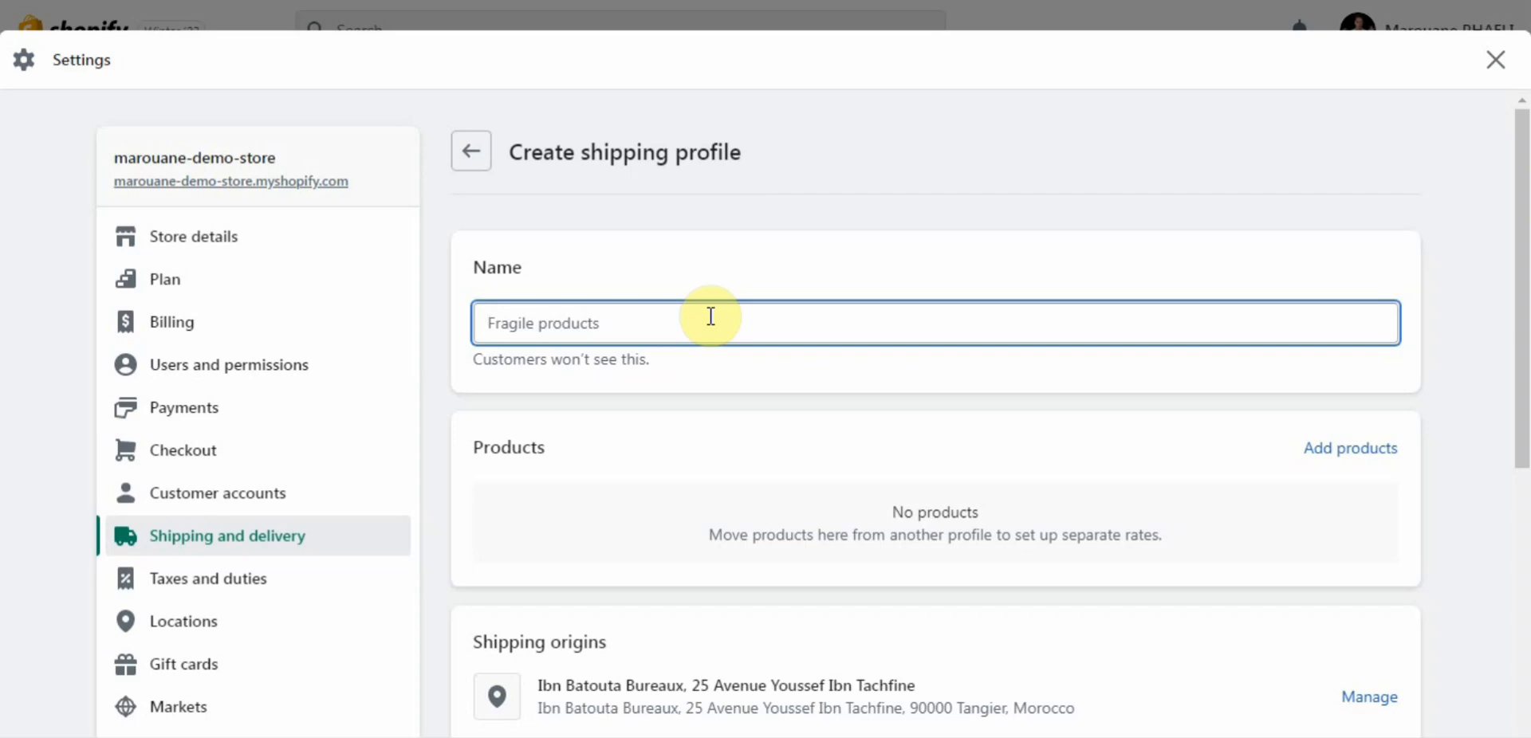
type("local p")
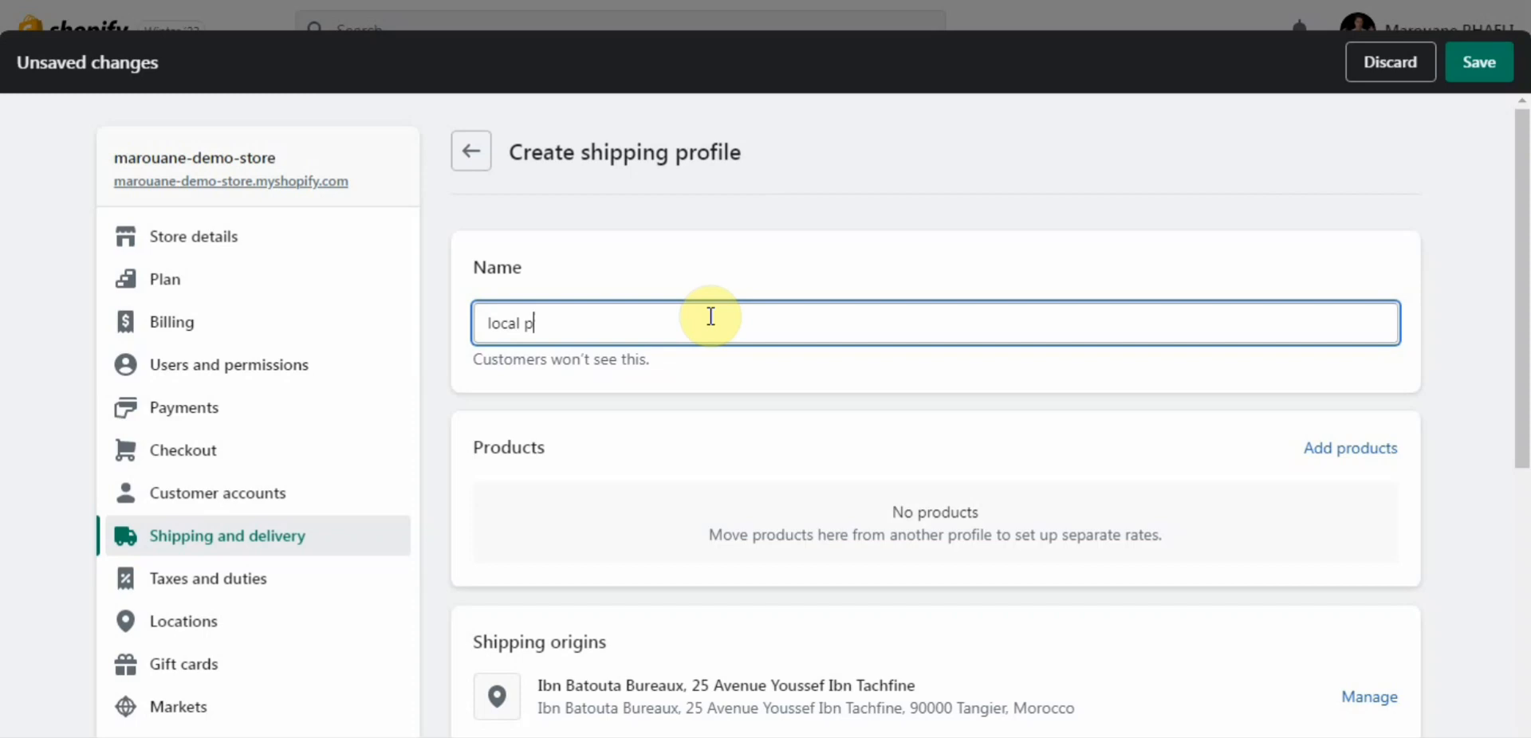
type("ickup")
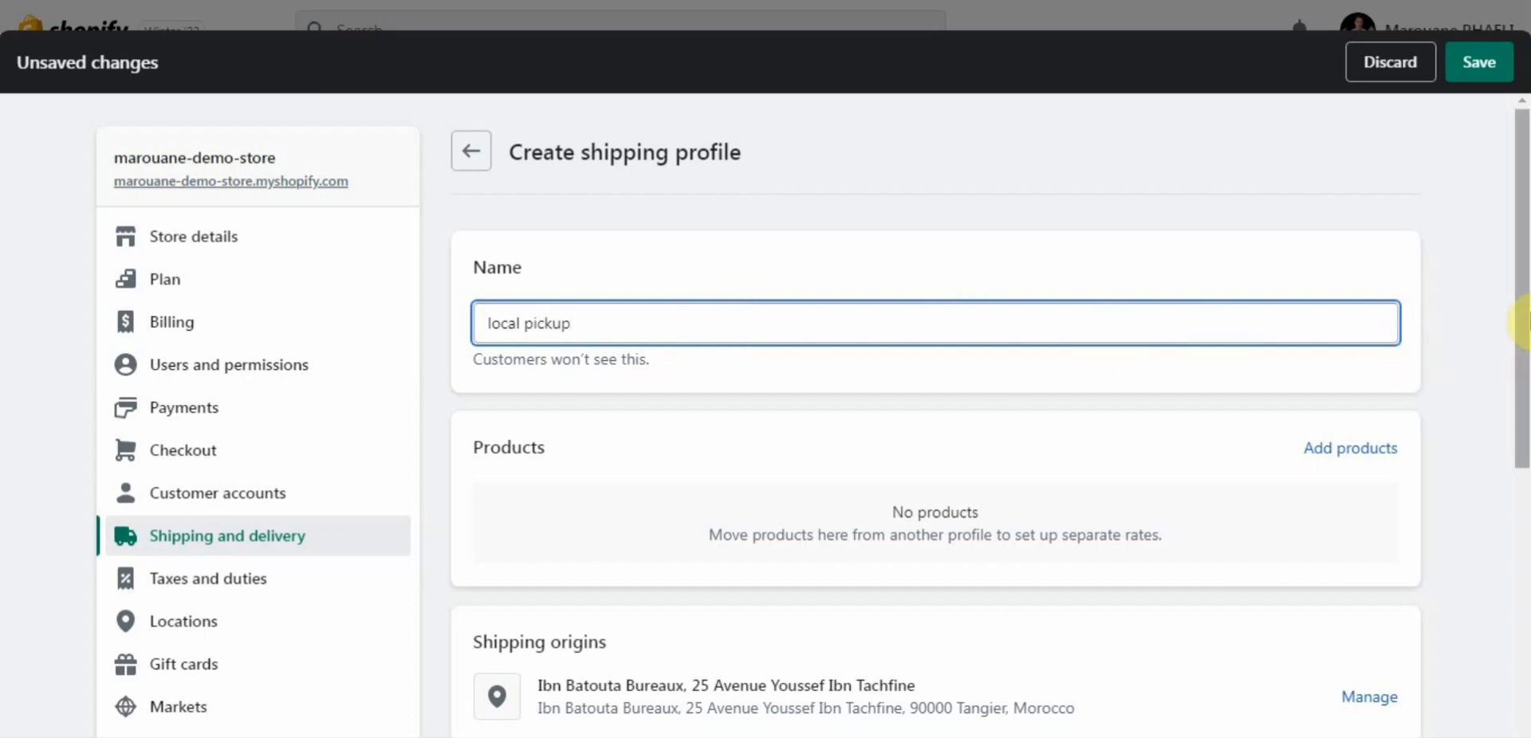
scroll("down", 3)
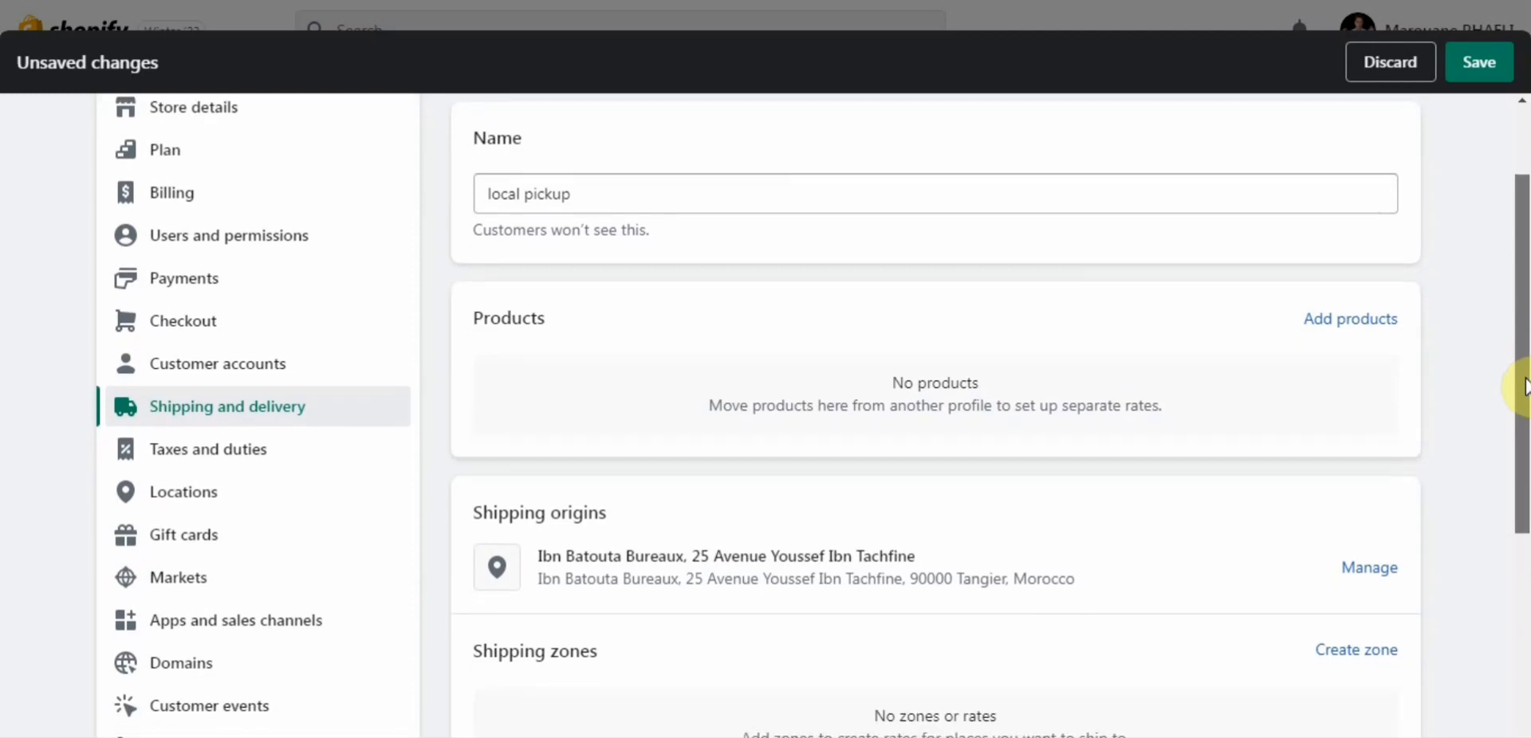
scroll("up", 3)
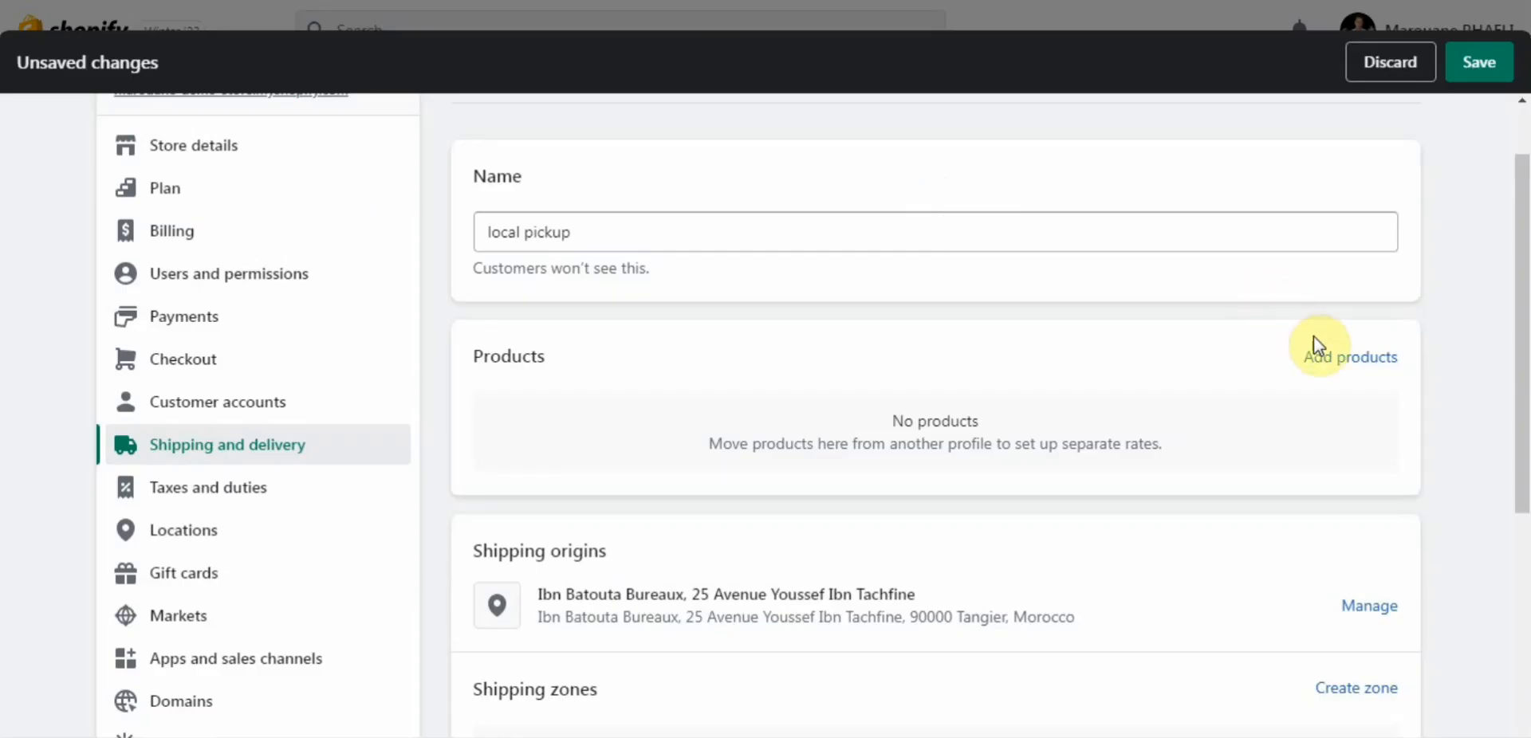
Step: Add all 12 LY- Fitted Tshirt variants to the profile via the product picker
left_click(1351, 357)
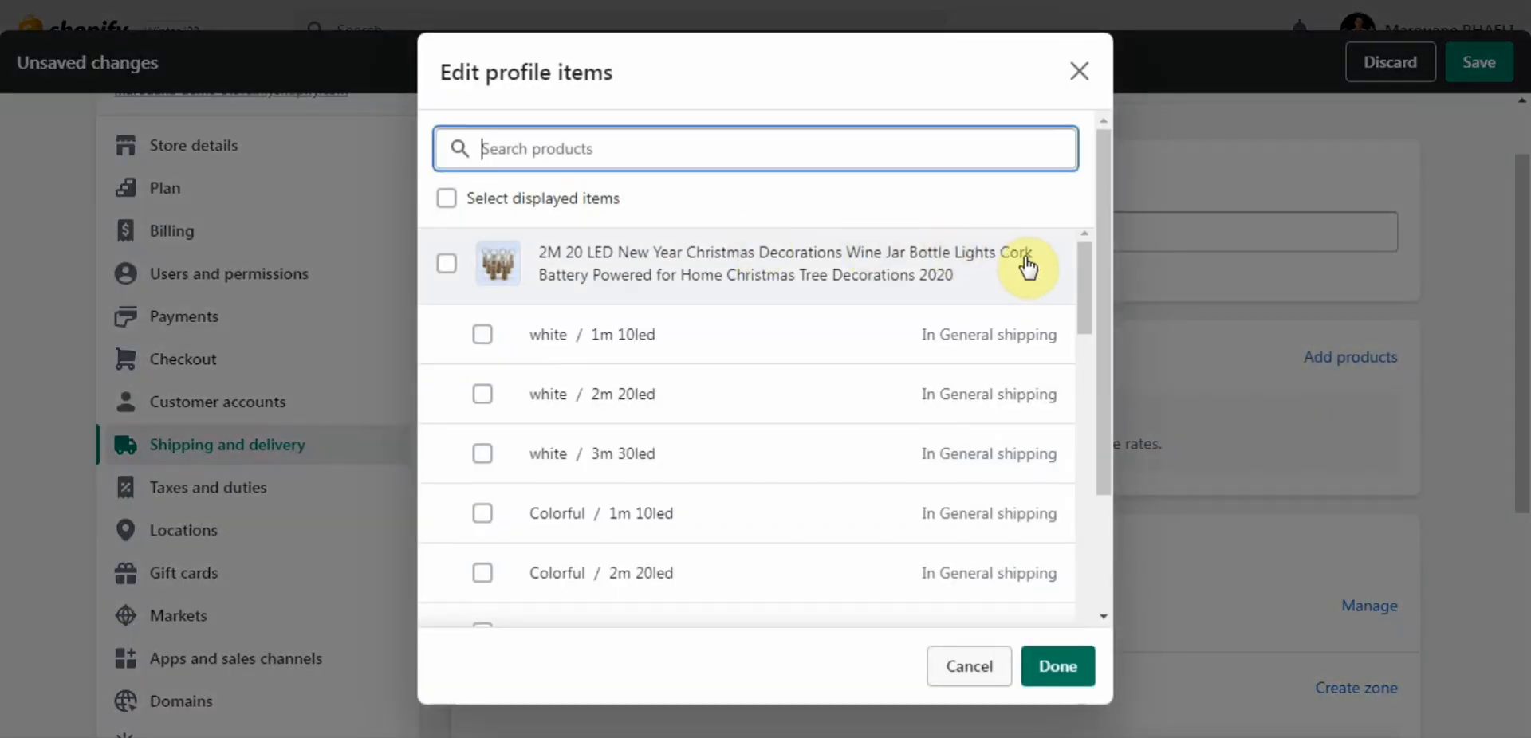
scroll("down", 3)
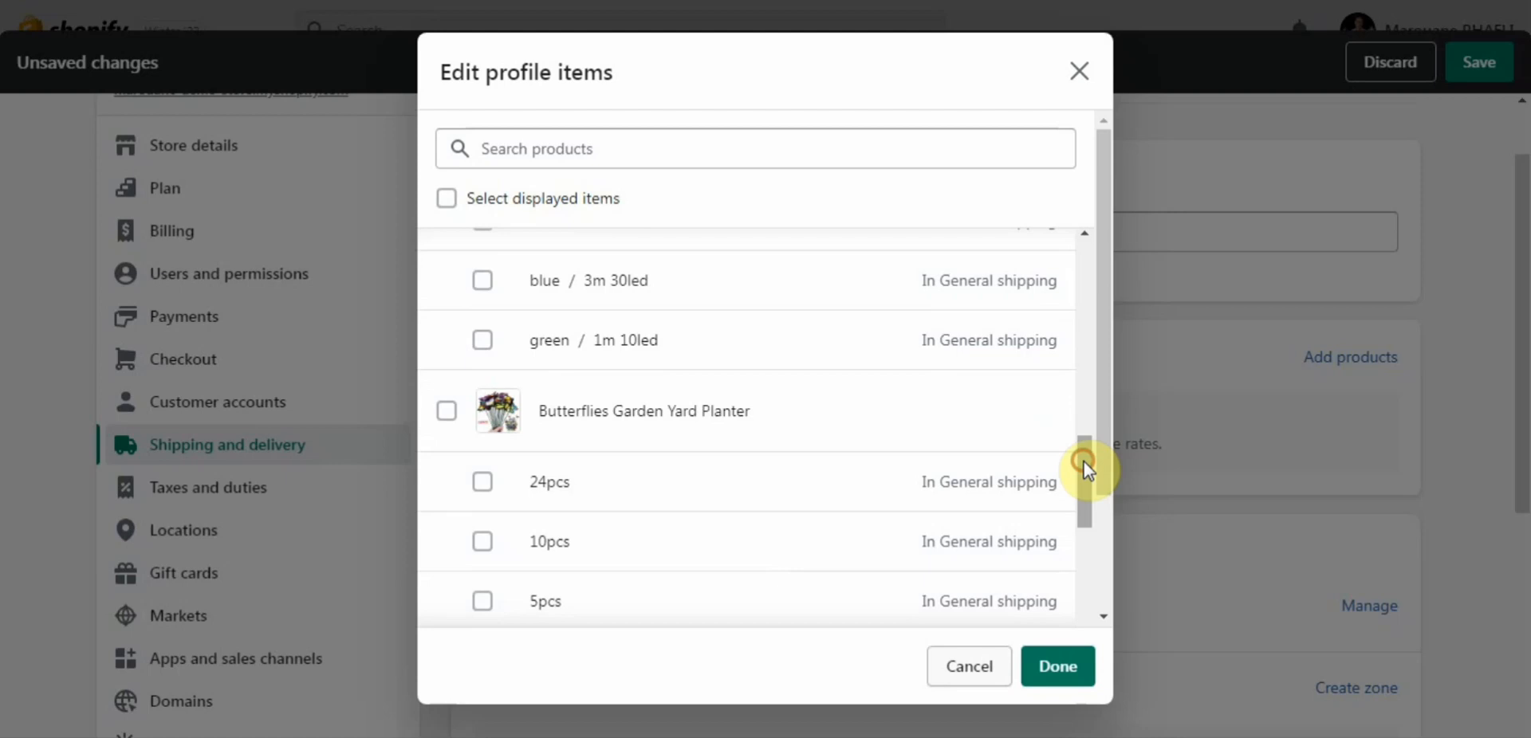
scroll("down", 3)
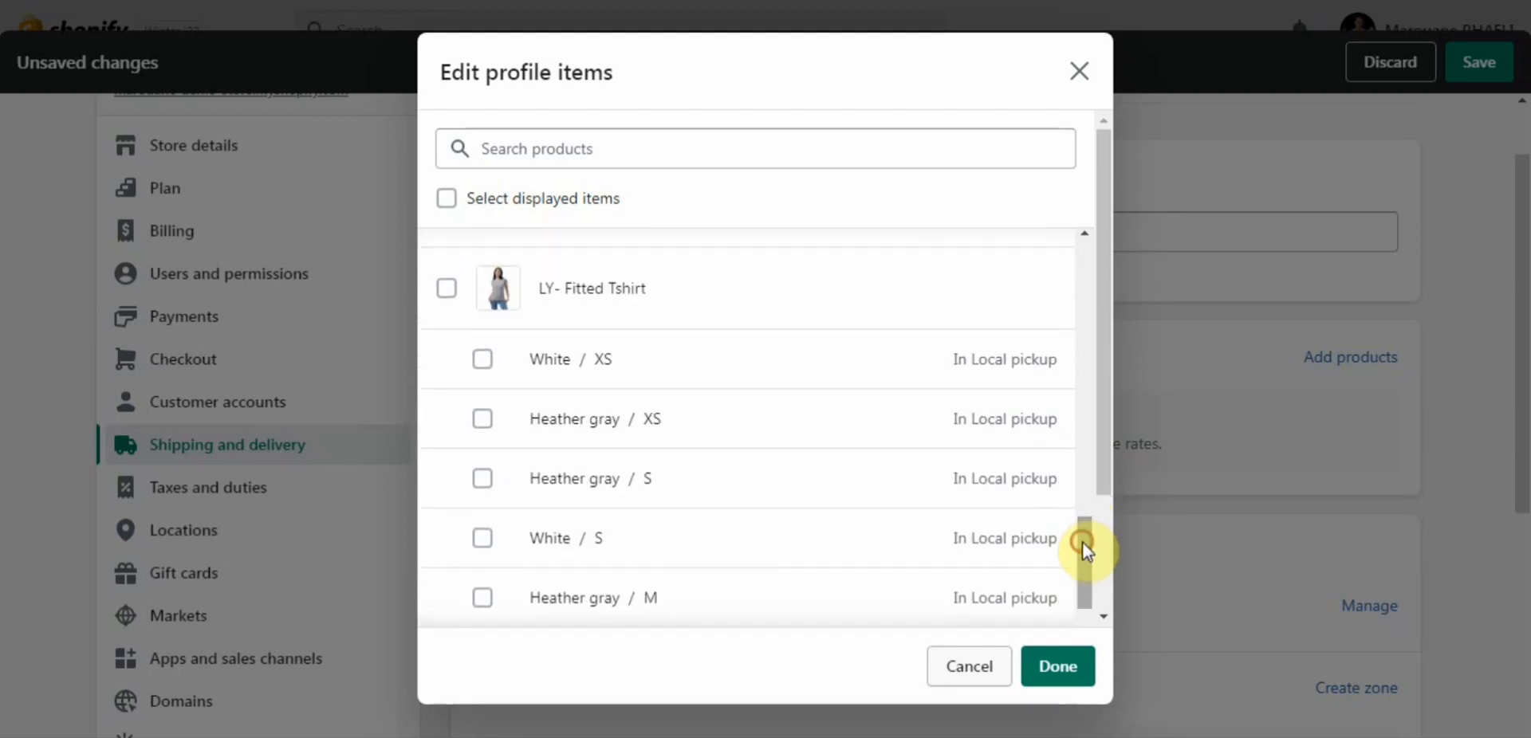
left_click(482, 418)
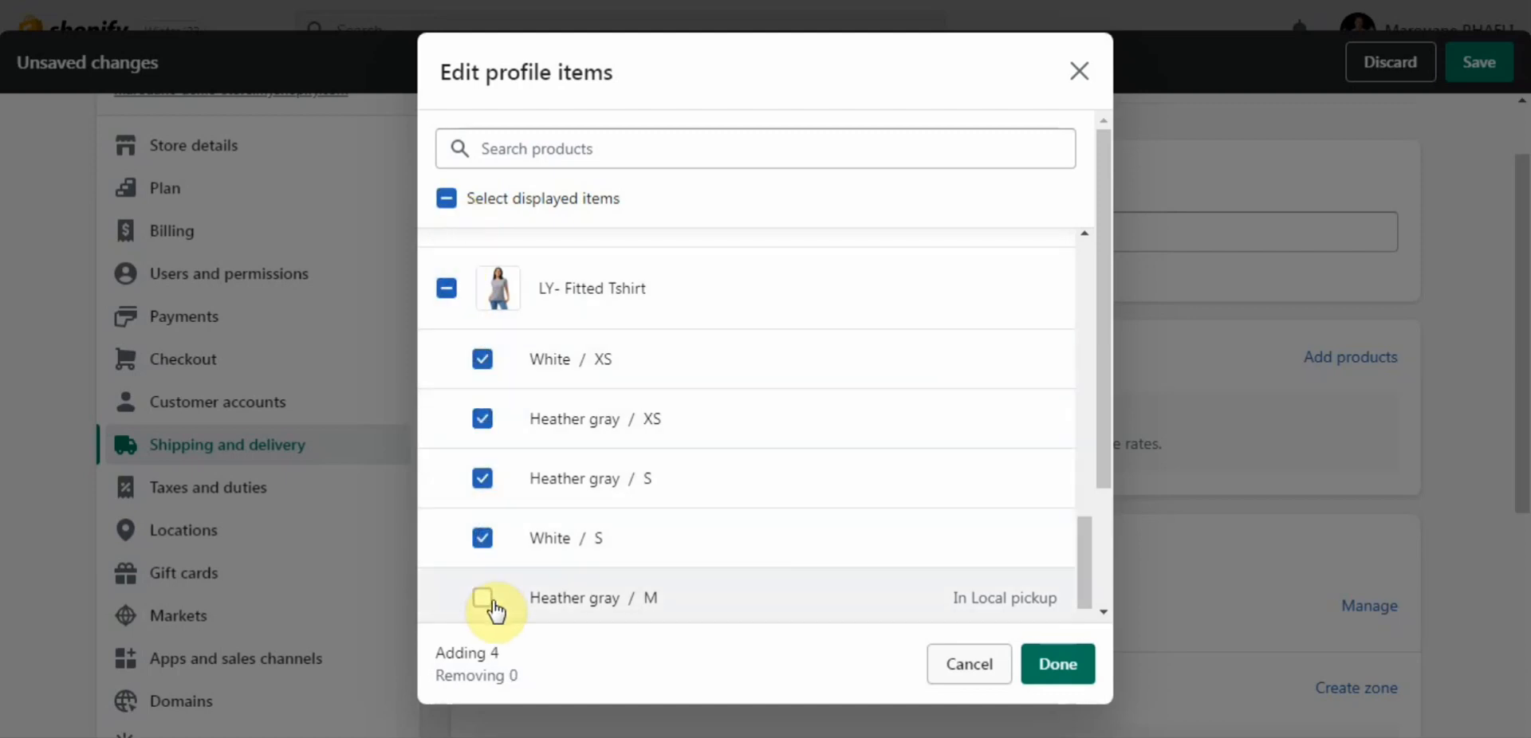
left_click(482, 598)
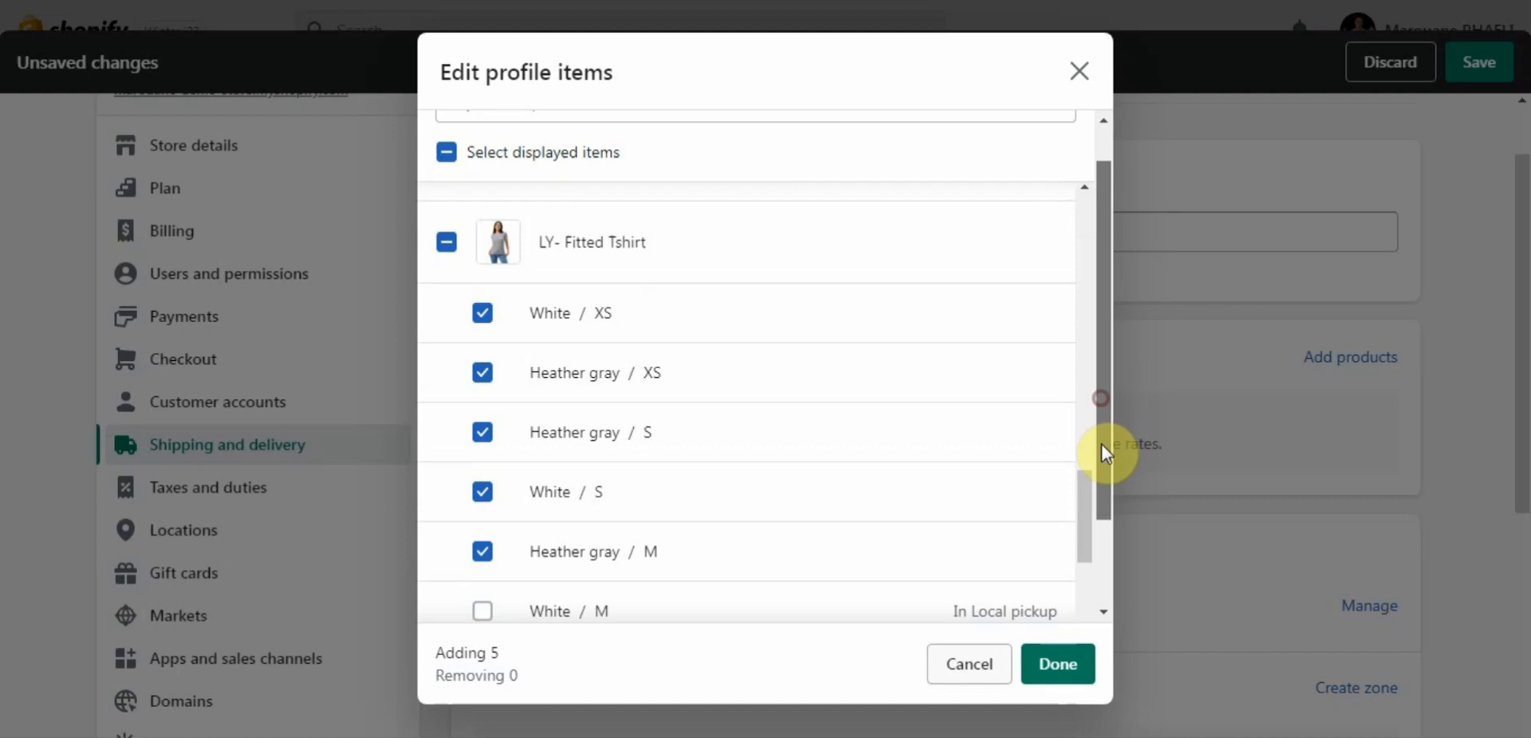
scroll("down", 3)
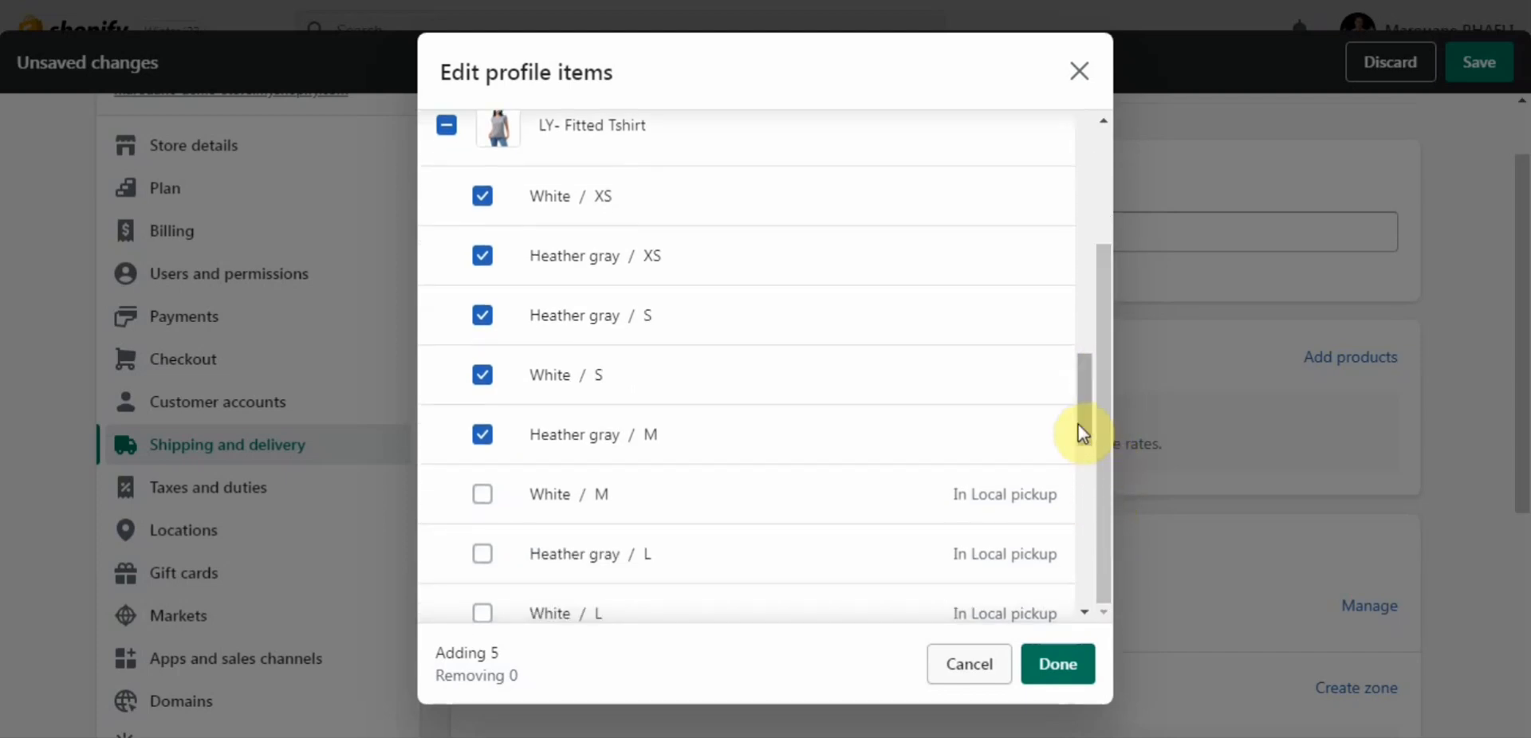
scroll("down", 3)
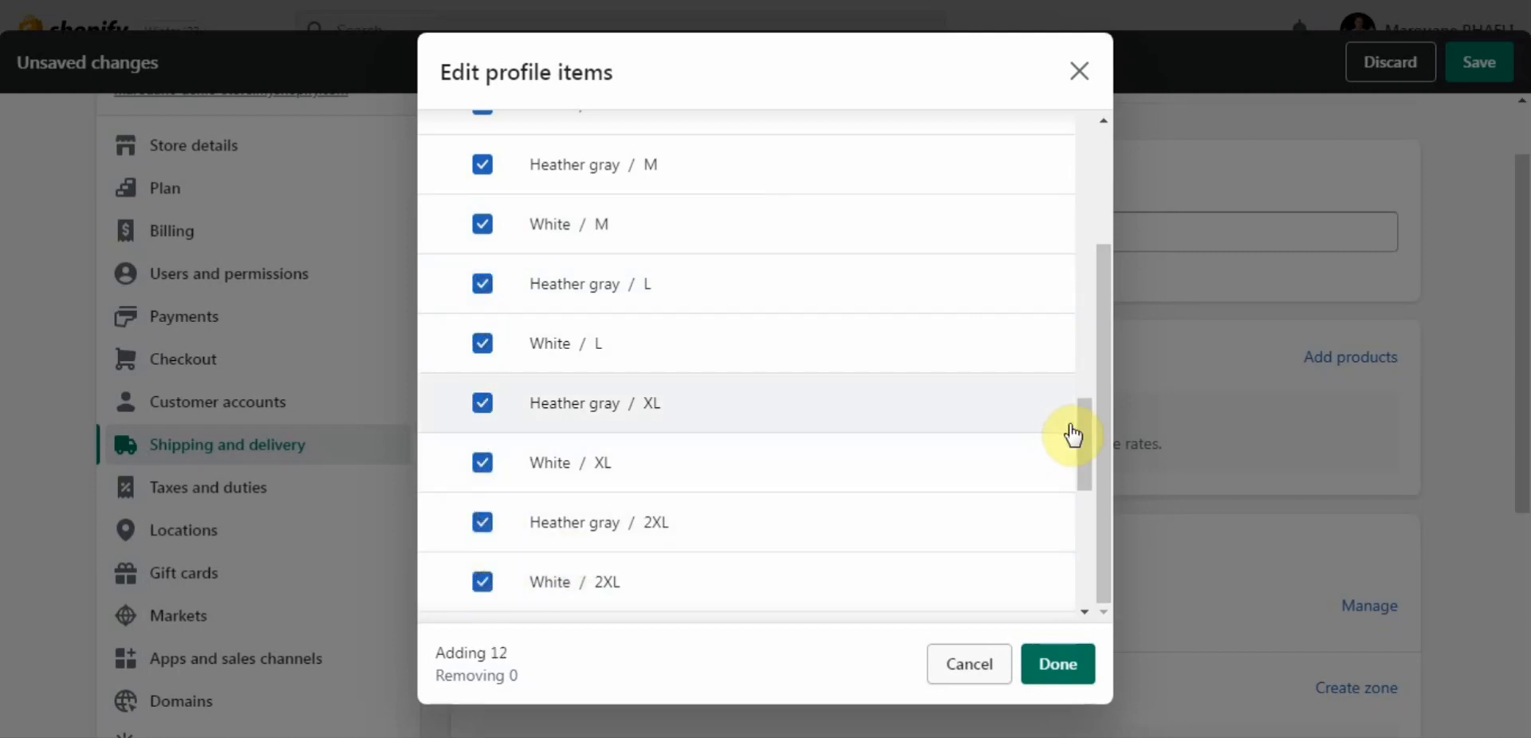
scroll("down", 3)
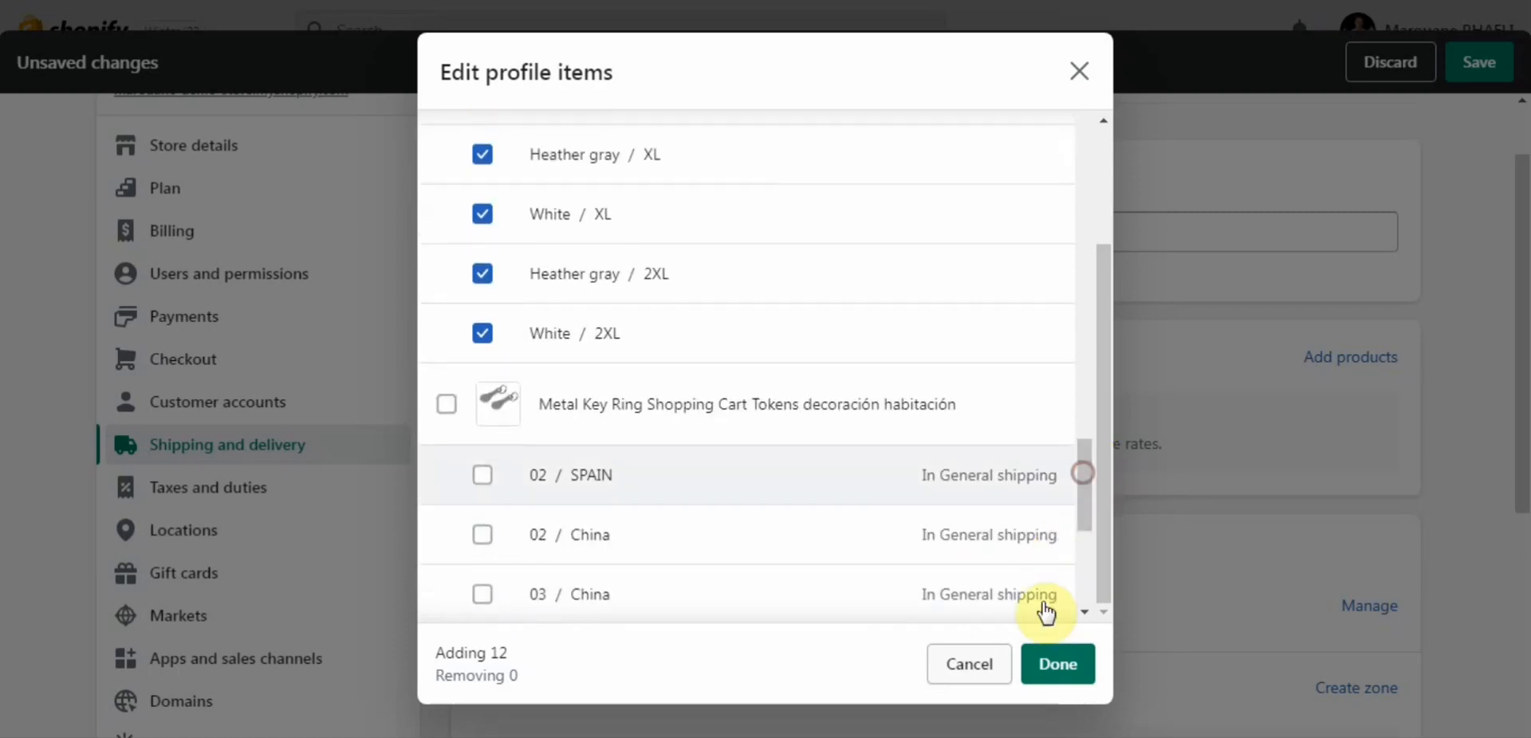
left_click(1056, 663)
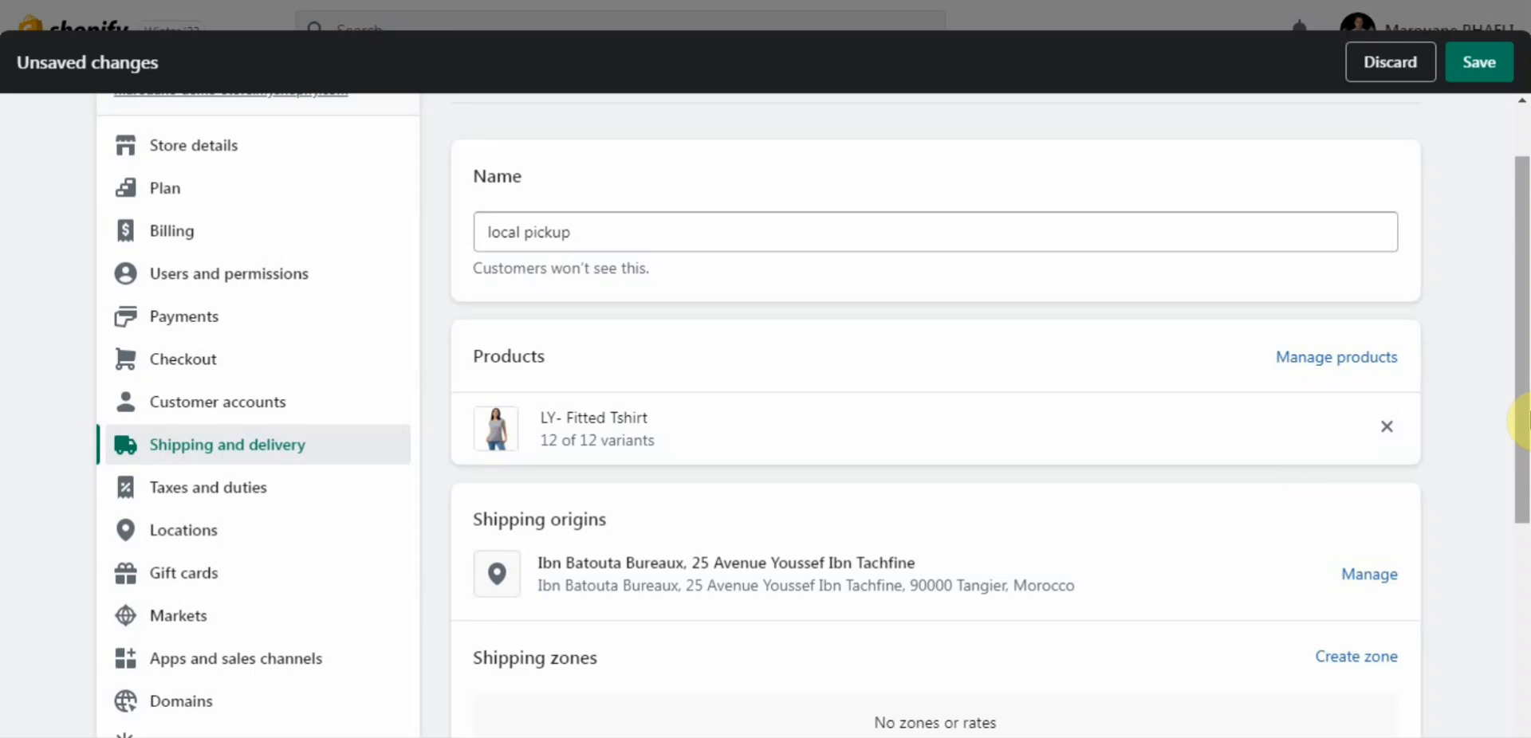
scroll("down", 3)
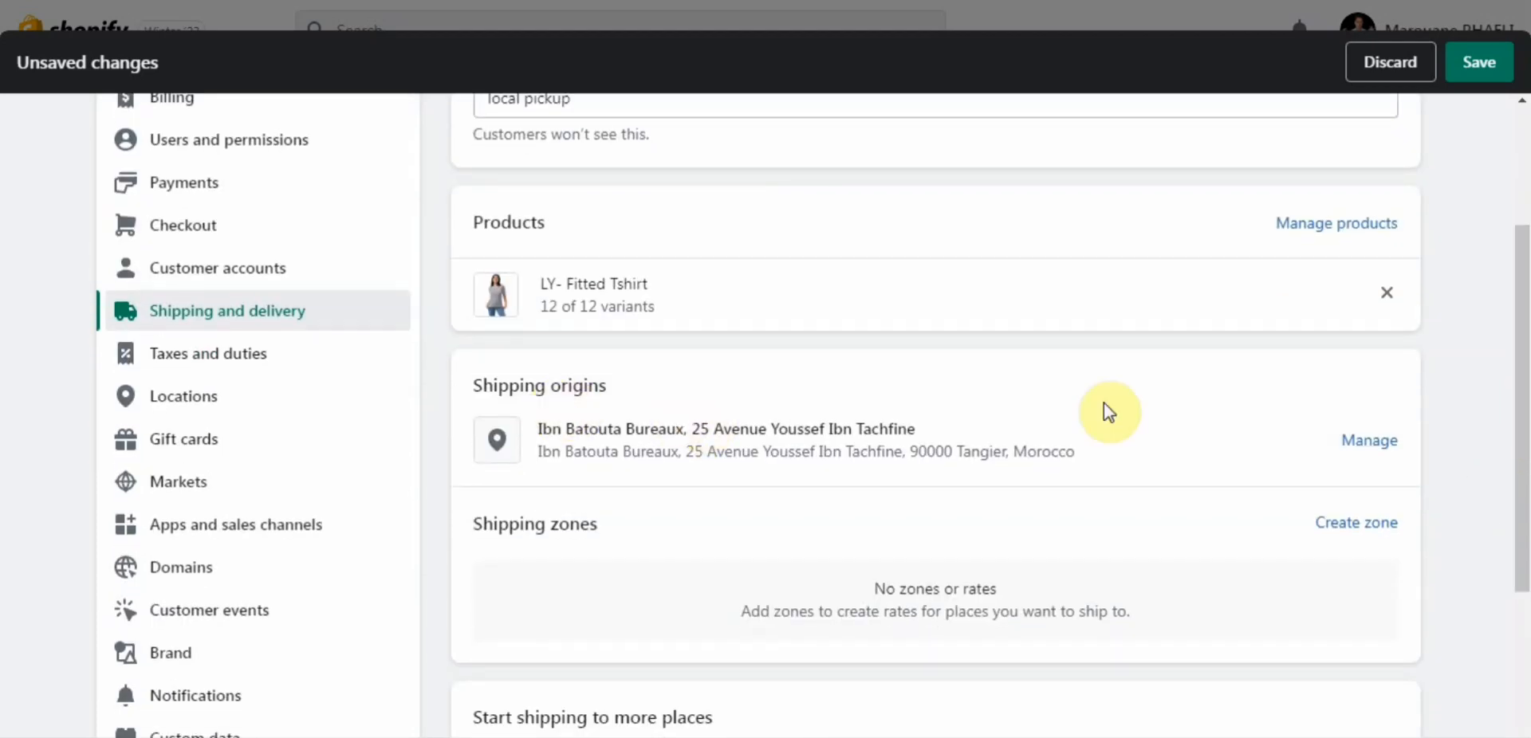
left_click(1368, 440)
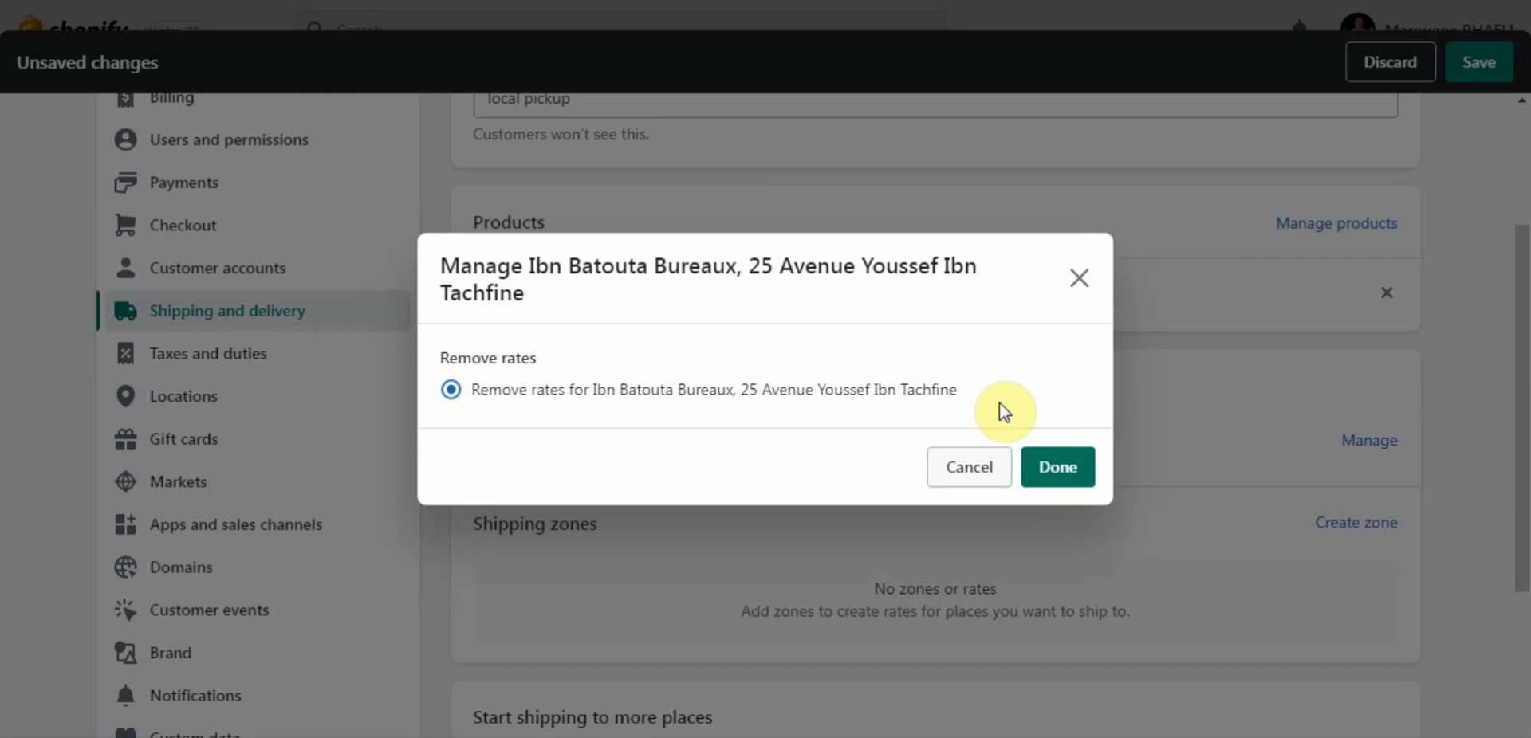
mouse_move(725, 401)
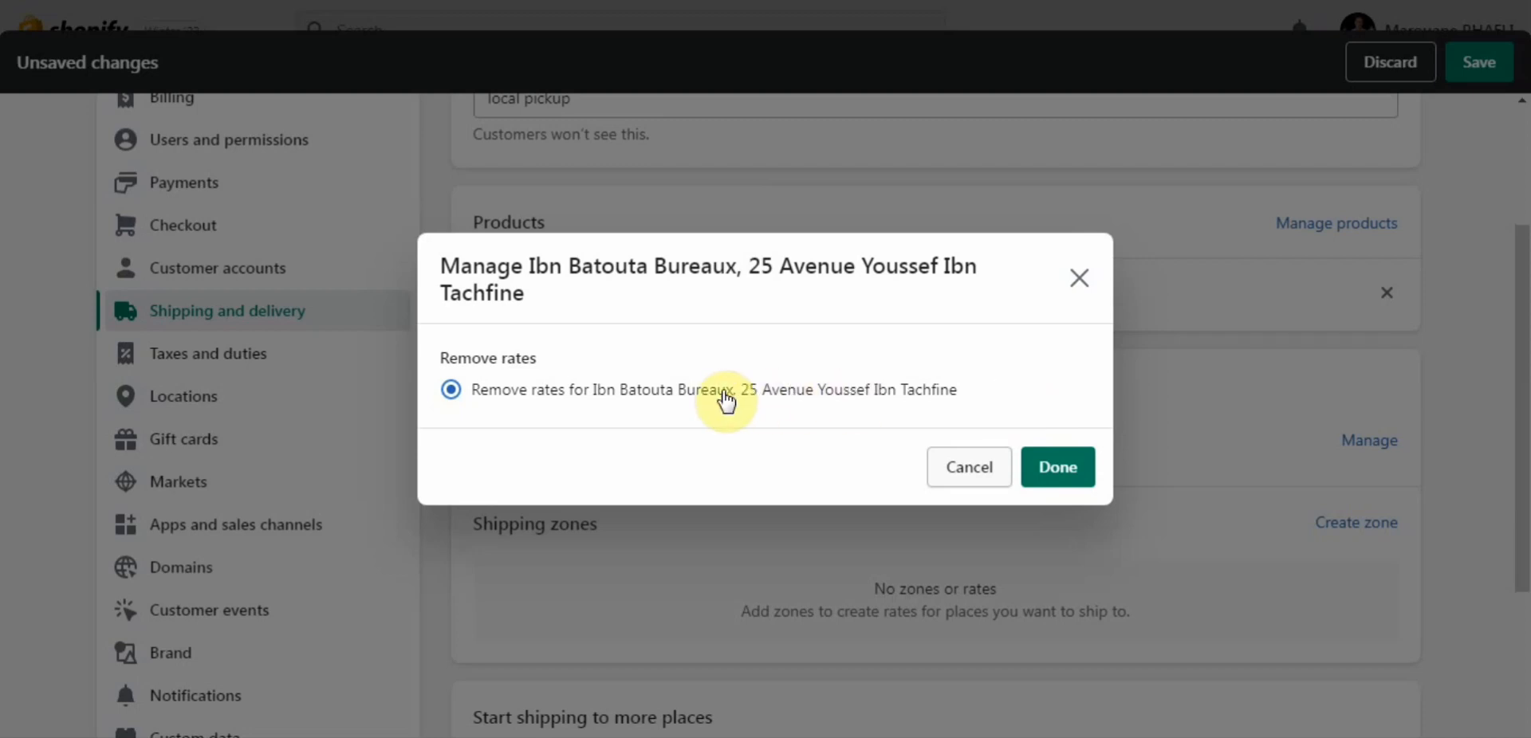
mouse_move(886, 457)
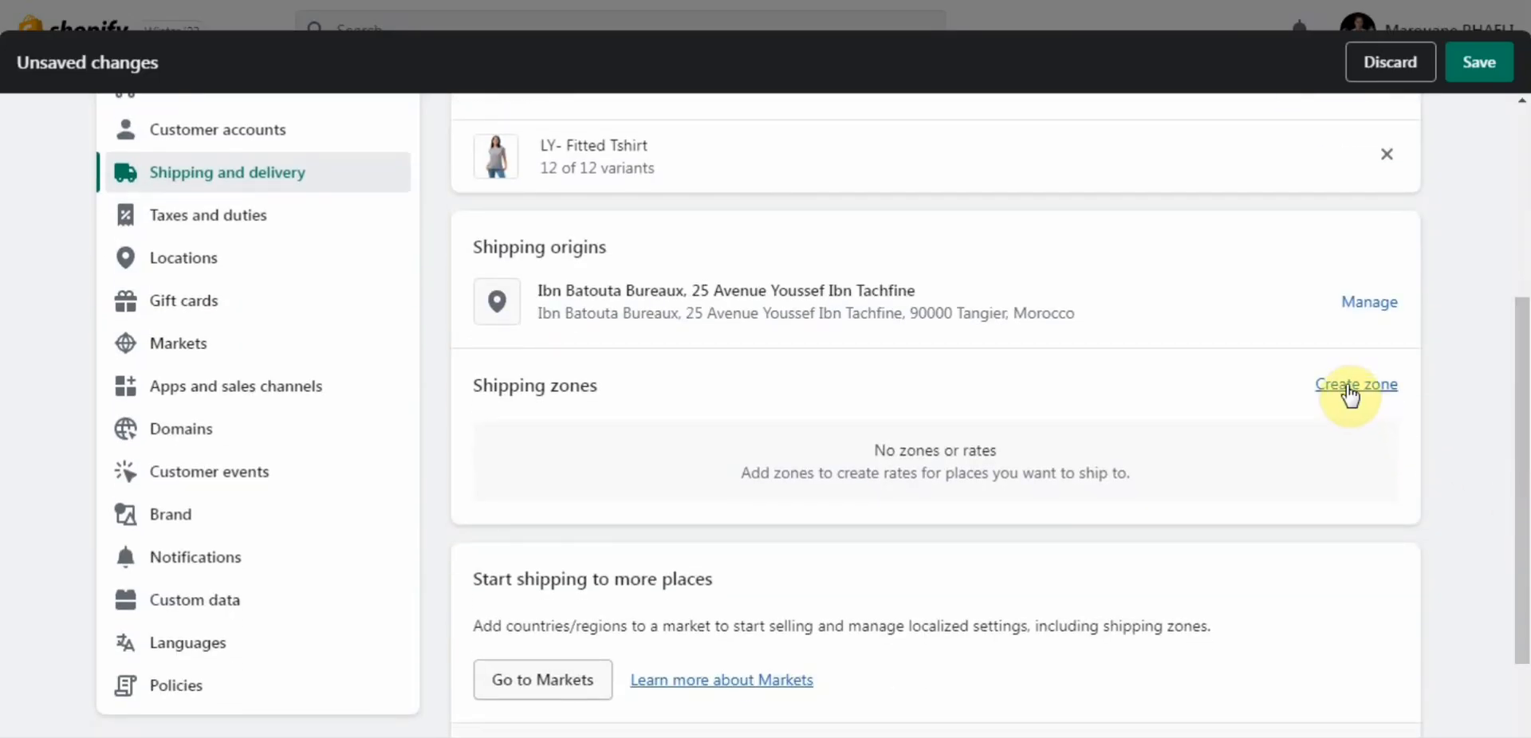
Step: Create a shipping zone named Morocco that includes Morocco
left_click(1355, 385)
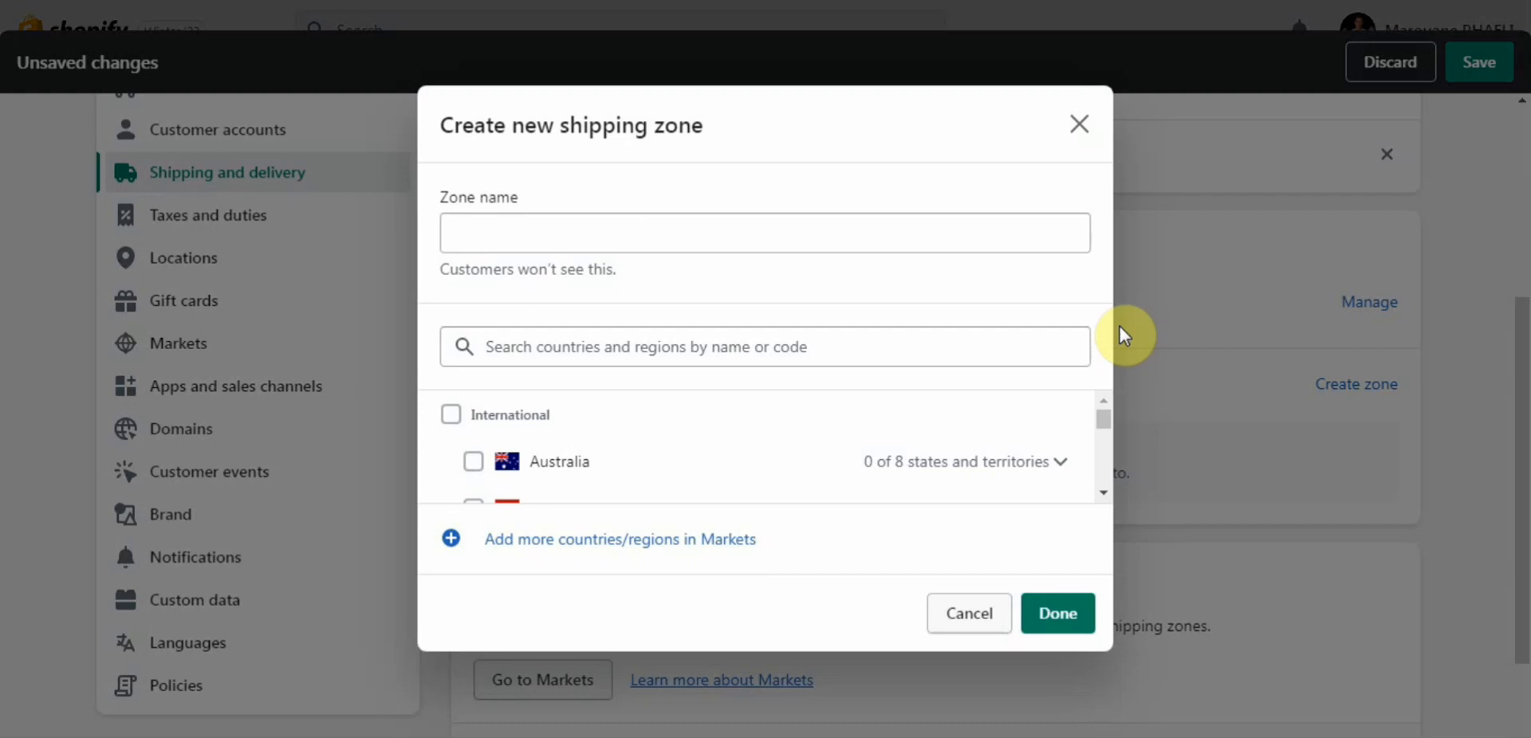
left_click(764, 233)
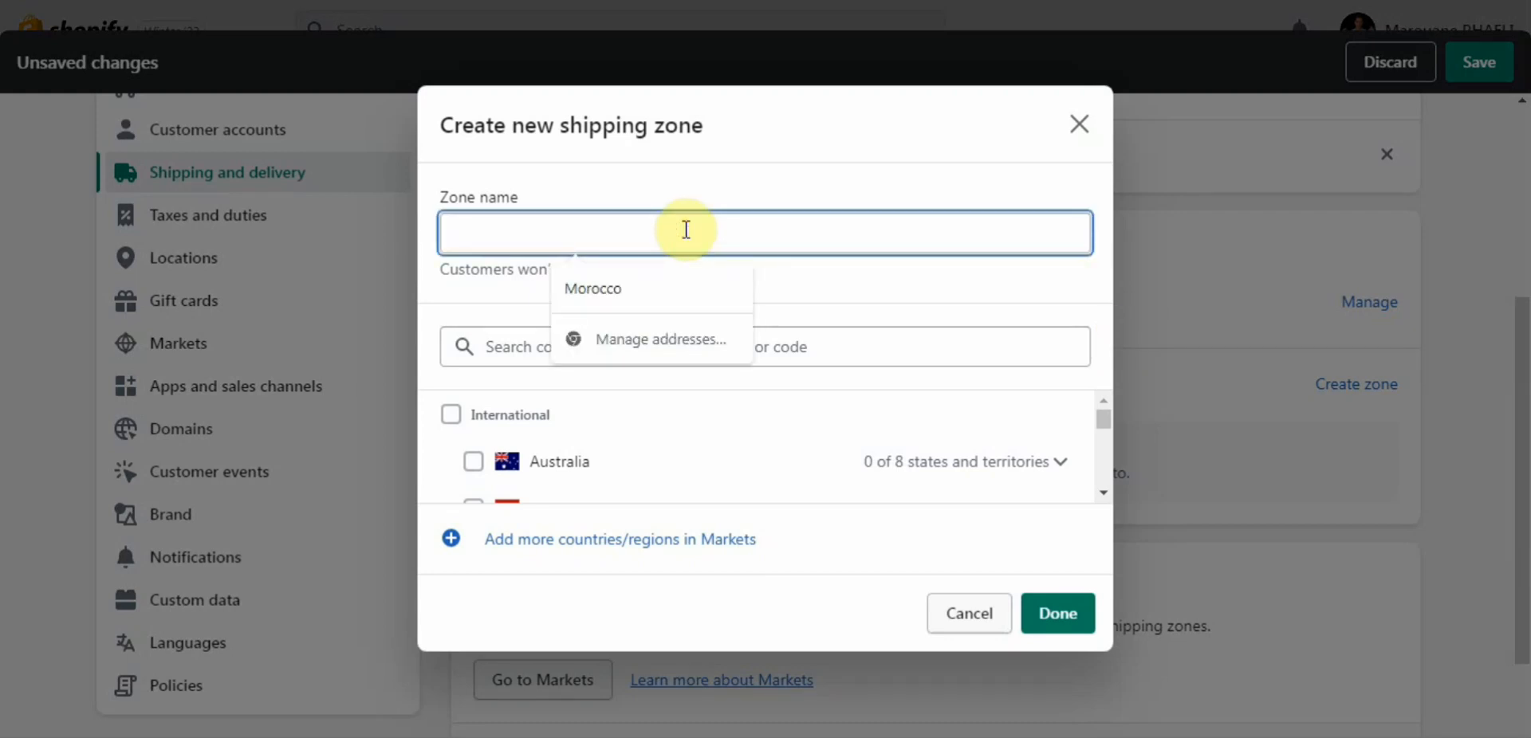
type("m")
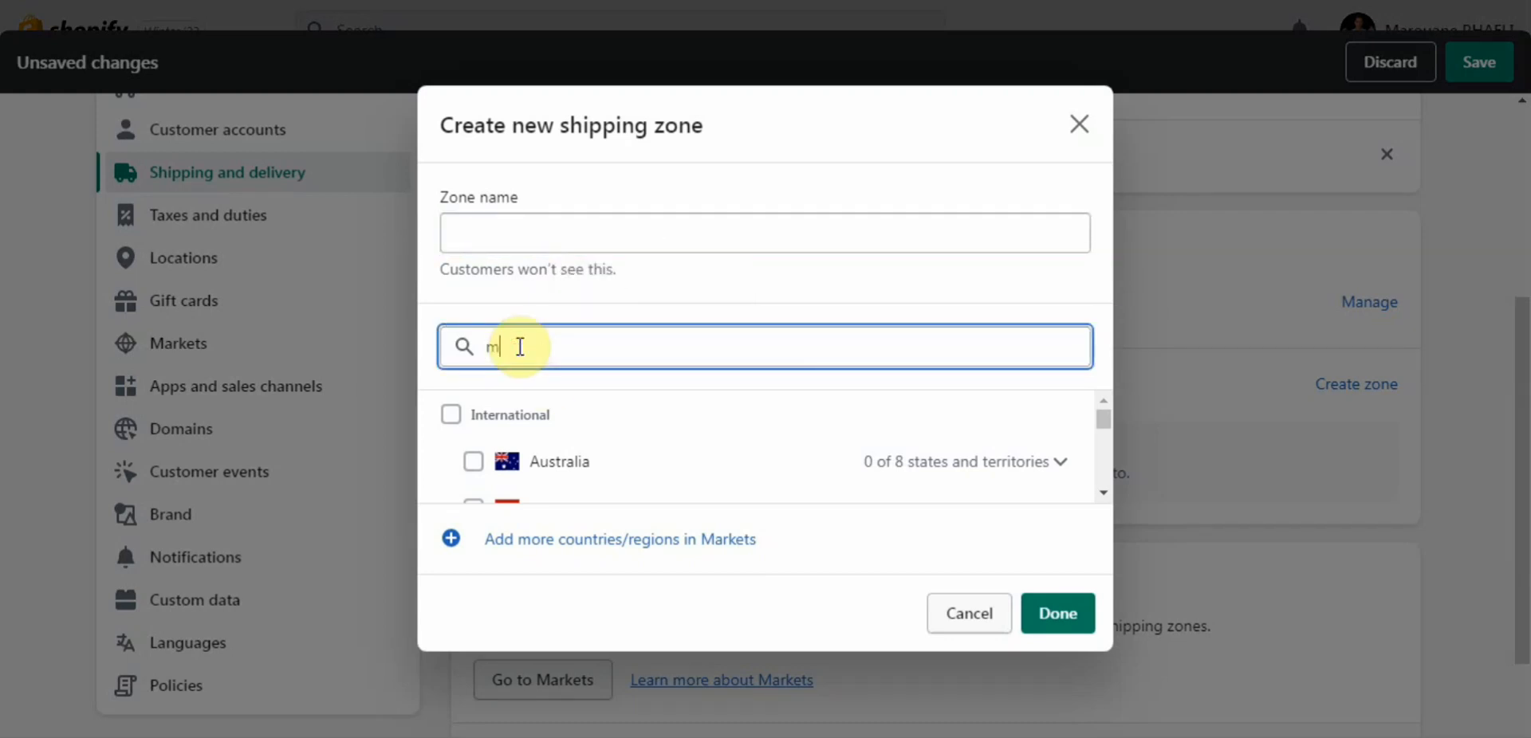
type("oro")
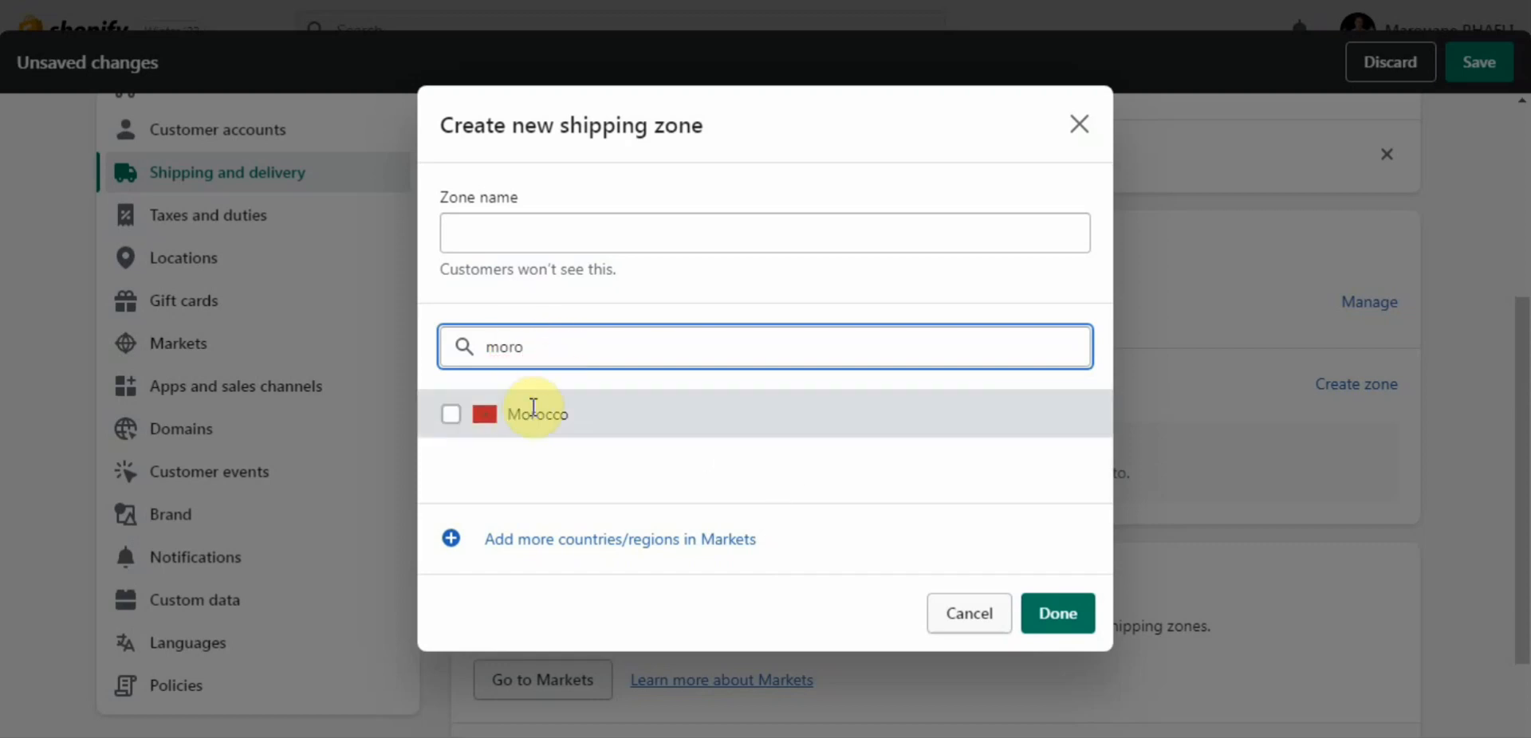
left_click(450, 413)
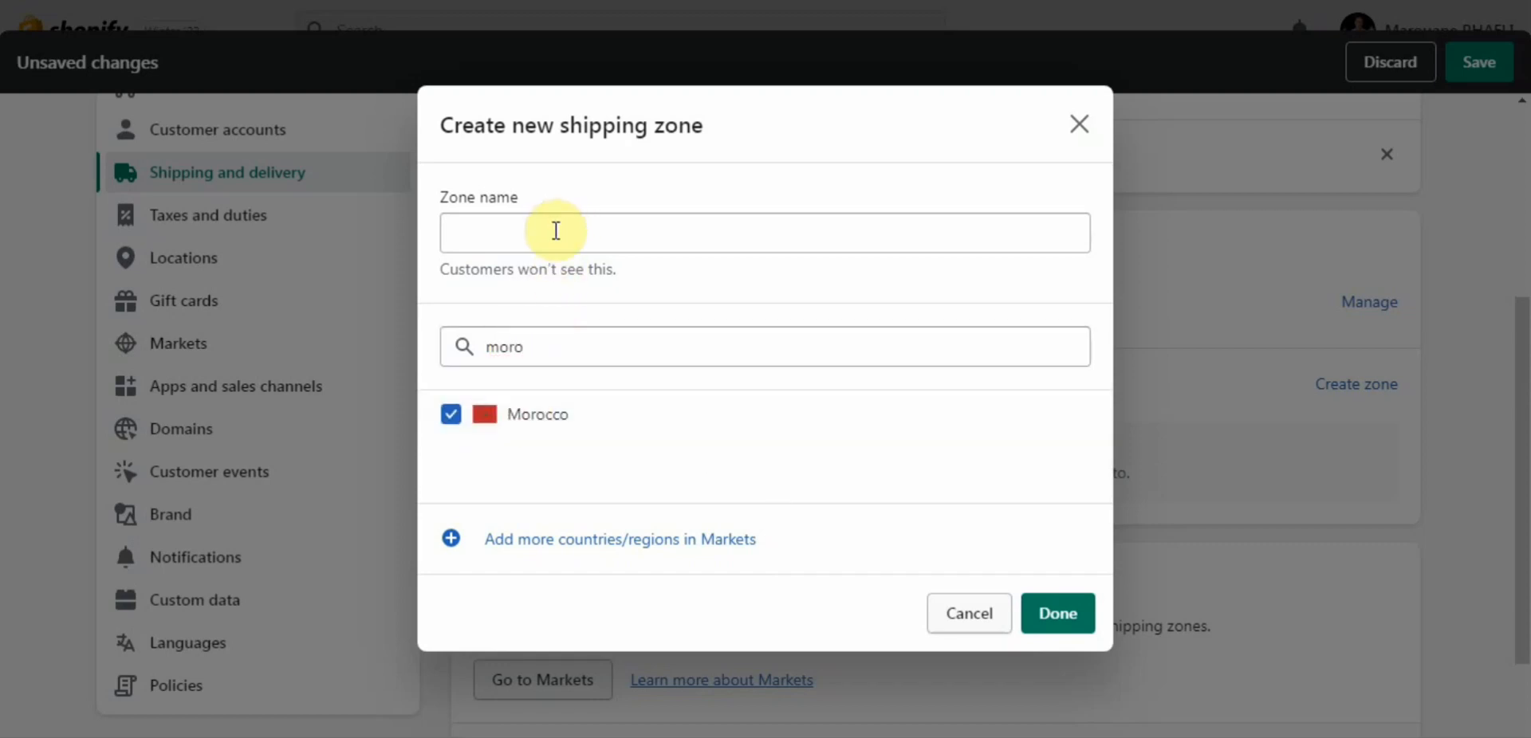
left_click(764, 233)
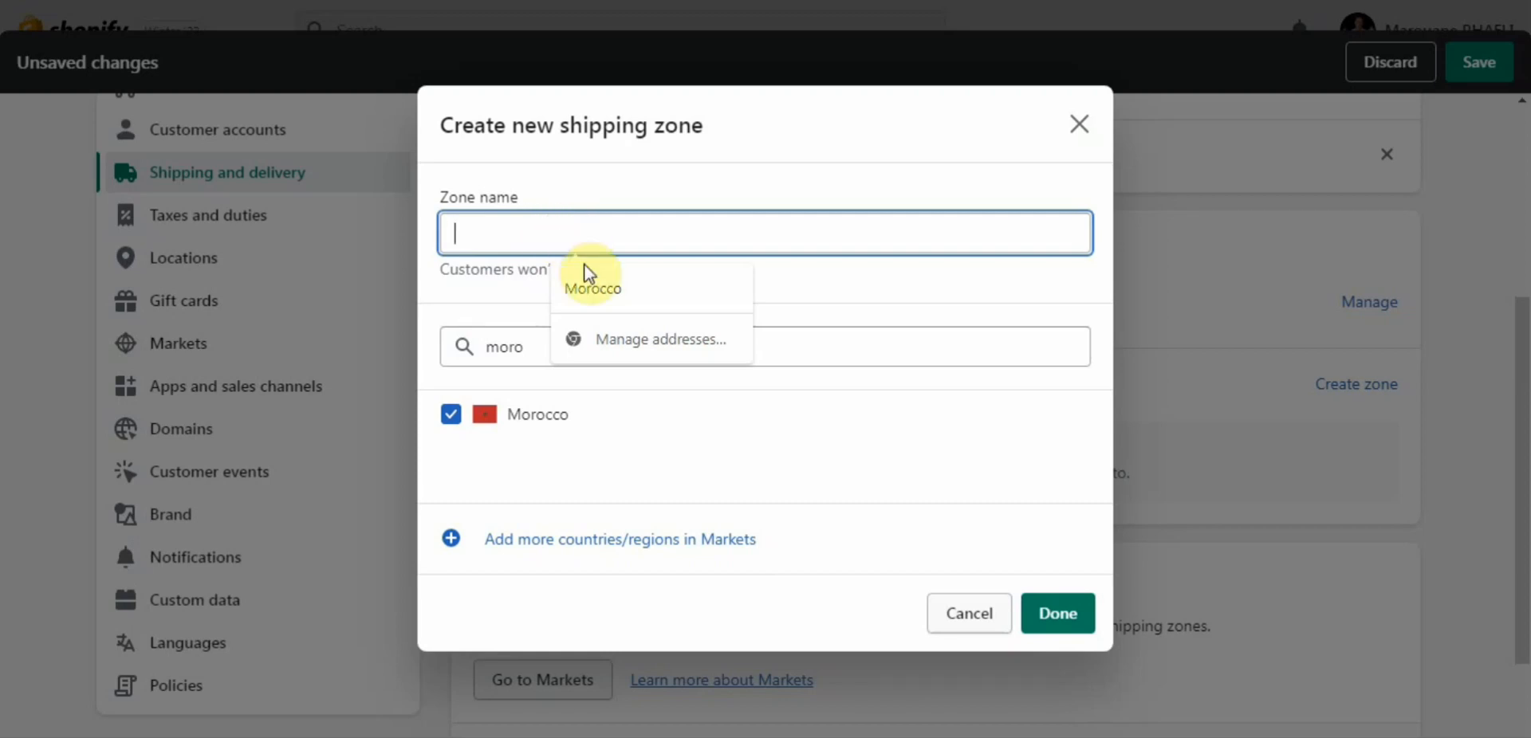
left_click(590, 289)
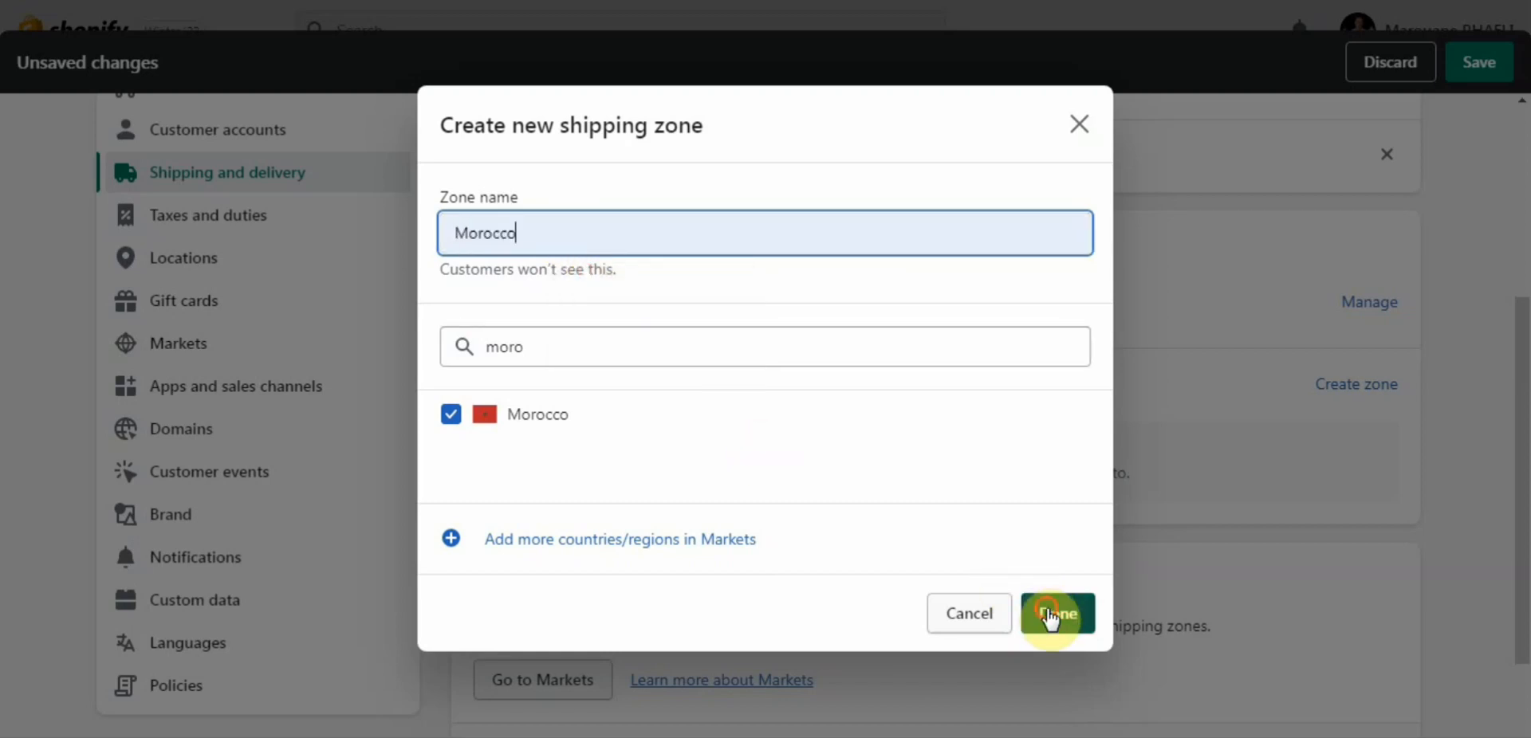
left_click(1057, 614)
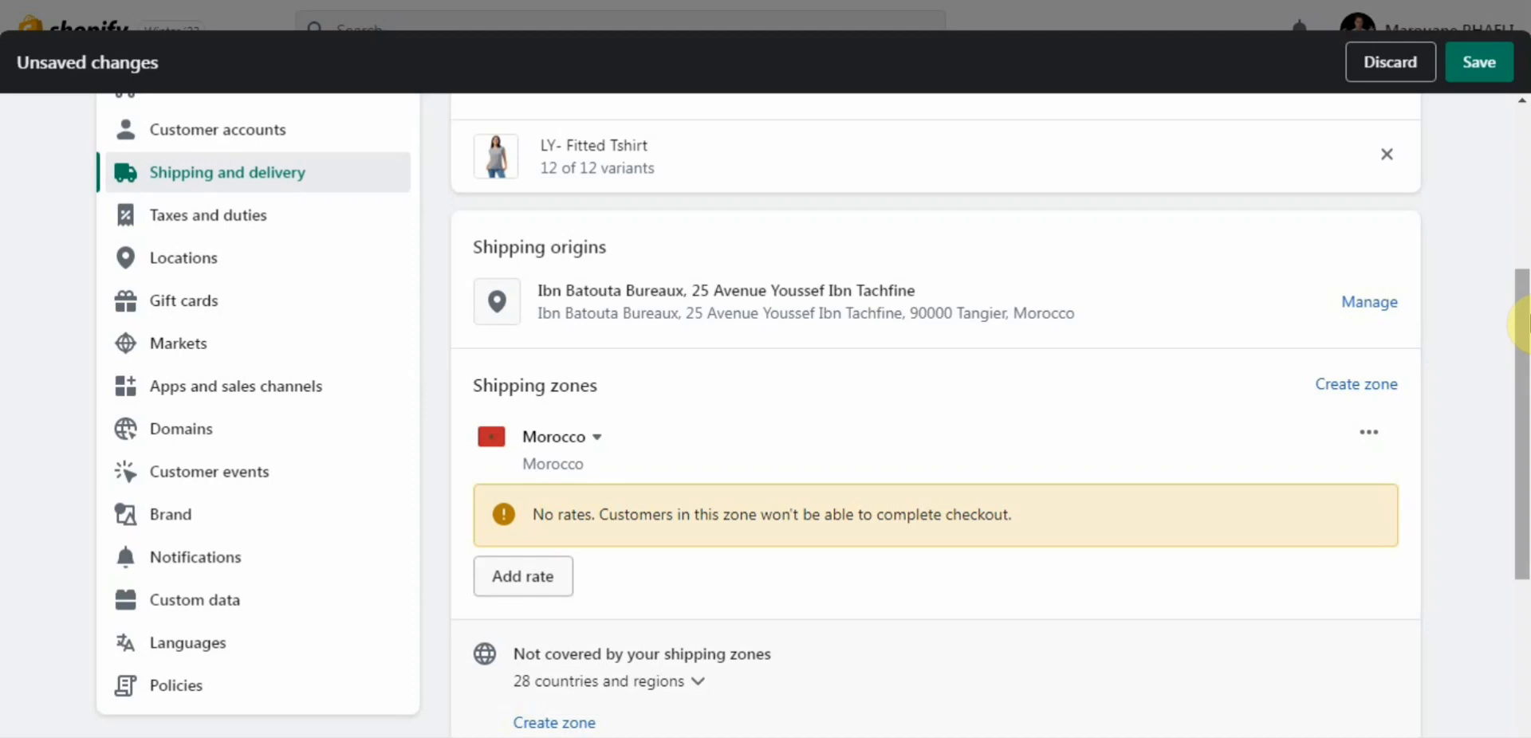
Step: Add a free 0.00 rate named 'pickup' to the Morocco zone
scroll("down", 3)
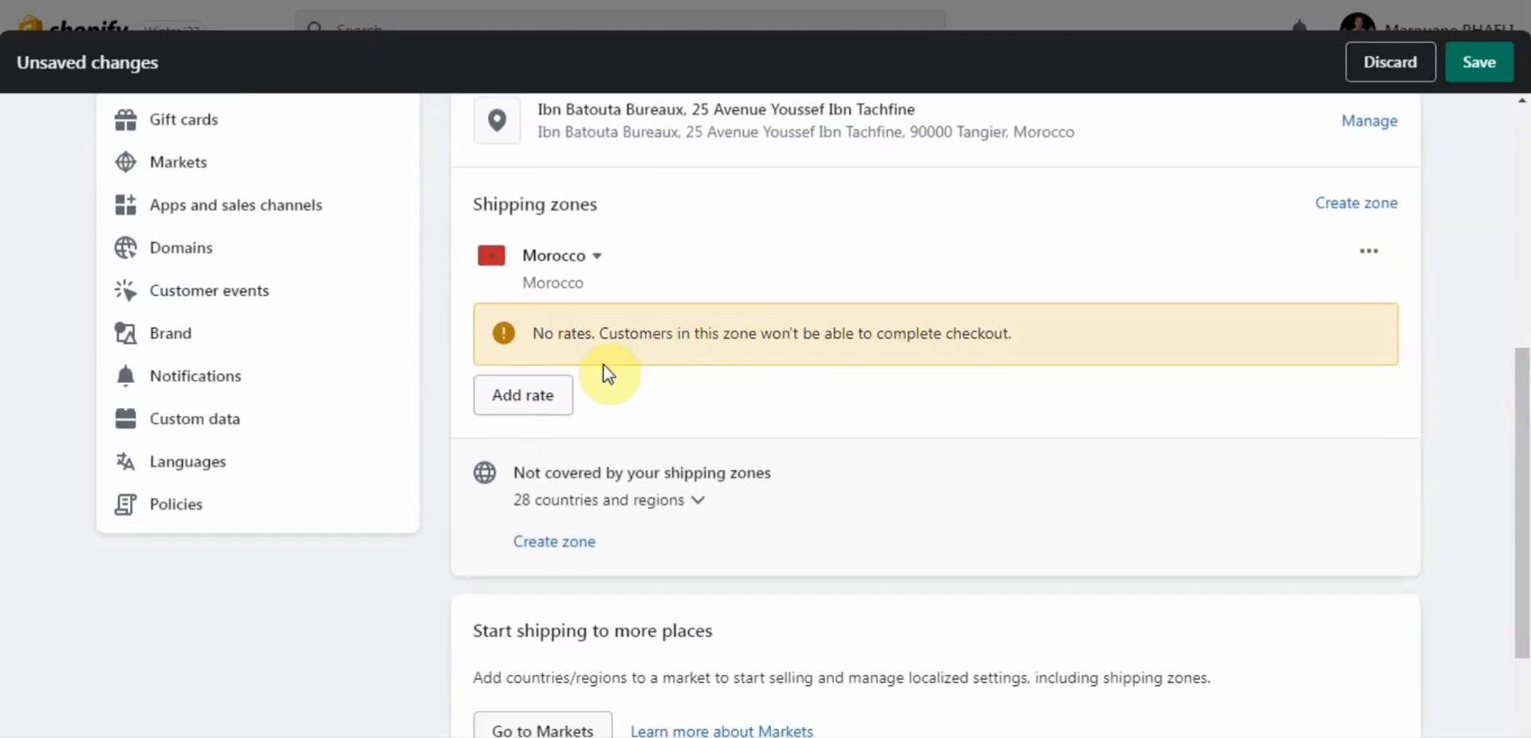
left_click(523, 394)
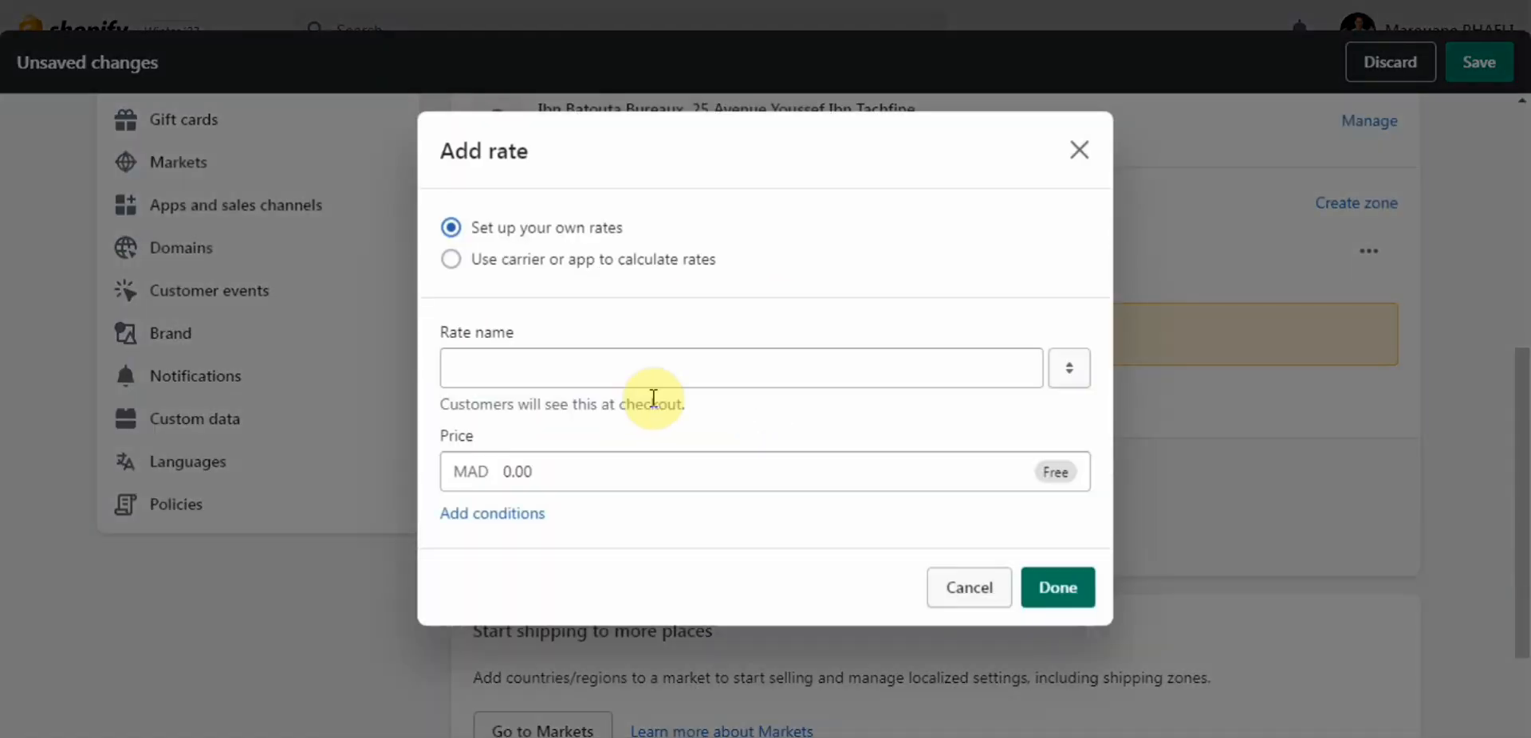
mouse_move(617, 333)
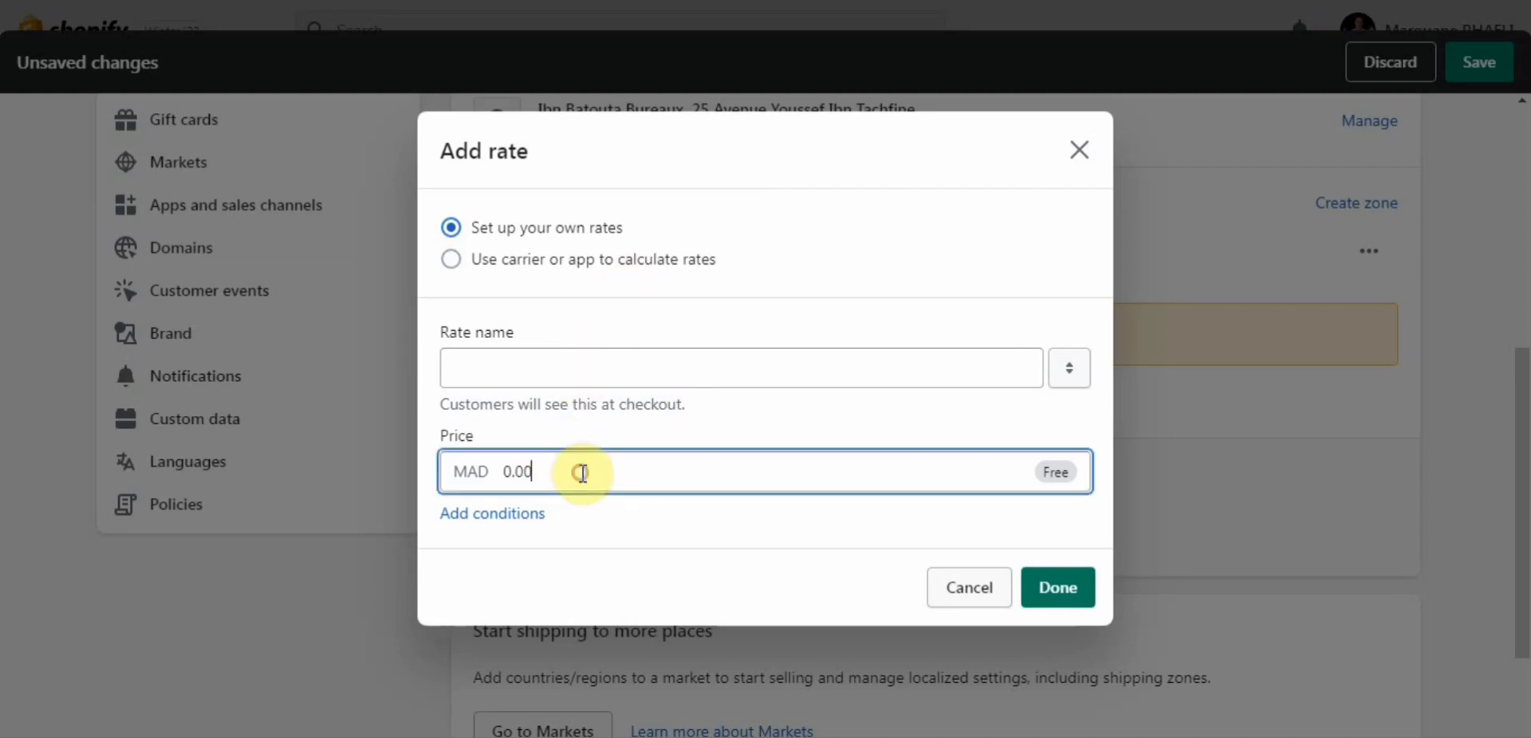
mouse_move(1011, 476)
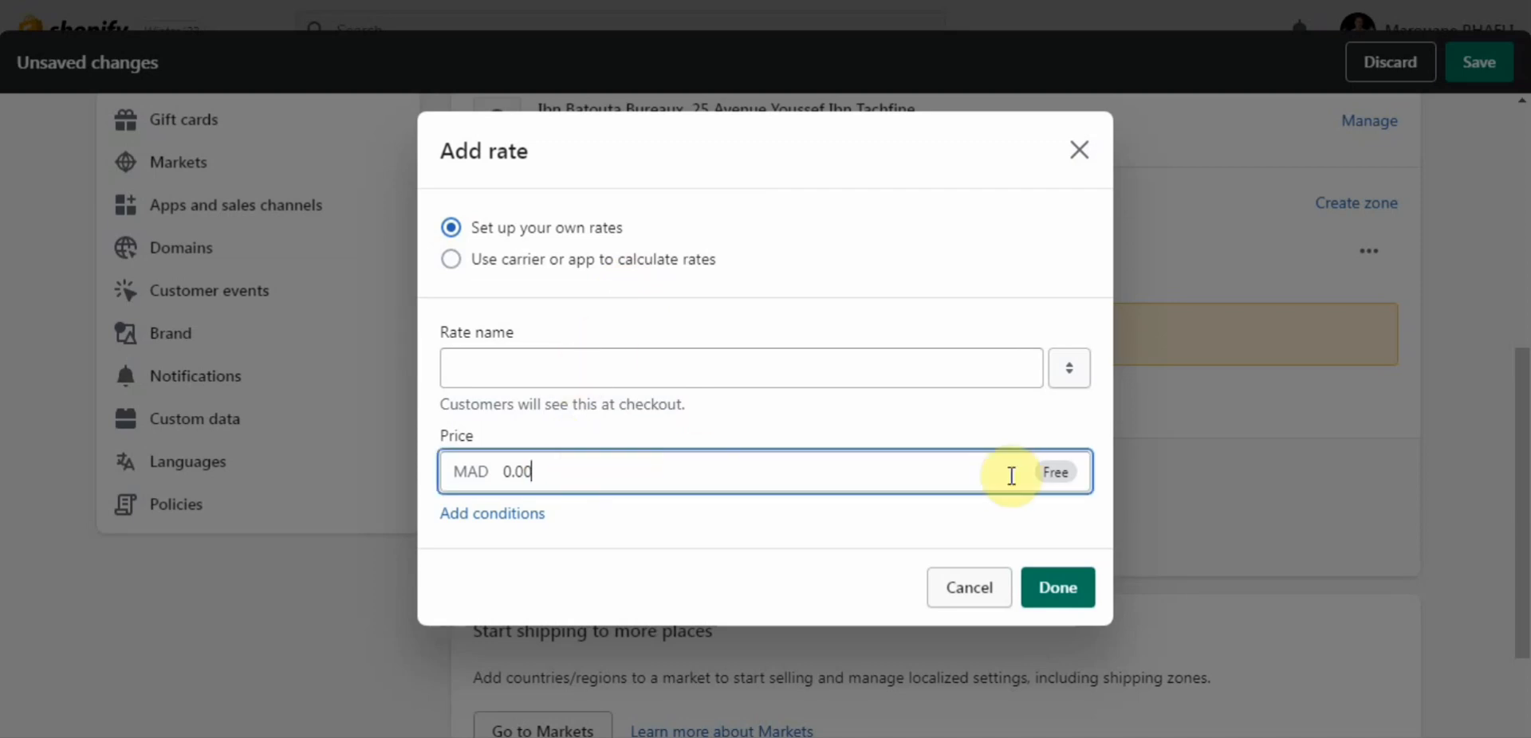
mouse_move(584, 345)
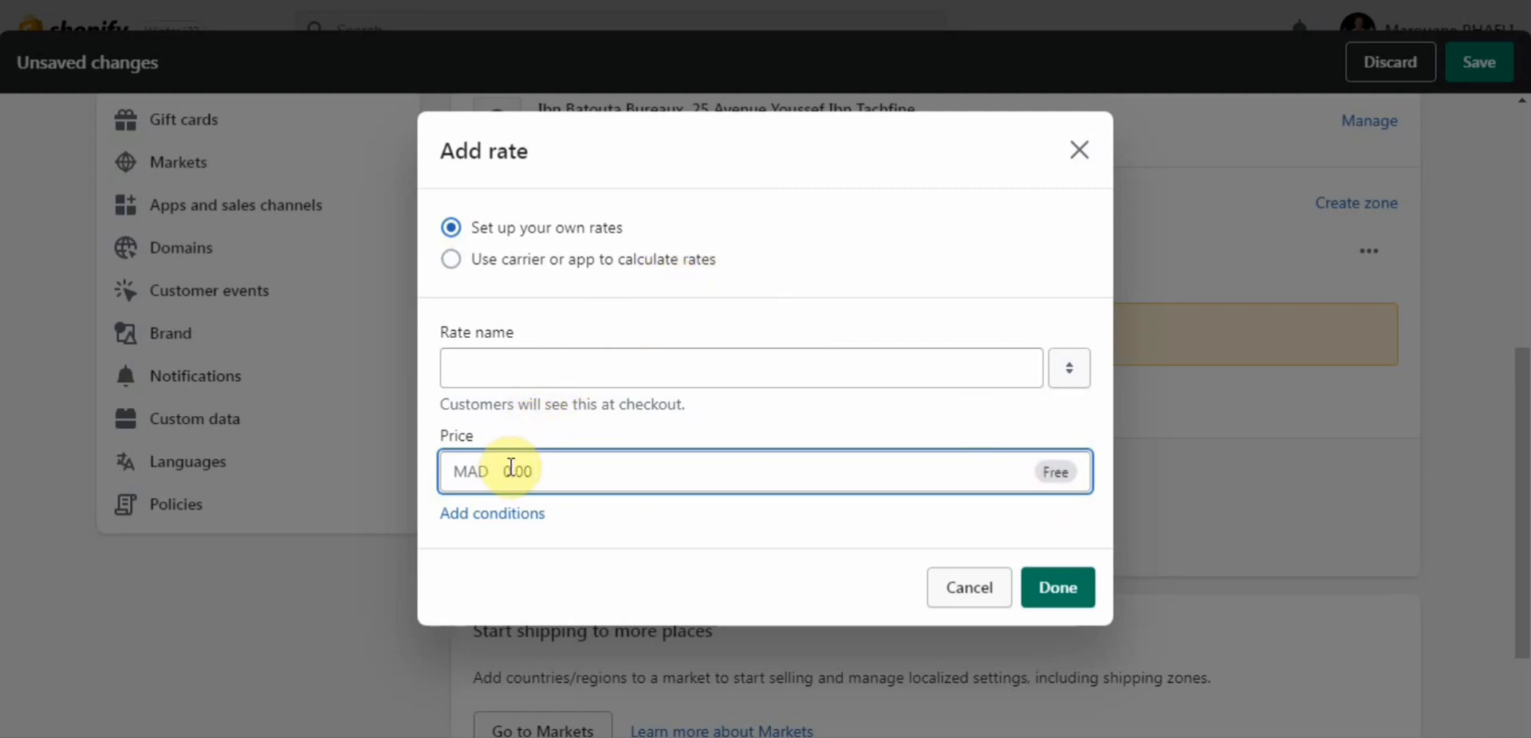
mouse_move(732, 459)
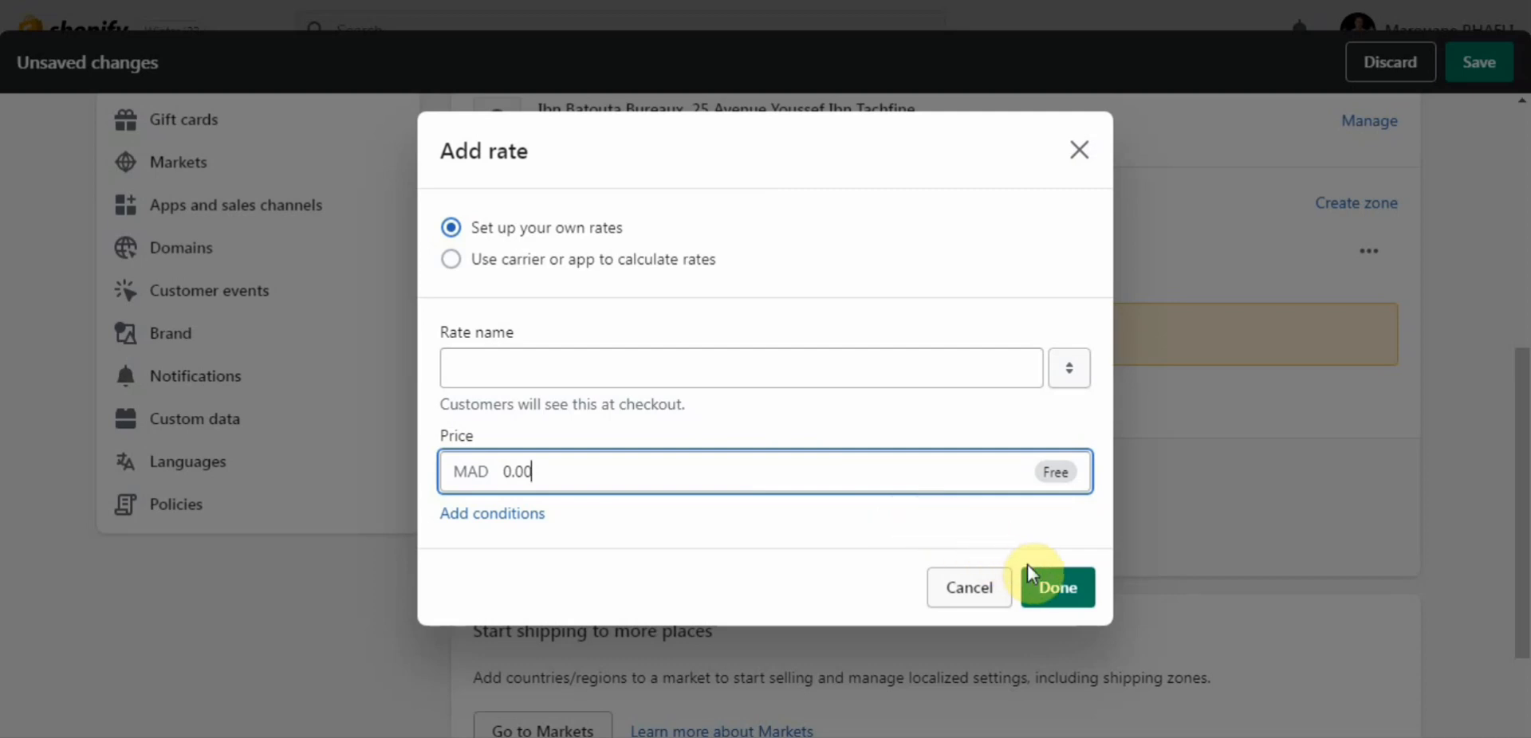
left_click(1056, 587)
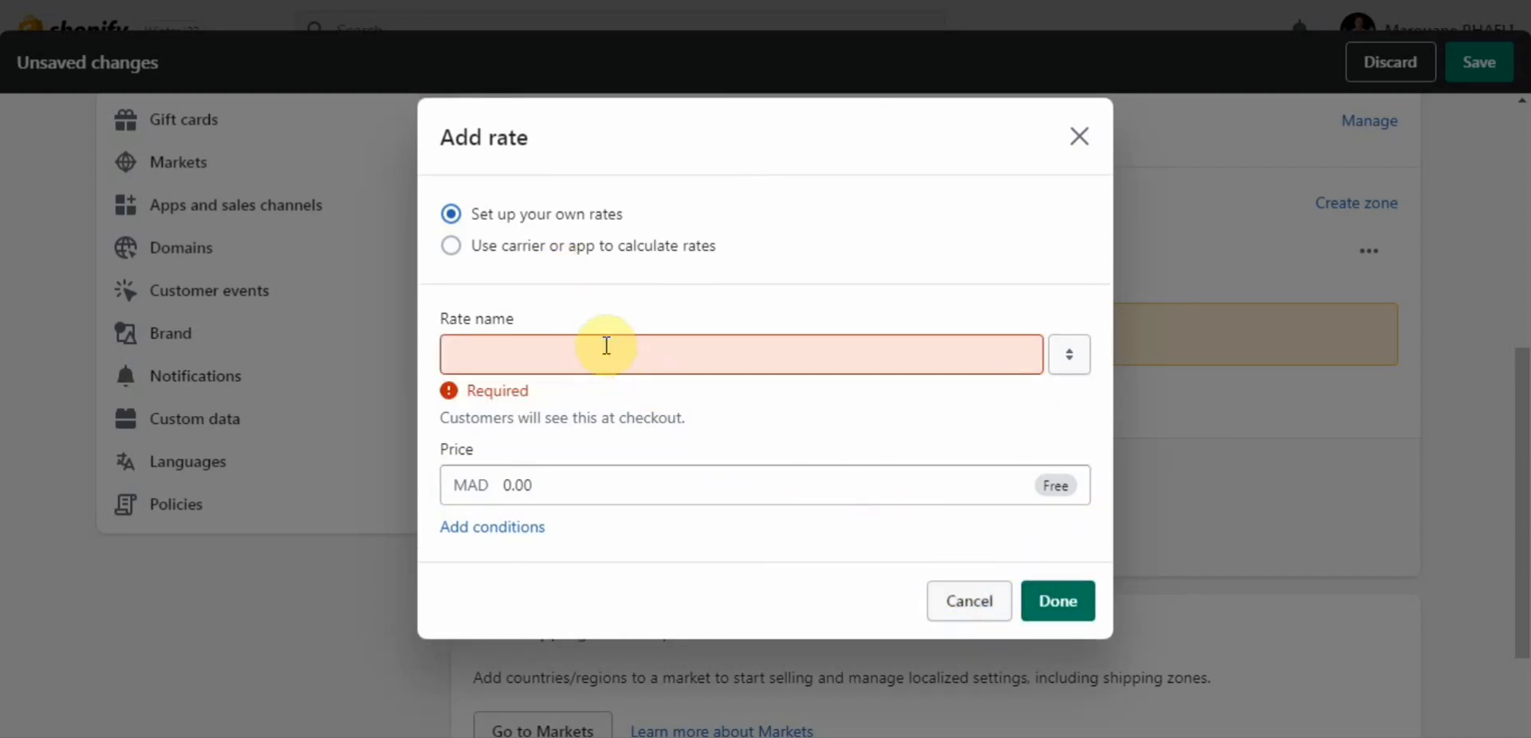
left_click(740, 354)
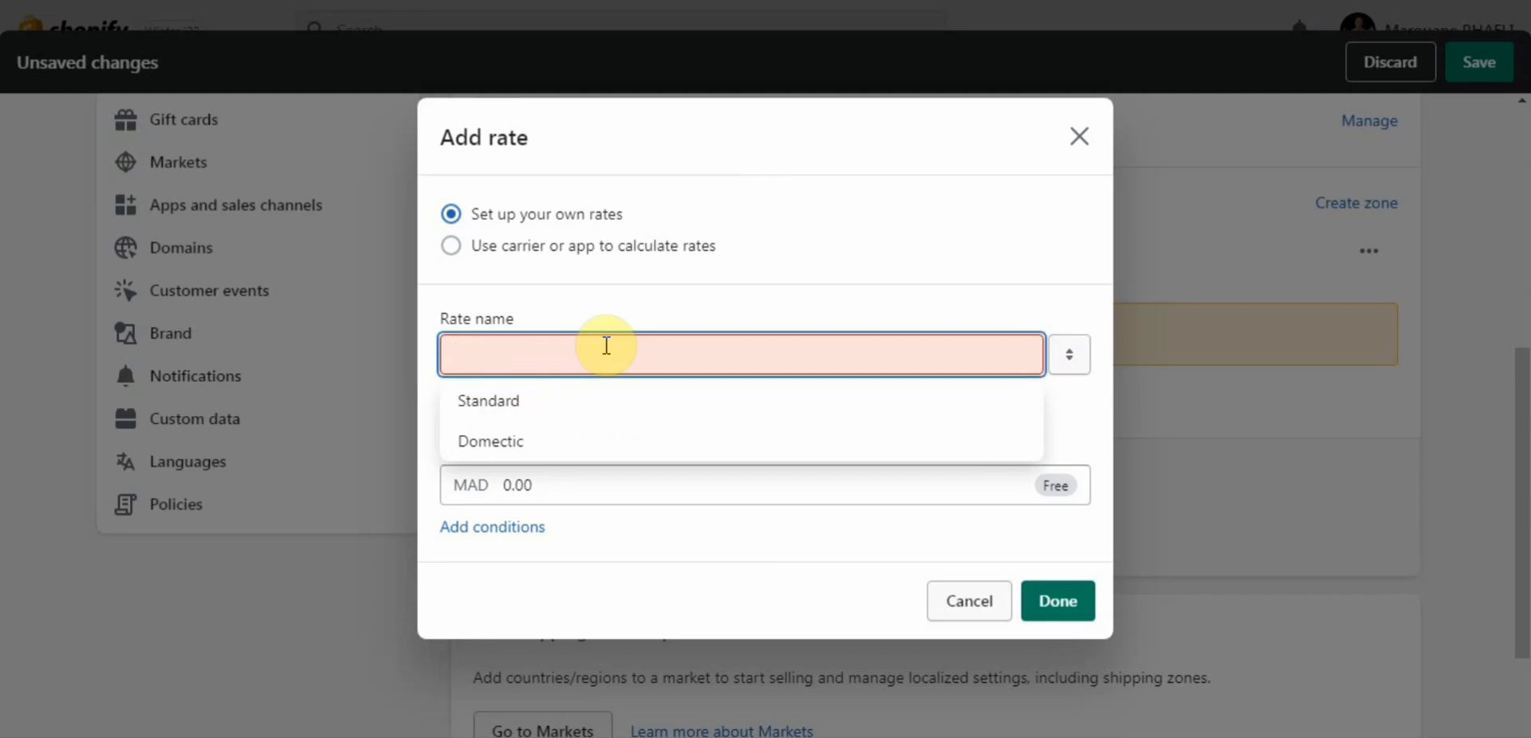
type("pick")
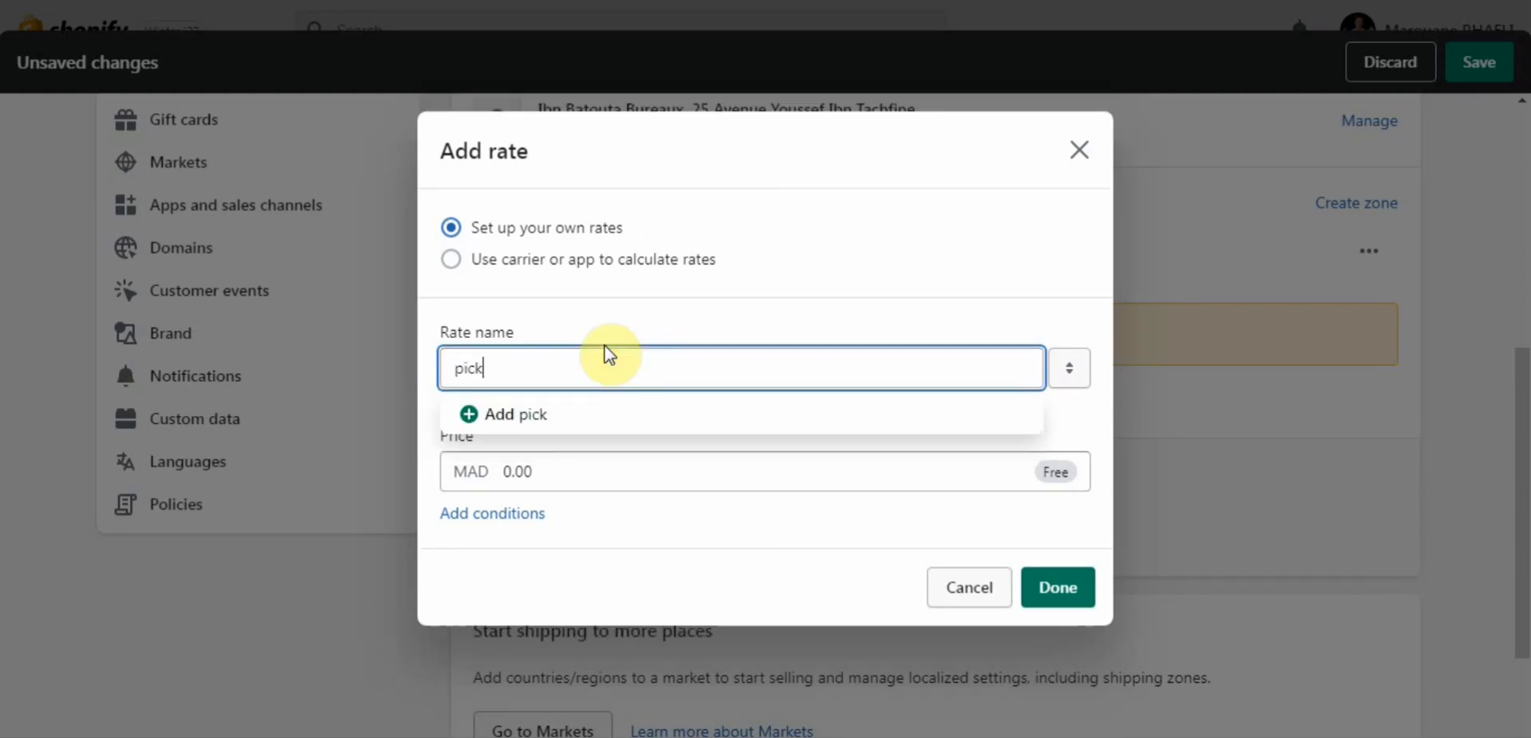
type("up")
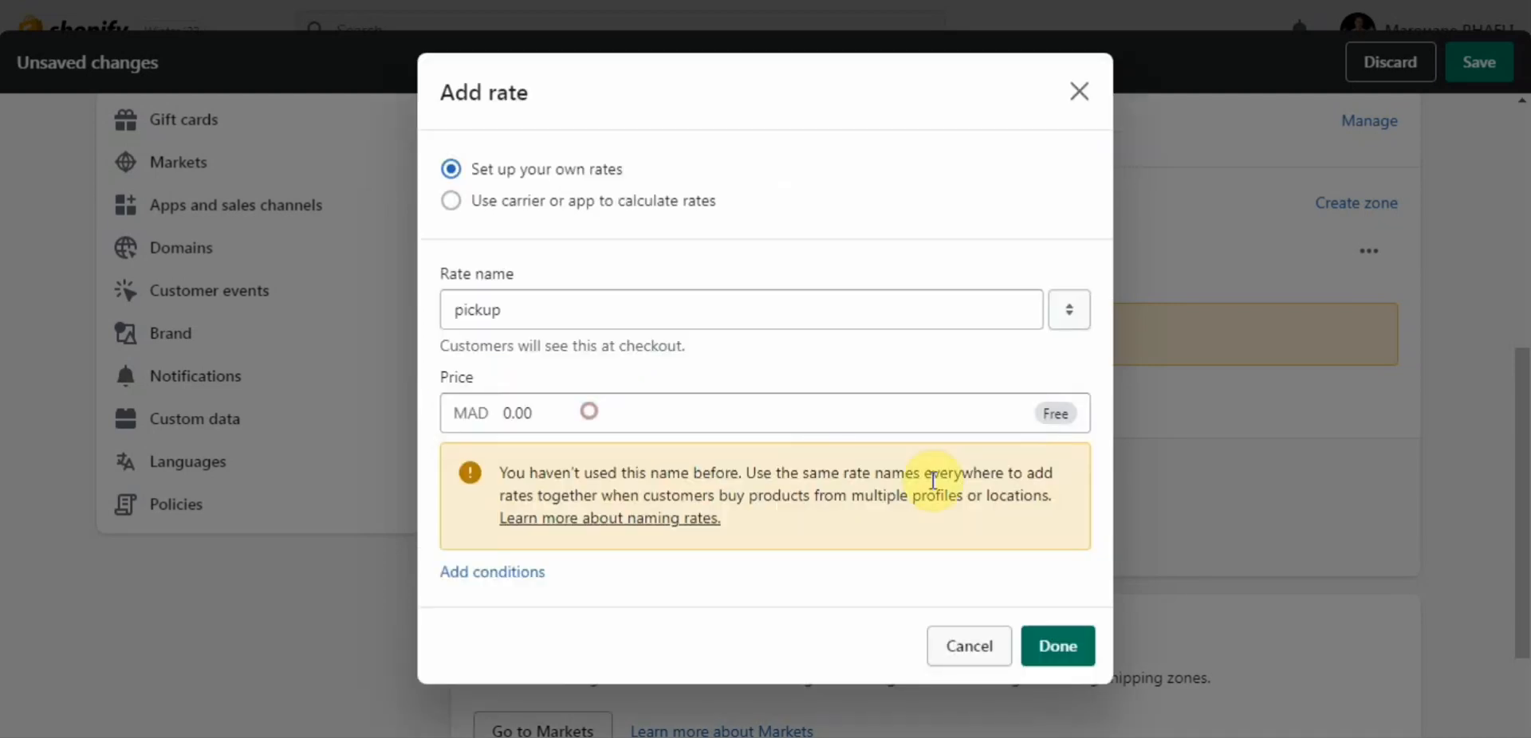
left_click(1056, 645)
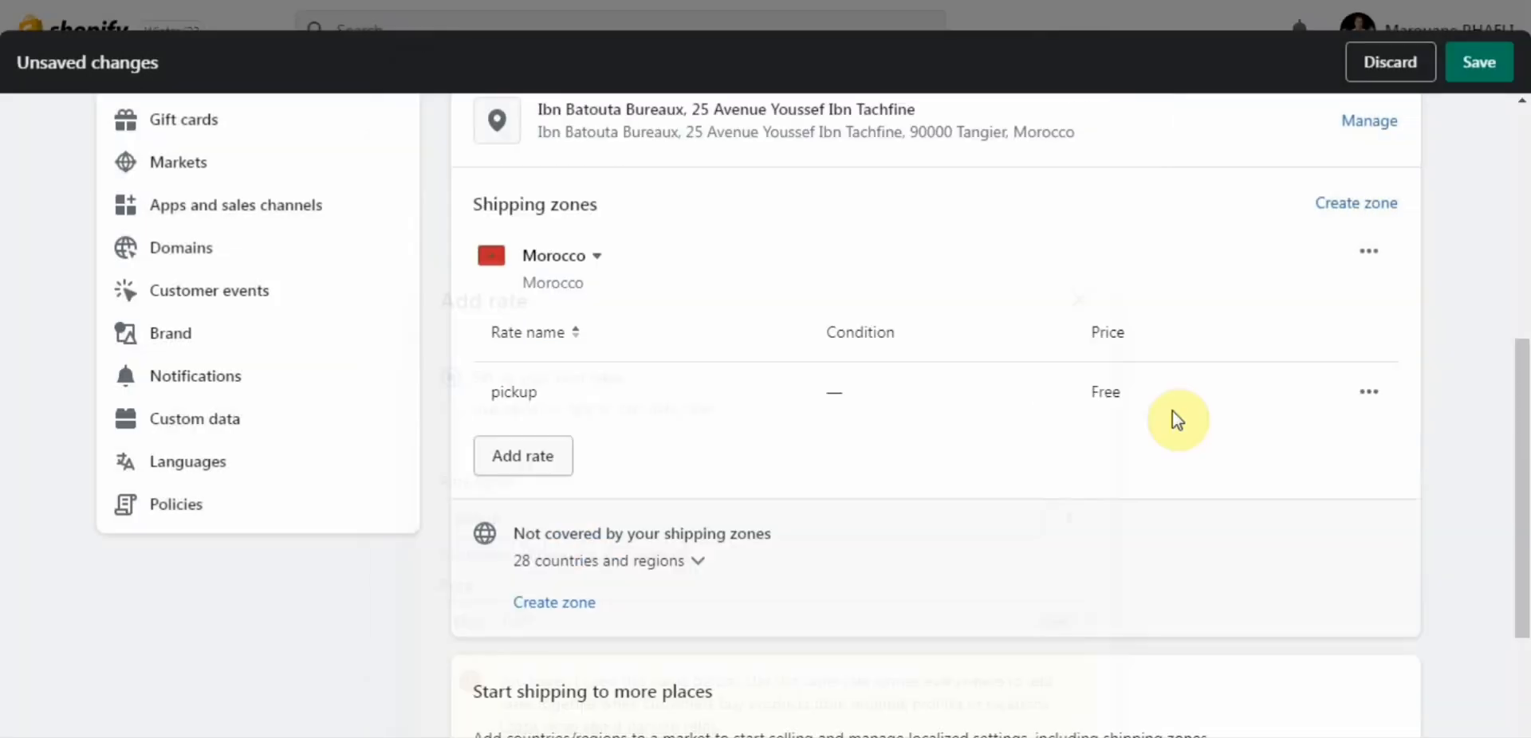
scroll("down", 3)
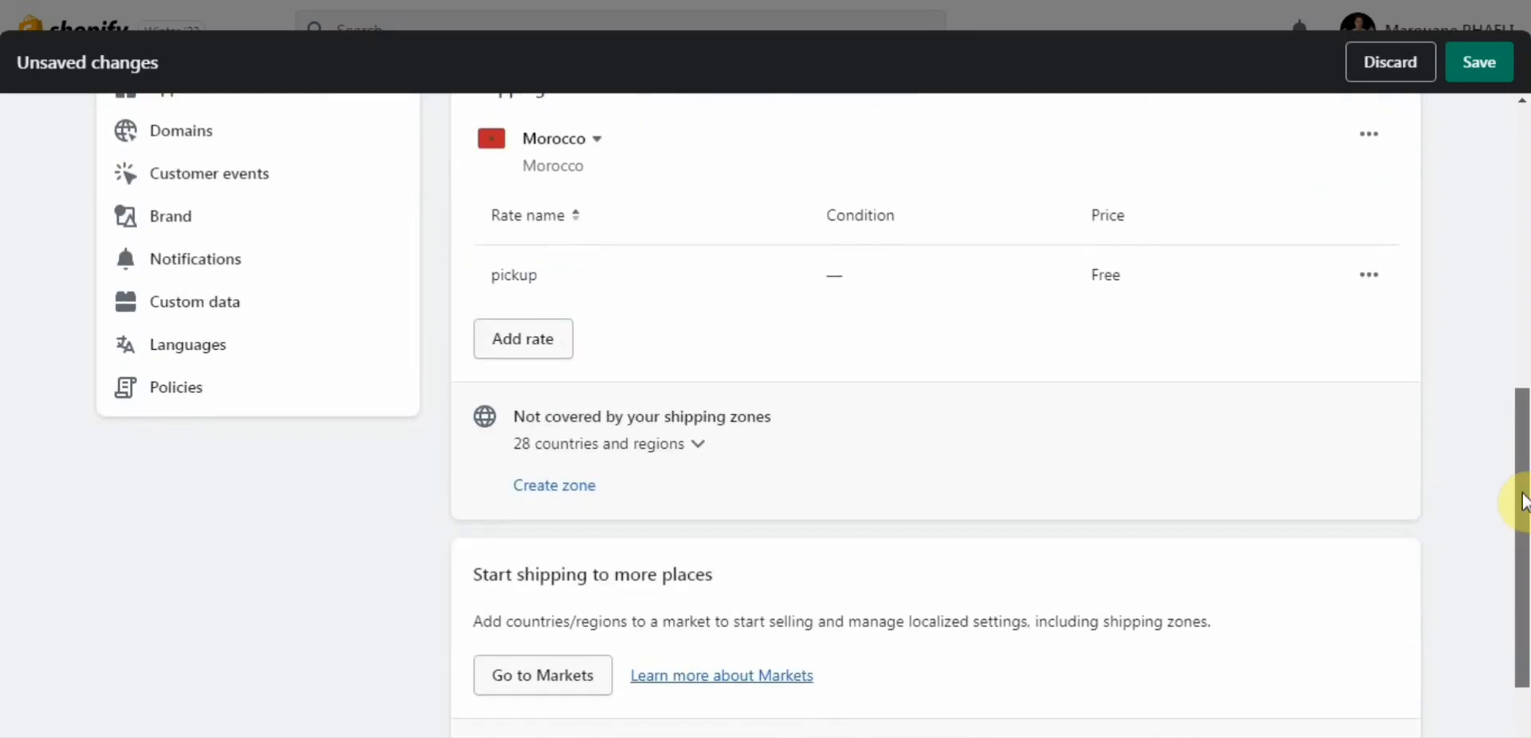
scroll("down", 3)
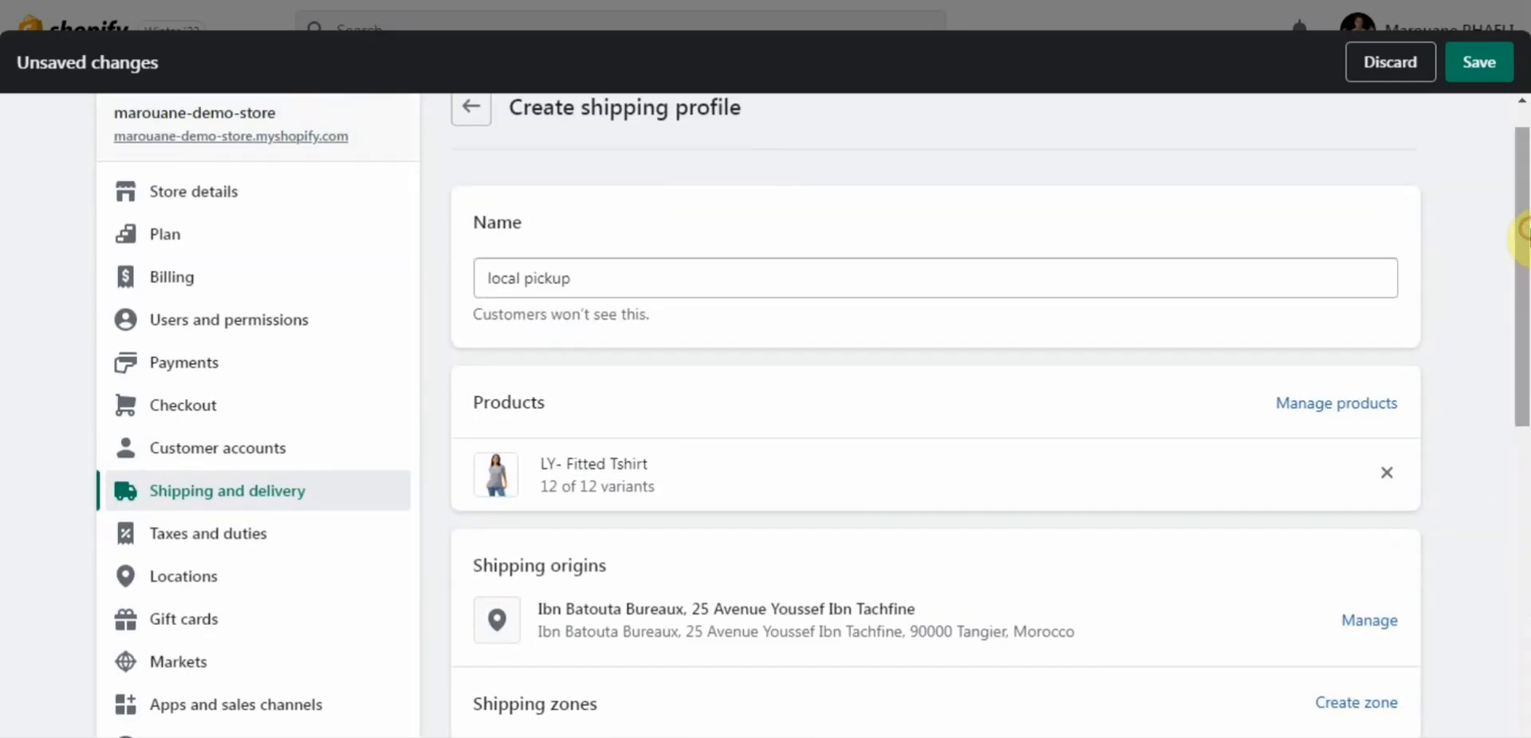
Step: Save the local pickup profile and enable local pickup at the Ibn Batouta Bureaux location, reviewing pickup instructions
left_click(1477, 62)
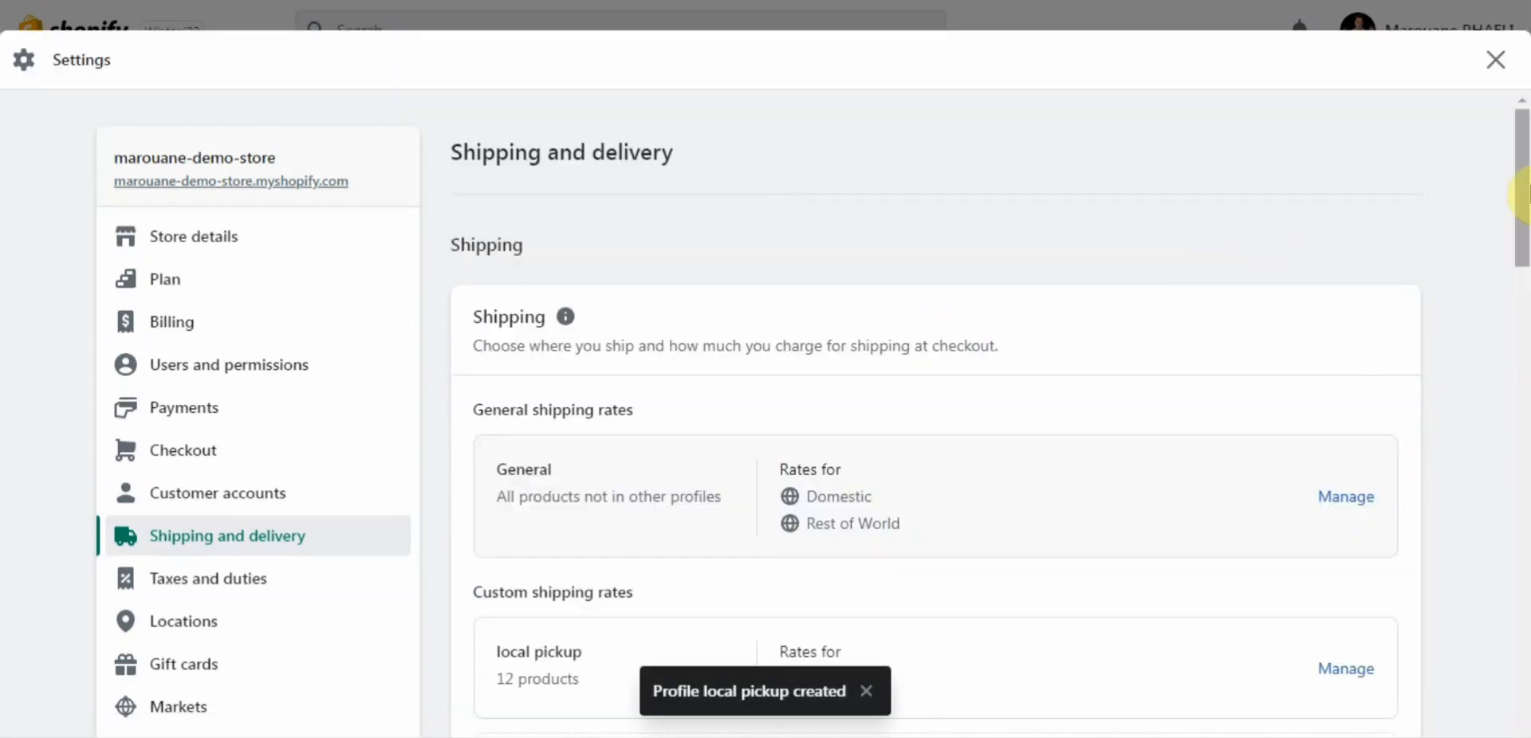
scroll("down", 3)
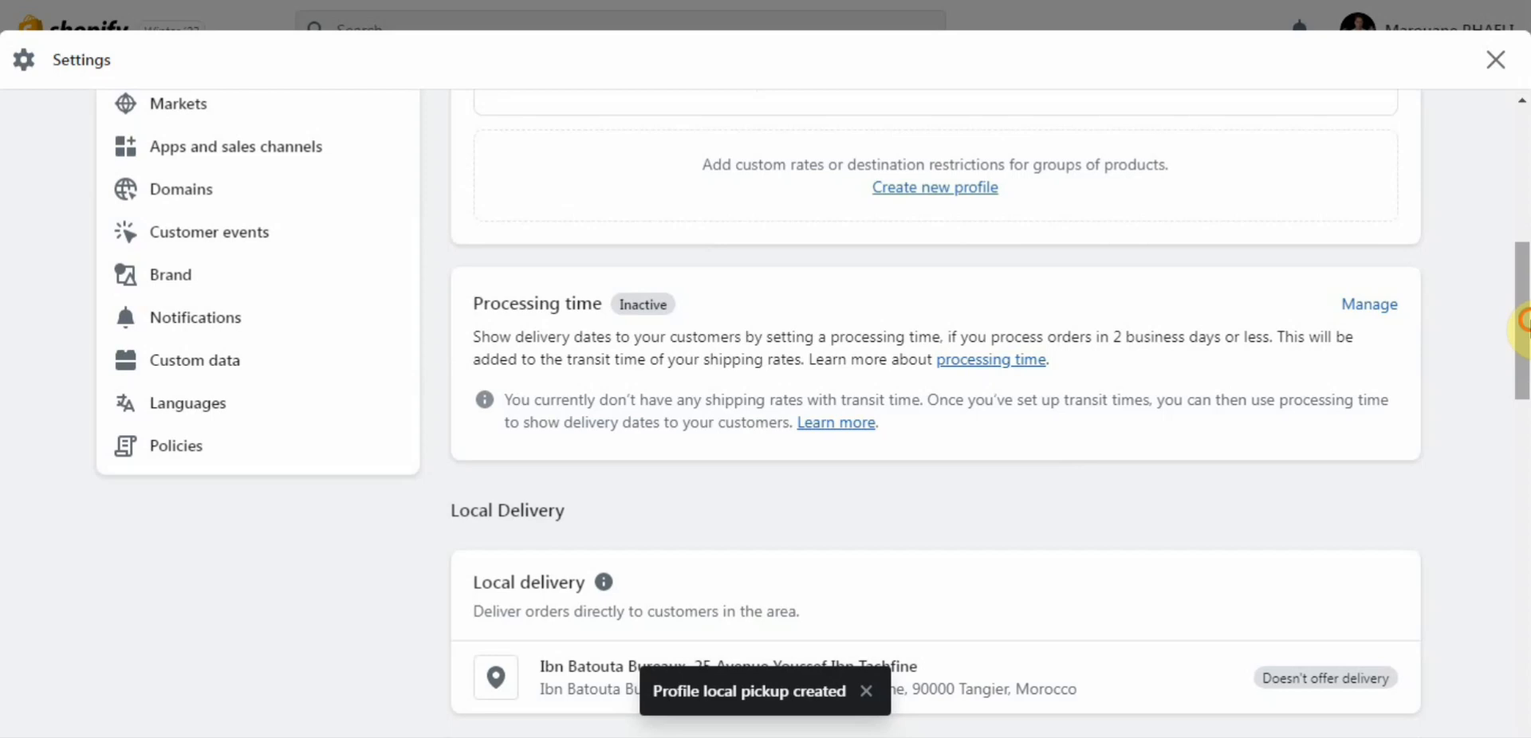
scroll("down", 3)
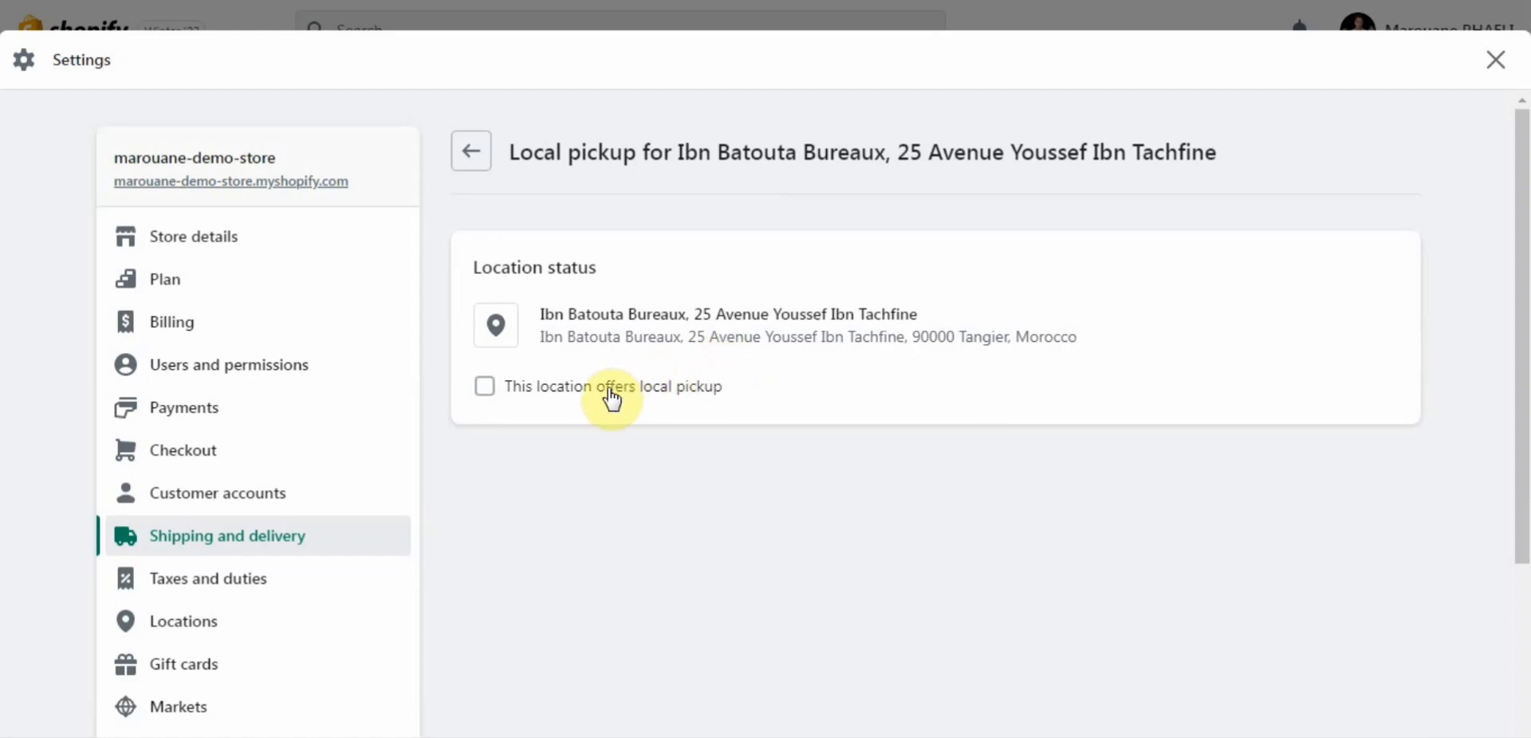
left_click(485, 386)
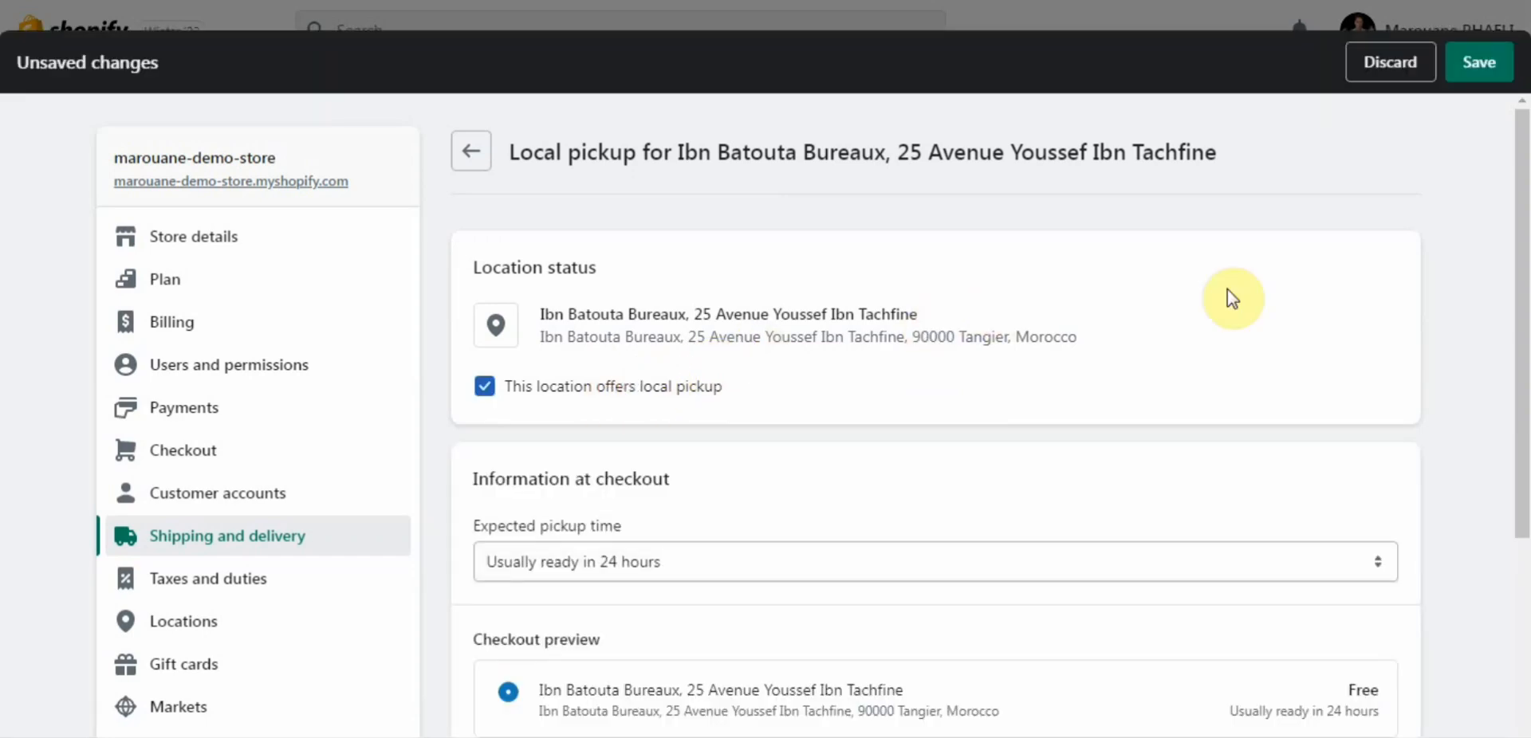
scroll("down", 3)
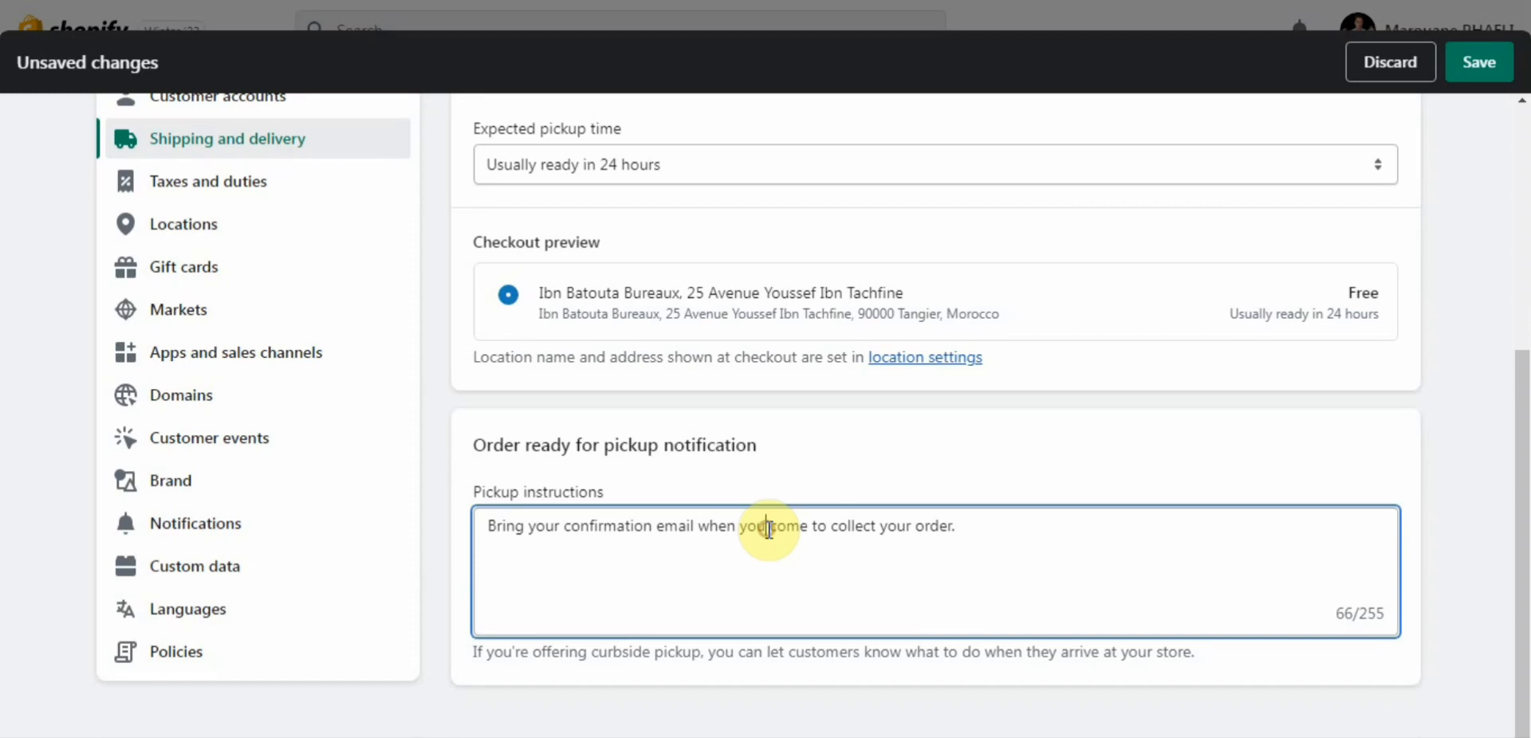
mouse_move(867, 528)
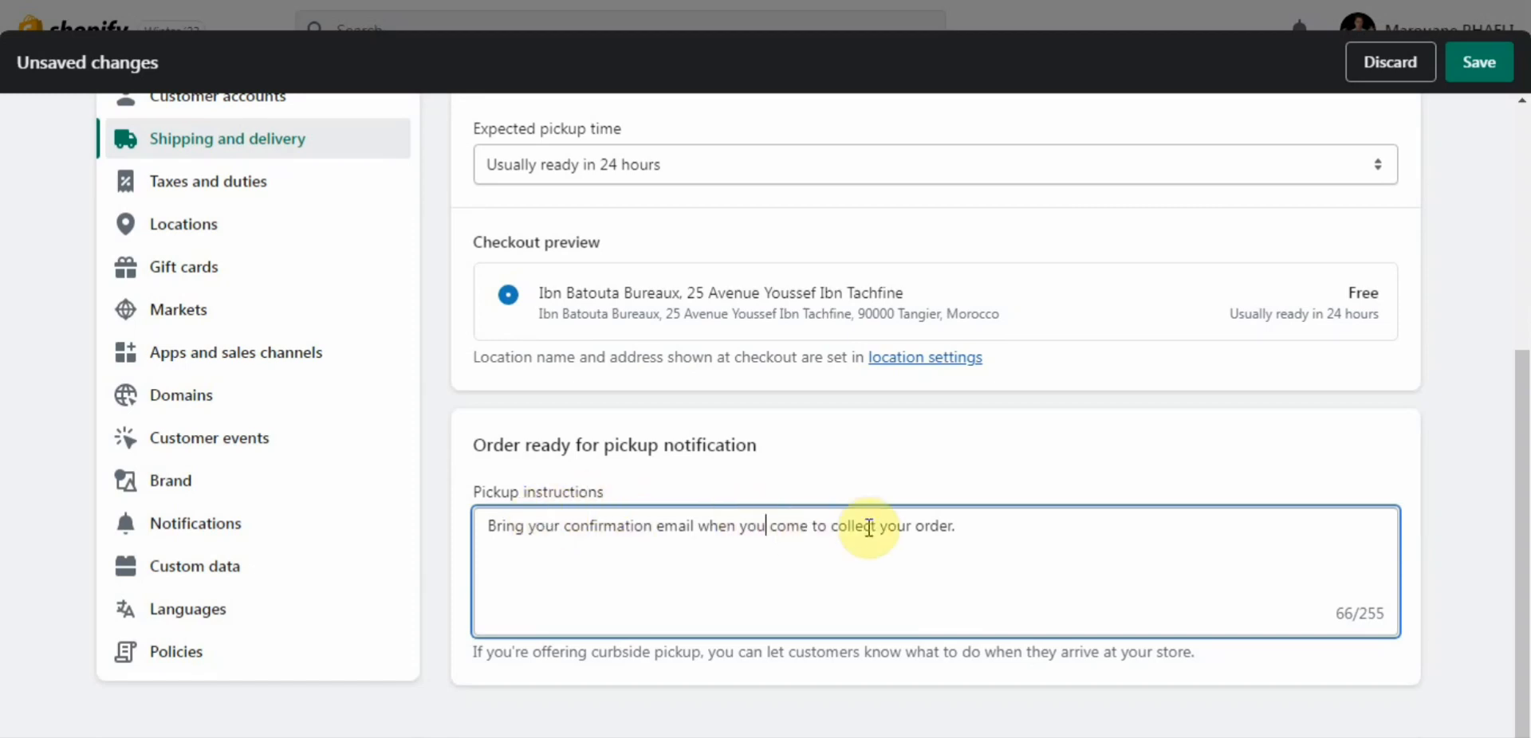
scroll("up", 3)
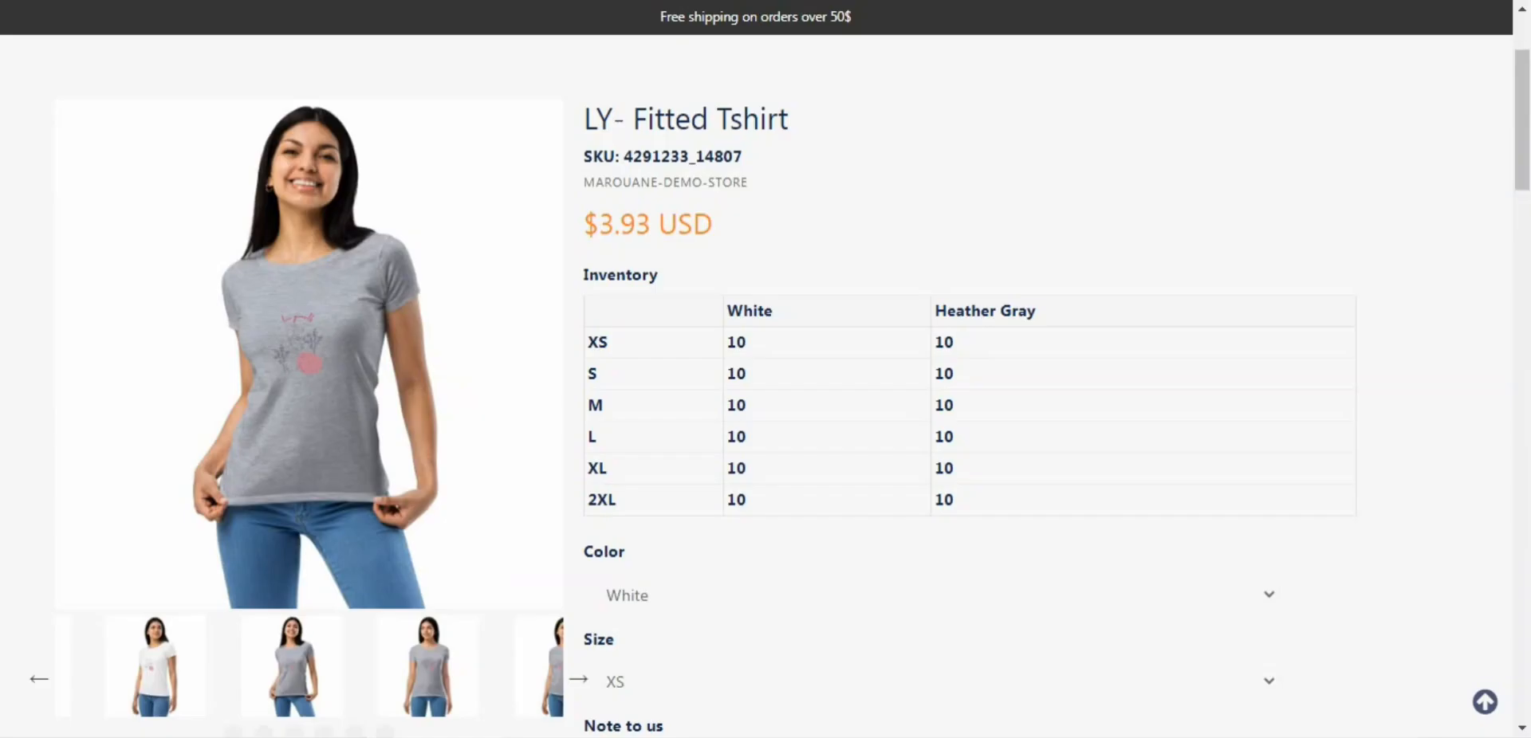
Step: Check pickup availability on the LY- Fitted Tshirt page and view the store information panel
scroll("up", 3)
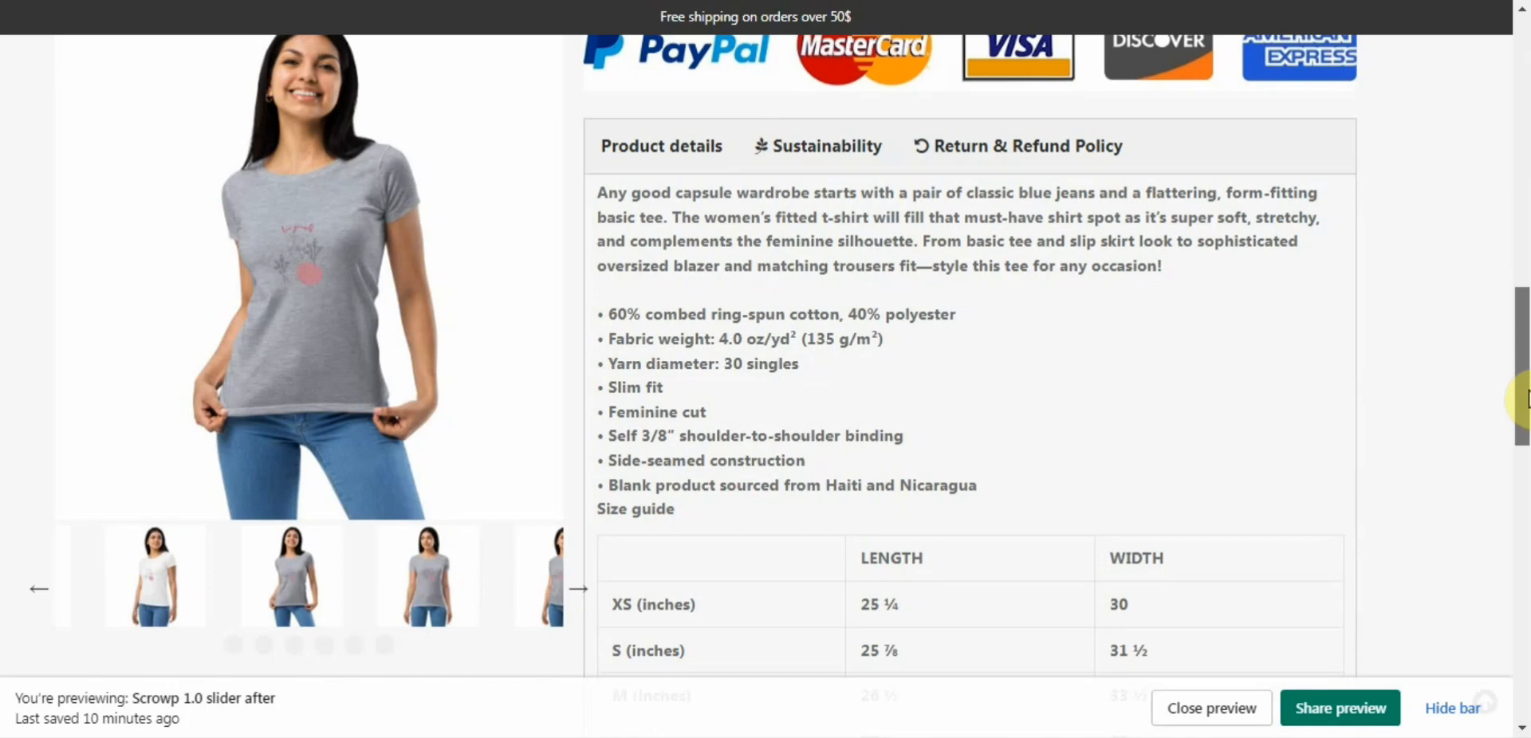
scroll("down", 3)
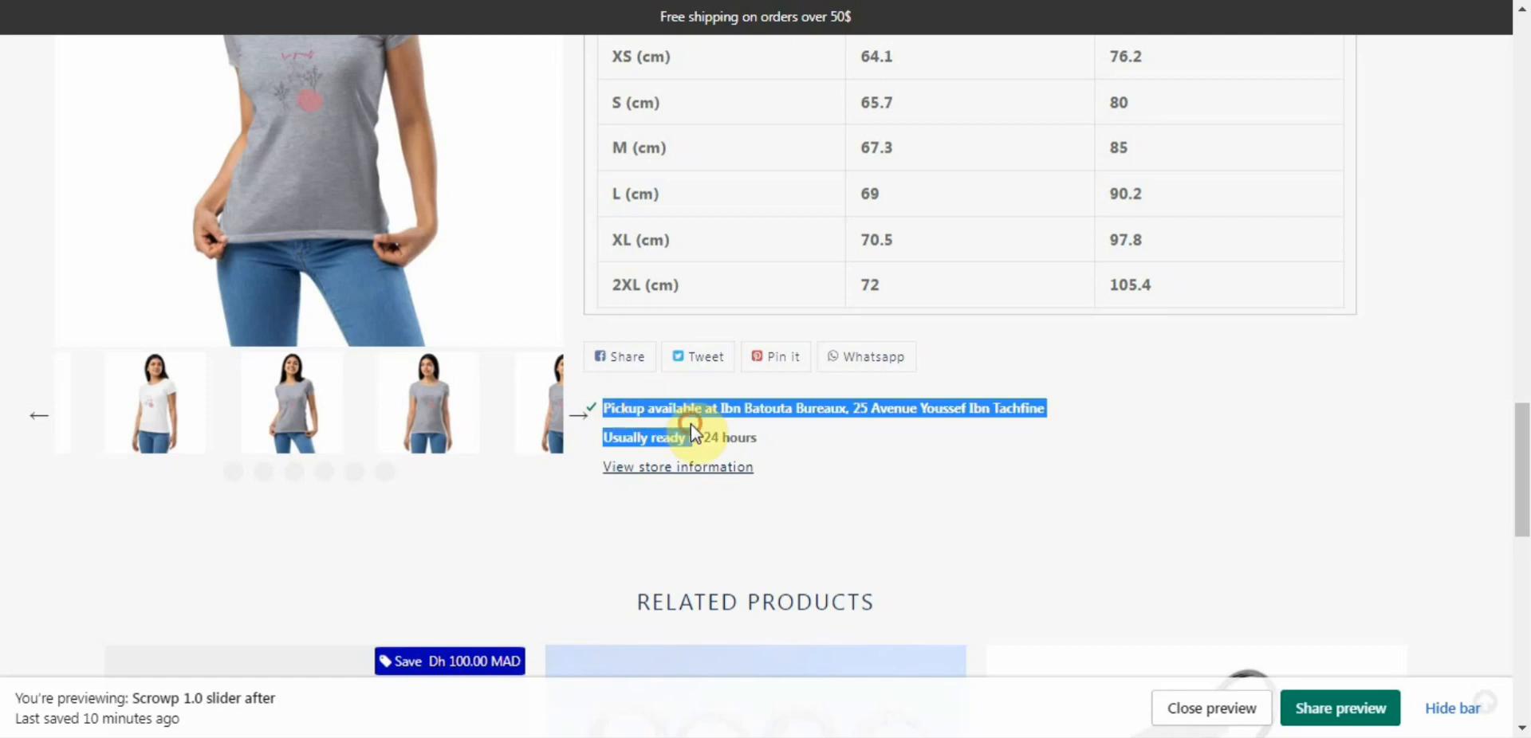
left_click(678, 468)
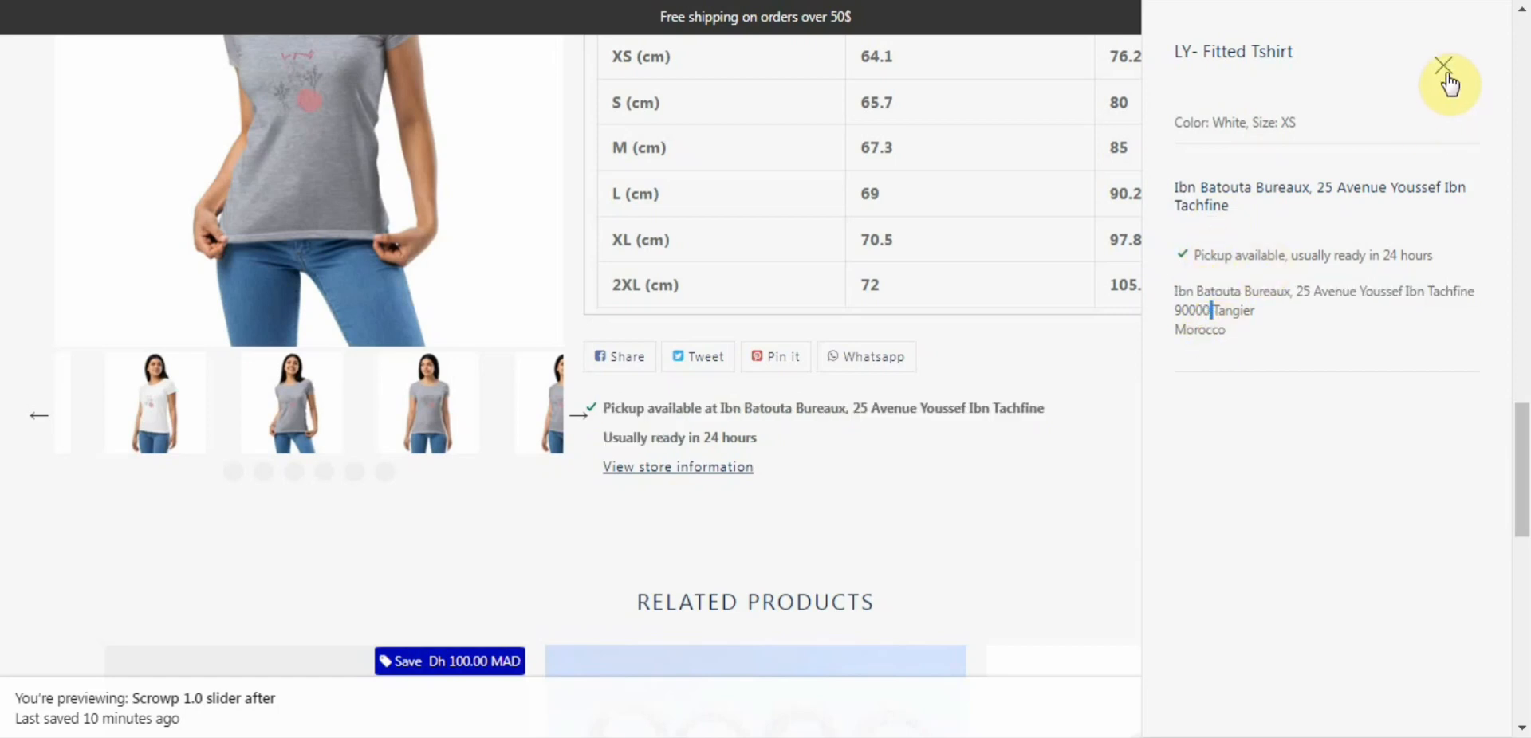
left_click(1443, 65)
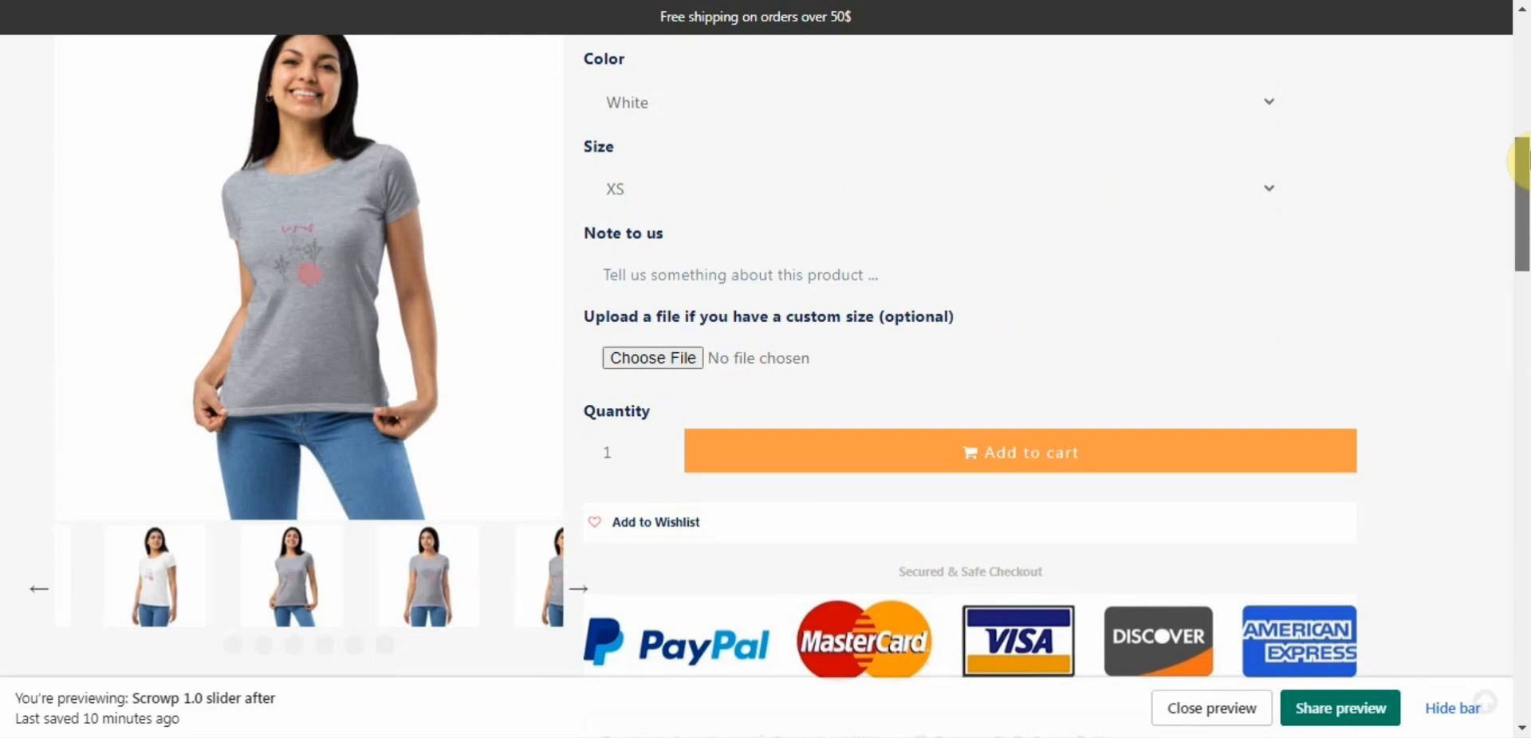
Step: Put a white XS LY- Fitted Tshirt in the cart and view the cart
left_click(1019, 453)
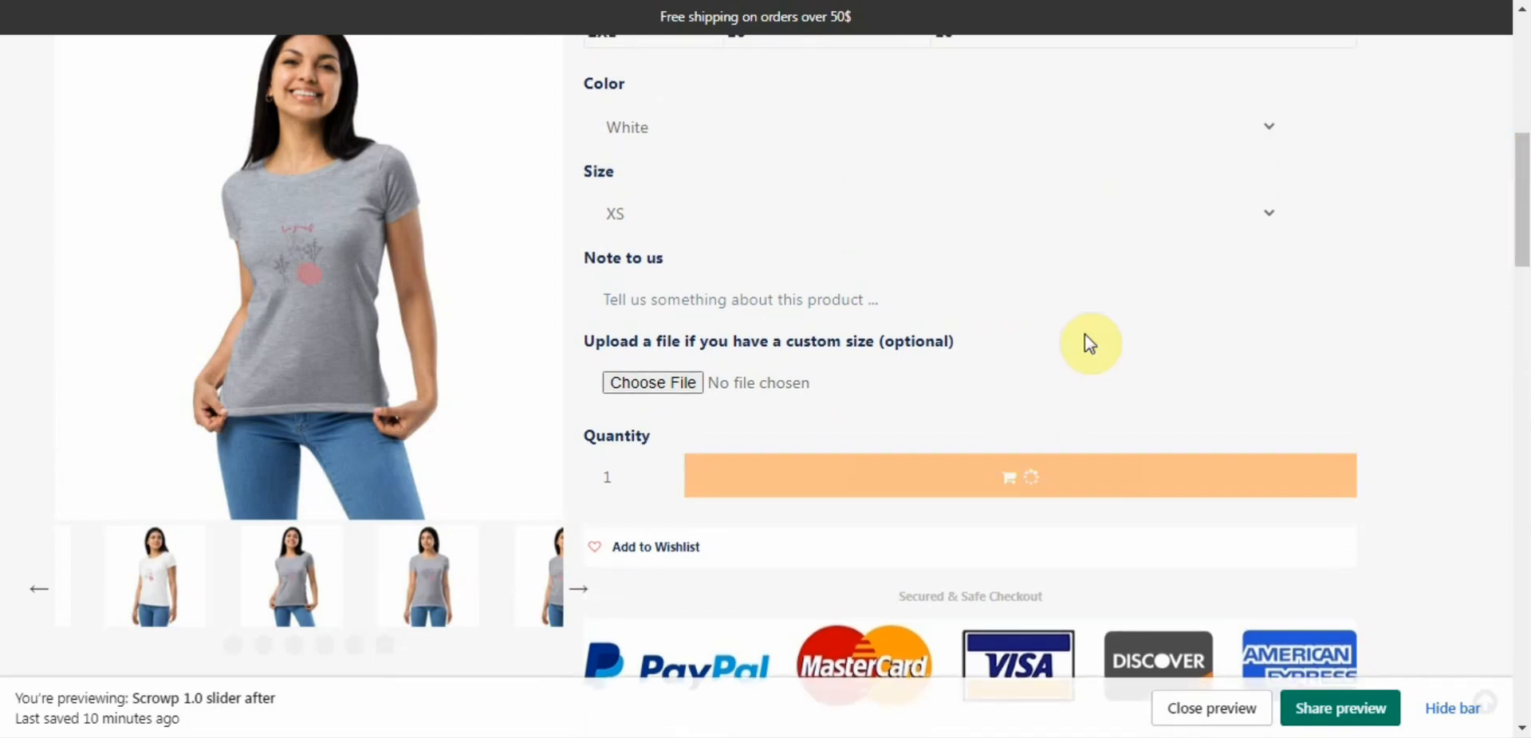
left_click(1019, 477)
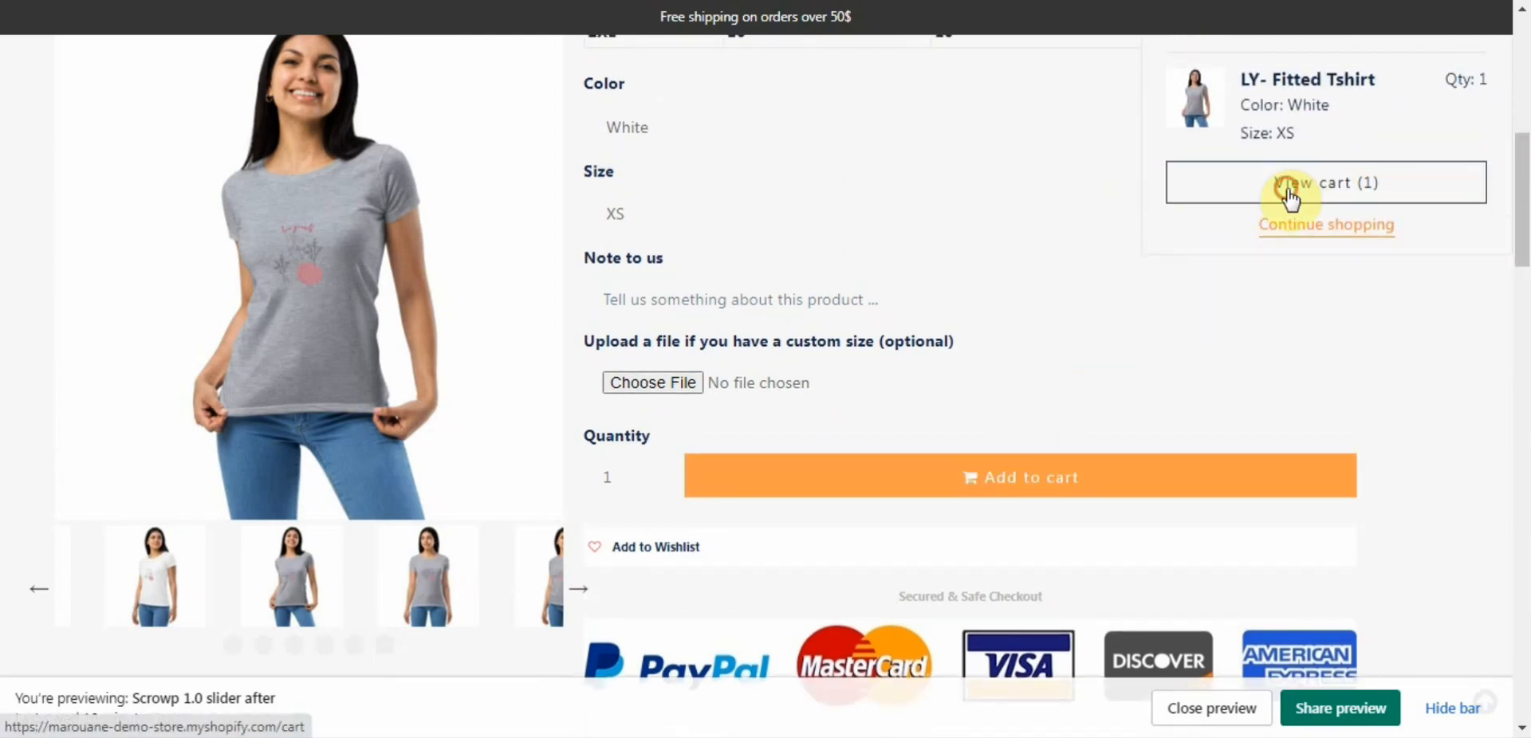
left_click(1325, 184)
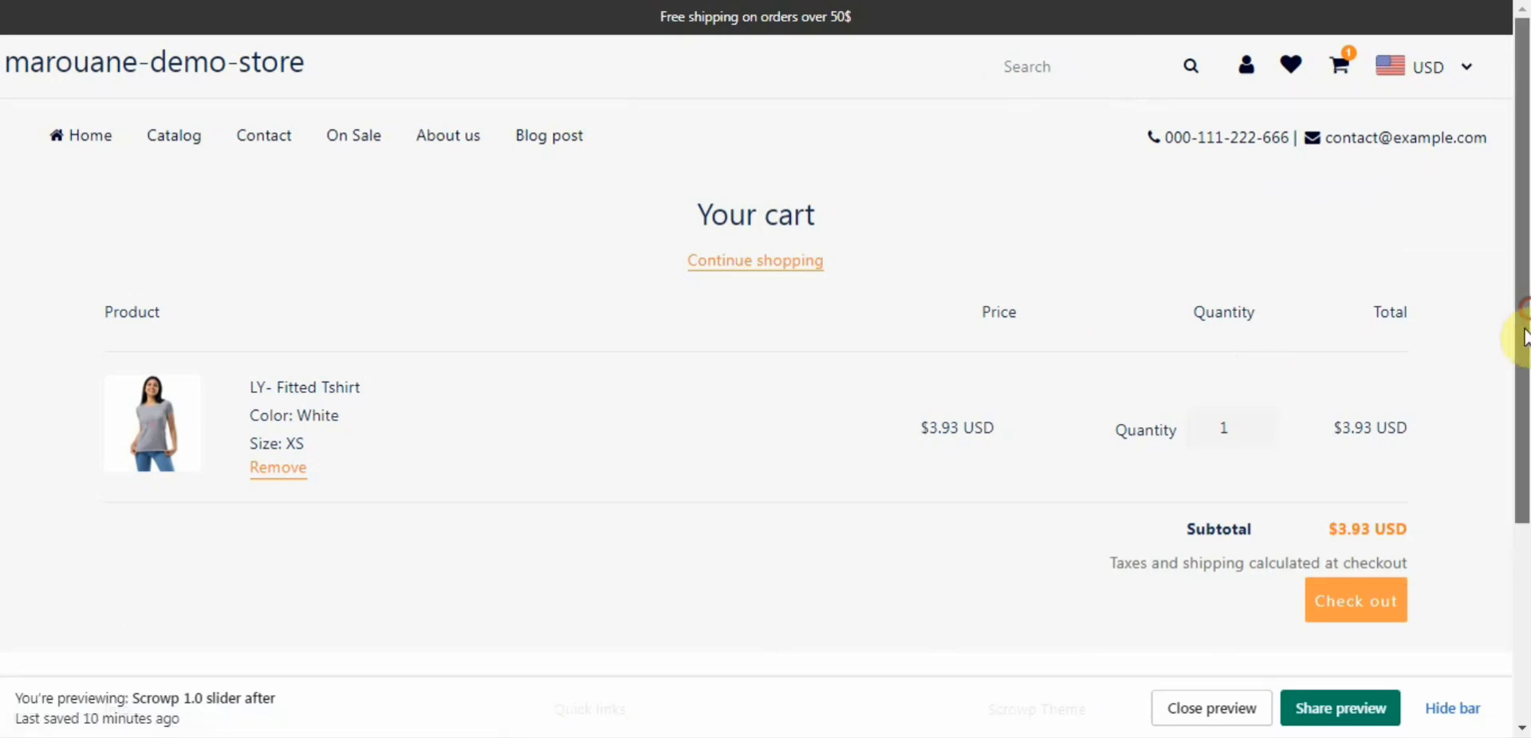
scroll("down", 3)
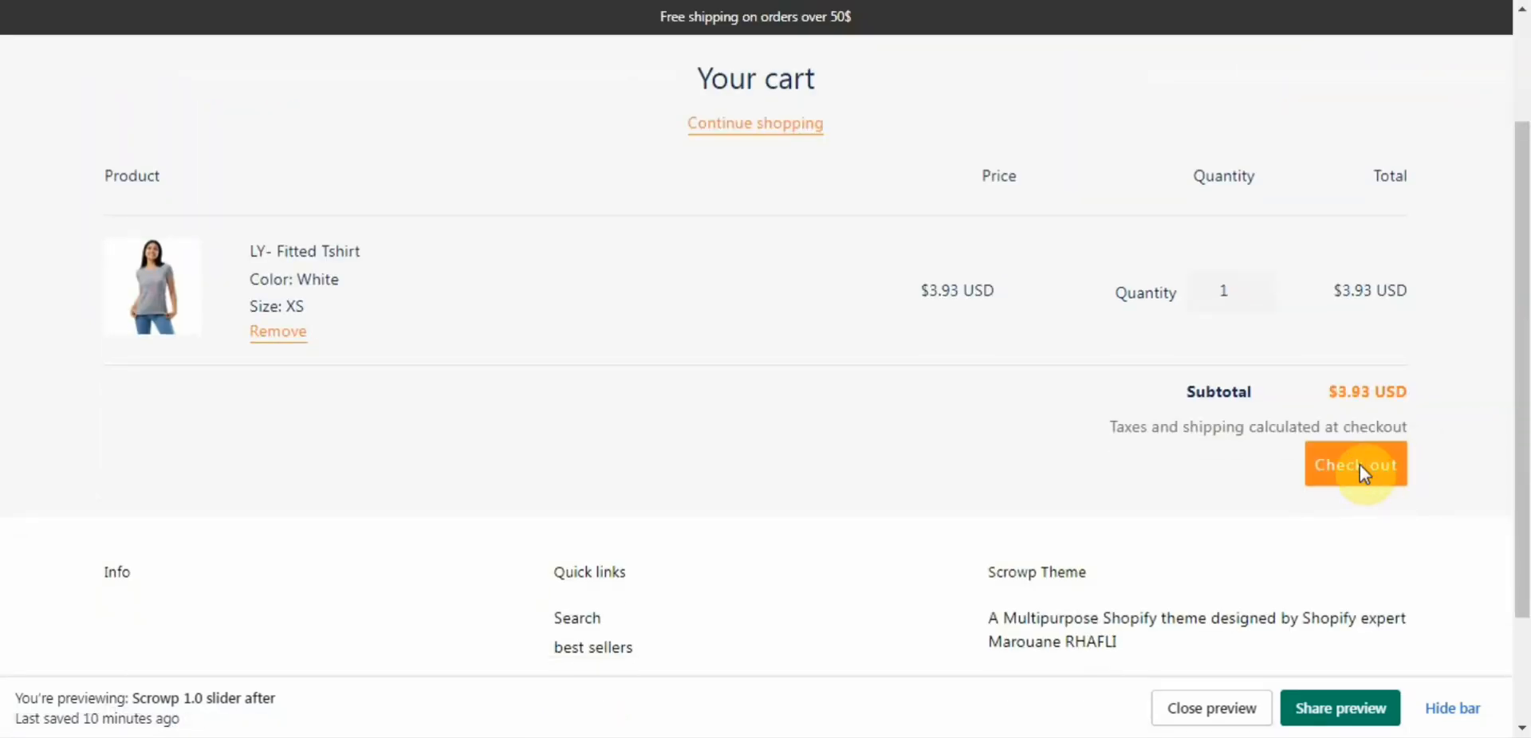
Step: Proceed to checkout, where free pickup at Ibn Batouta Bureaux is preselected
left_click(1356, 464)
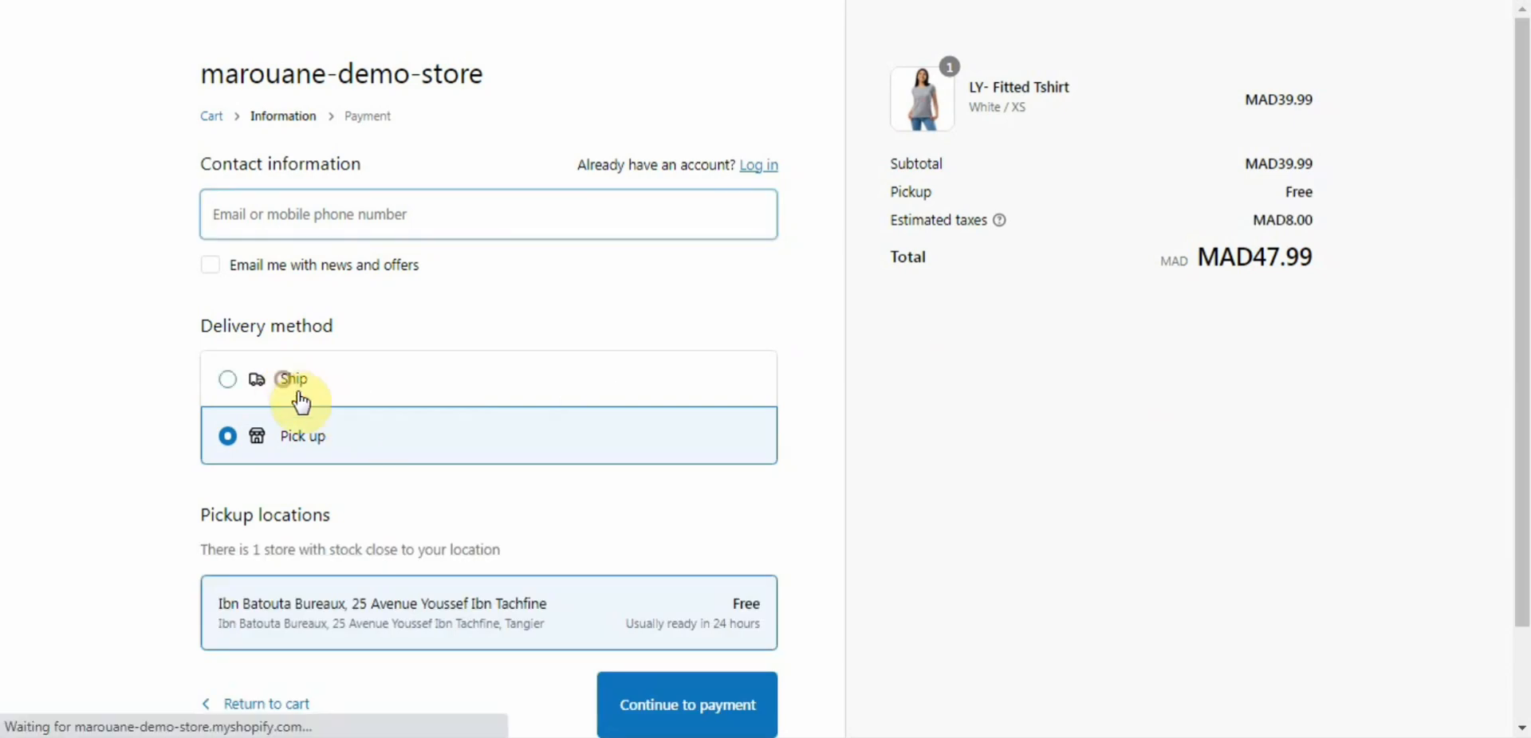
mouse_move(424, 594)
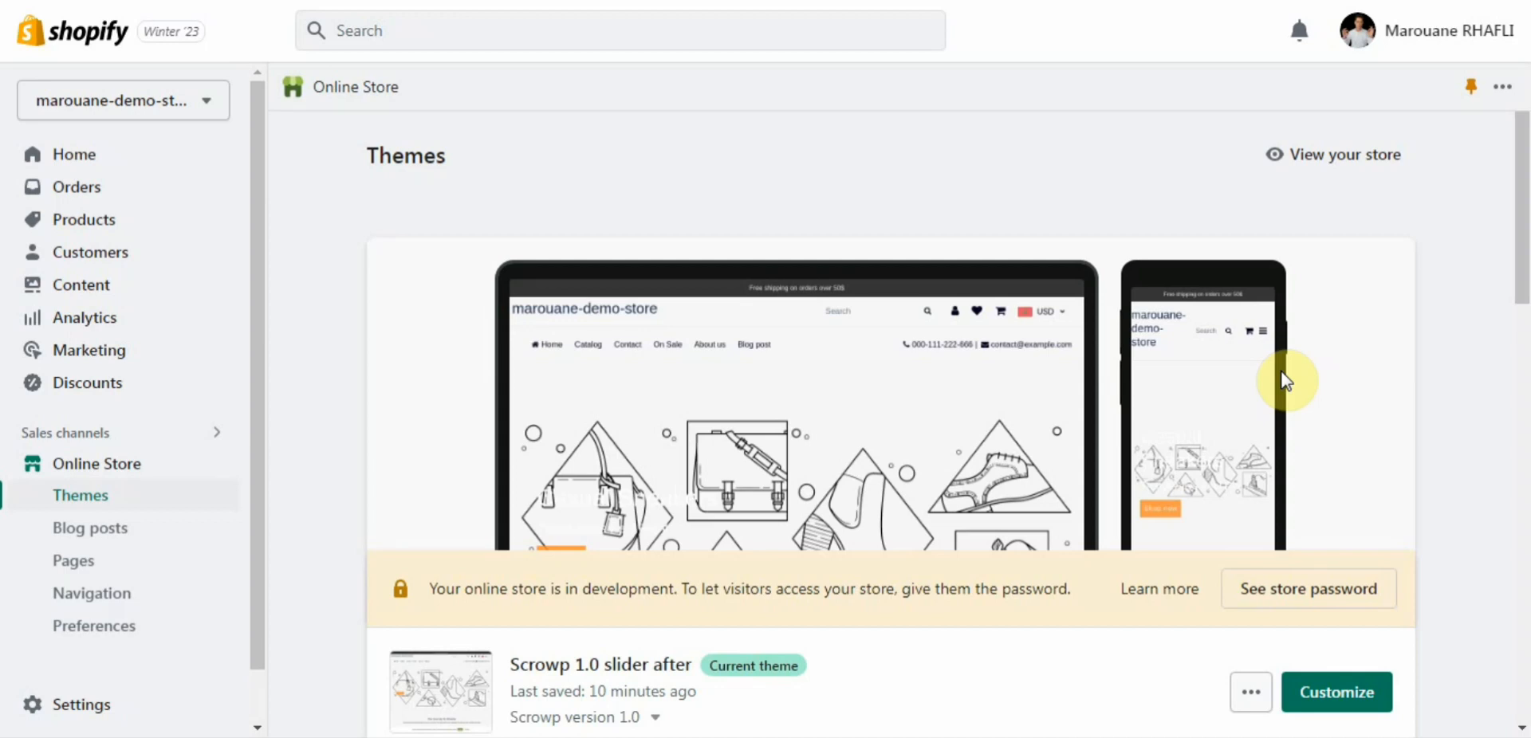
mouse_move(606, 664)
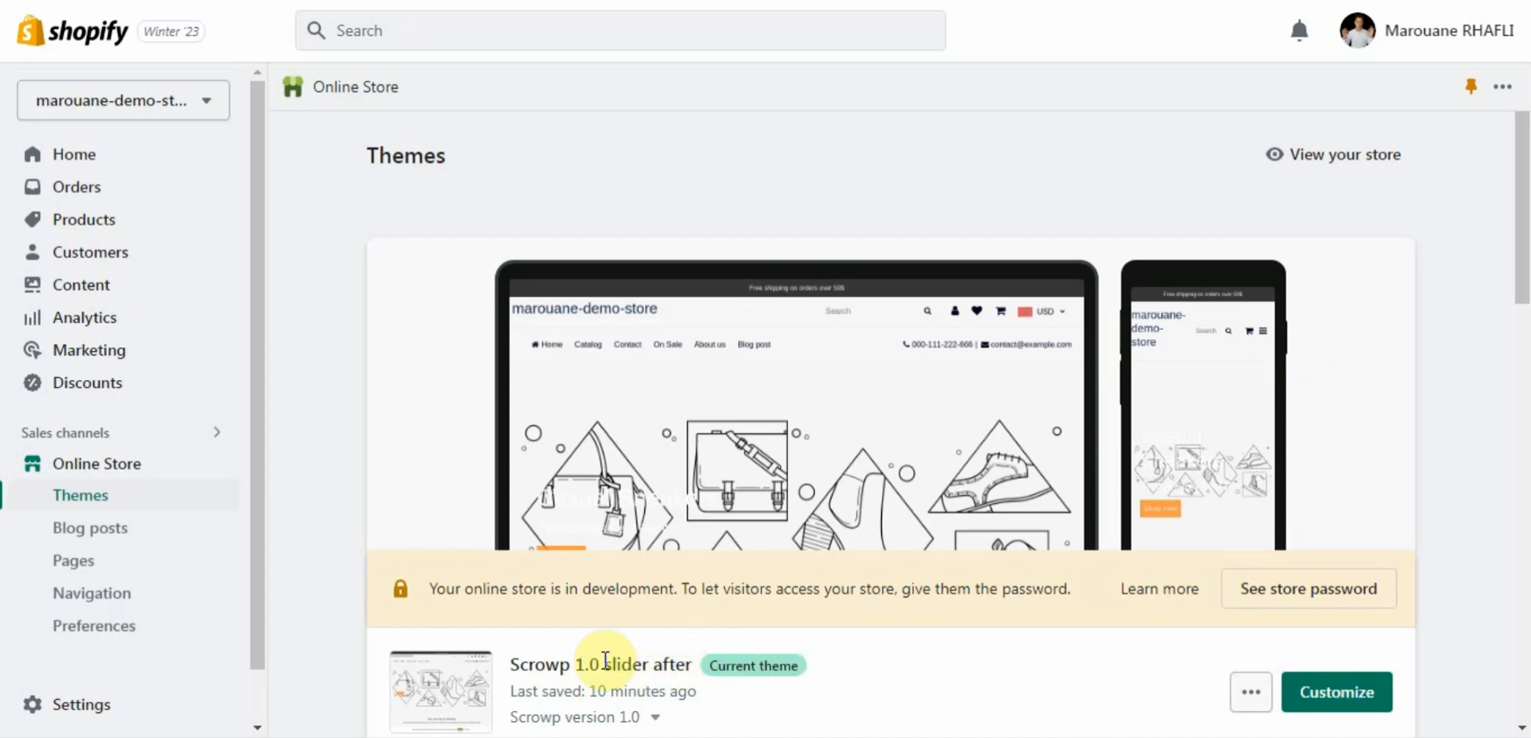
double_click(628, 663)
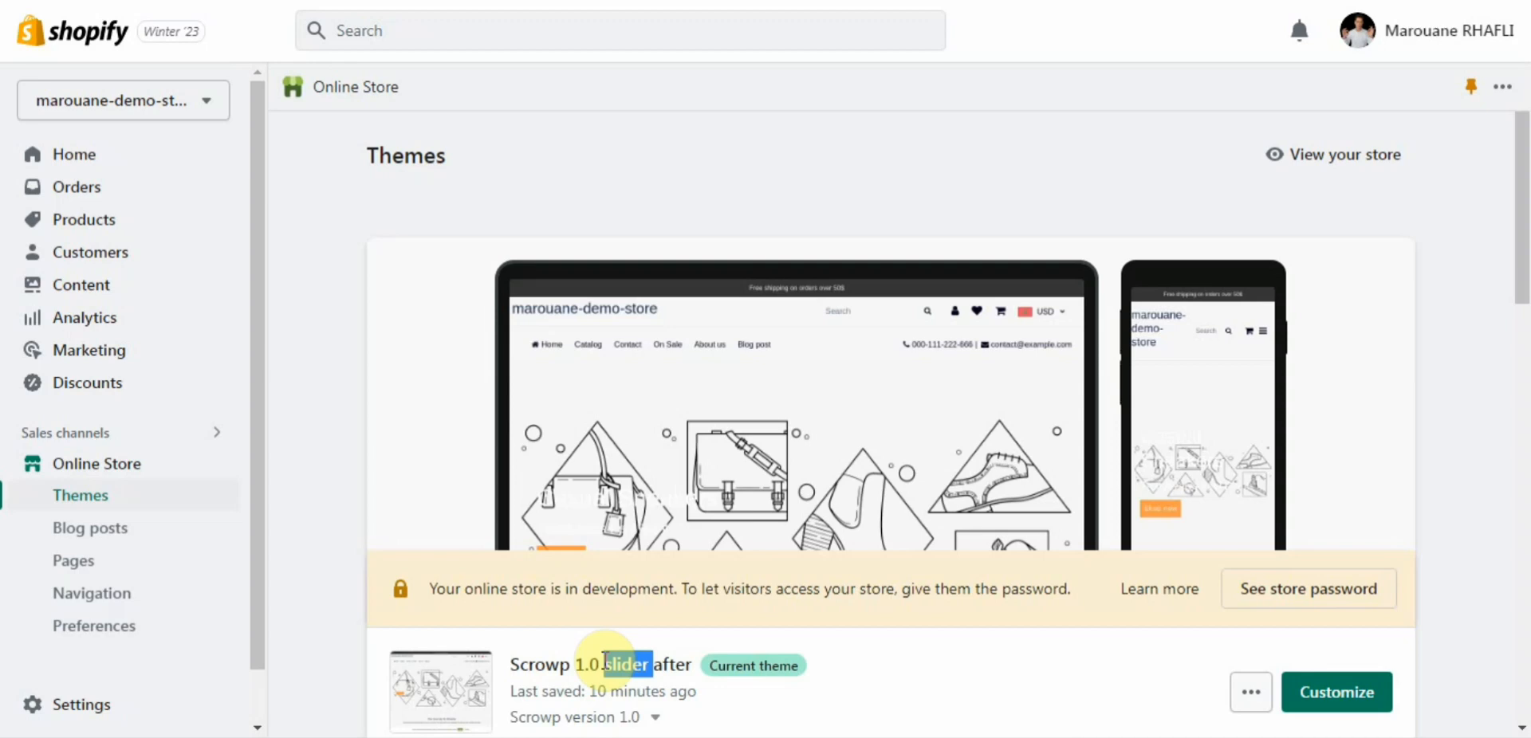